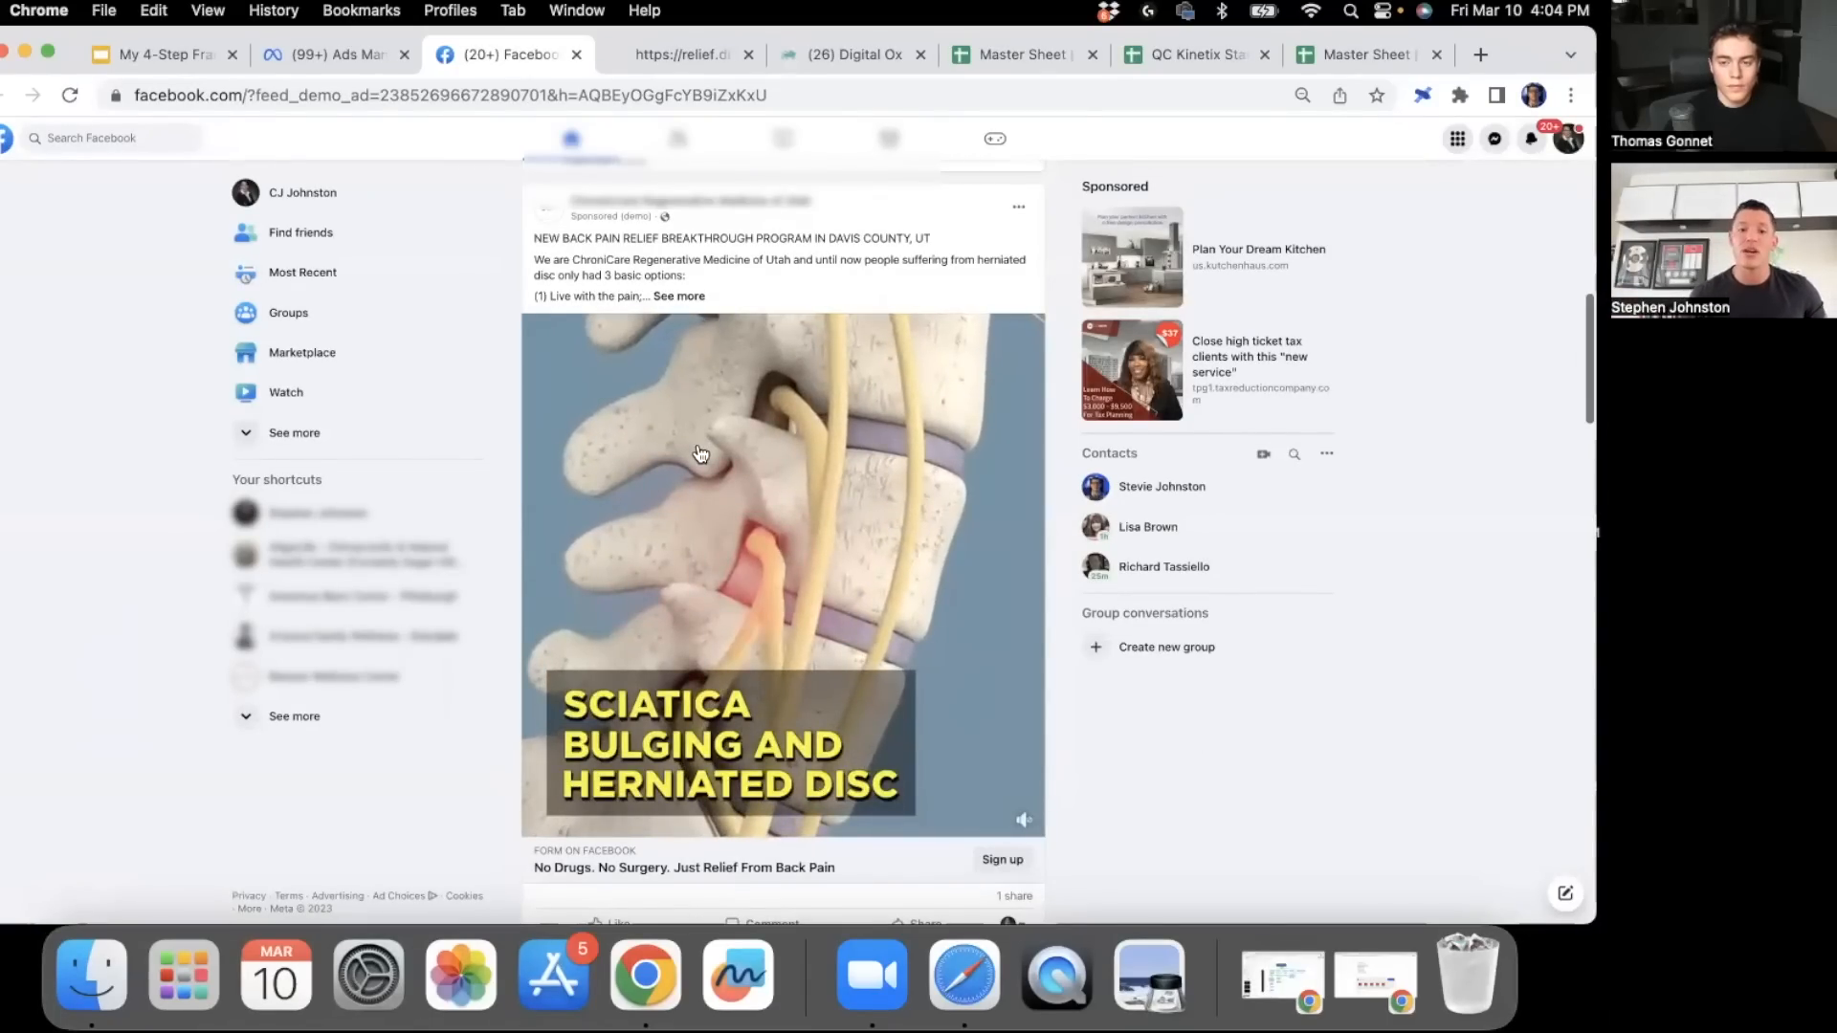
# Enter a test value in the back pain ad's Sign up lead form and switch browser tabs
pyautogui.write('d')
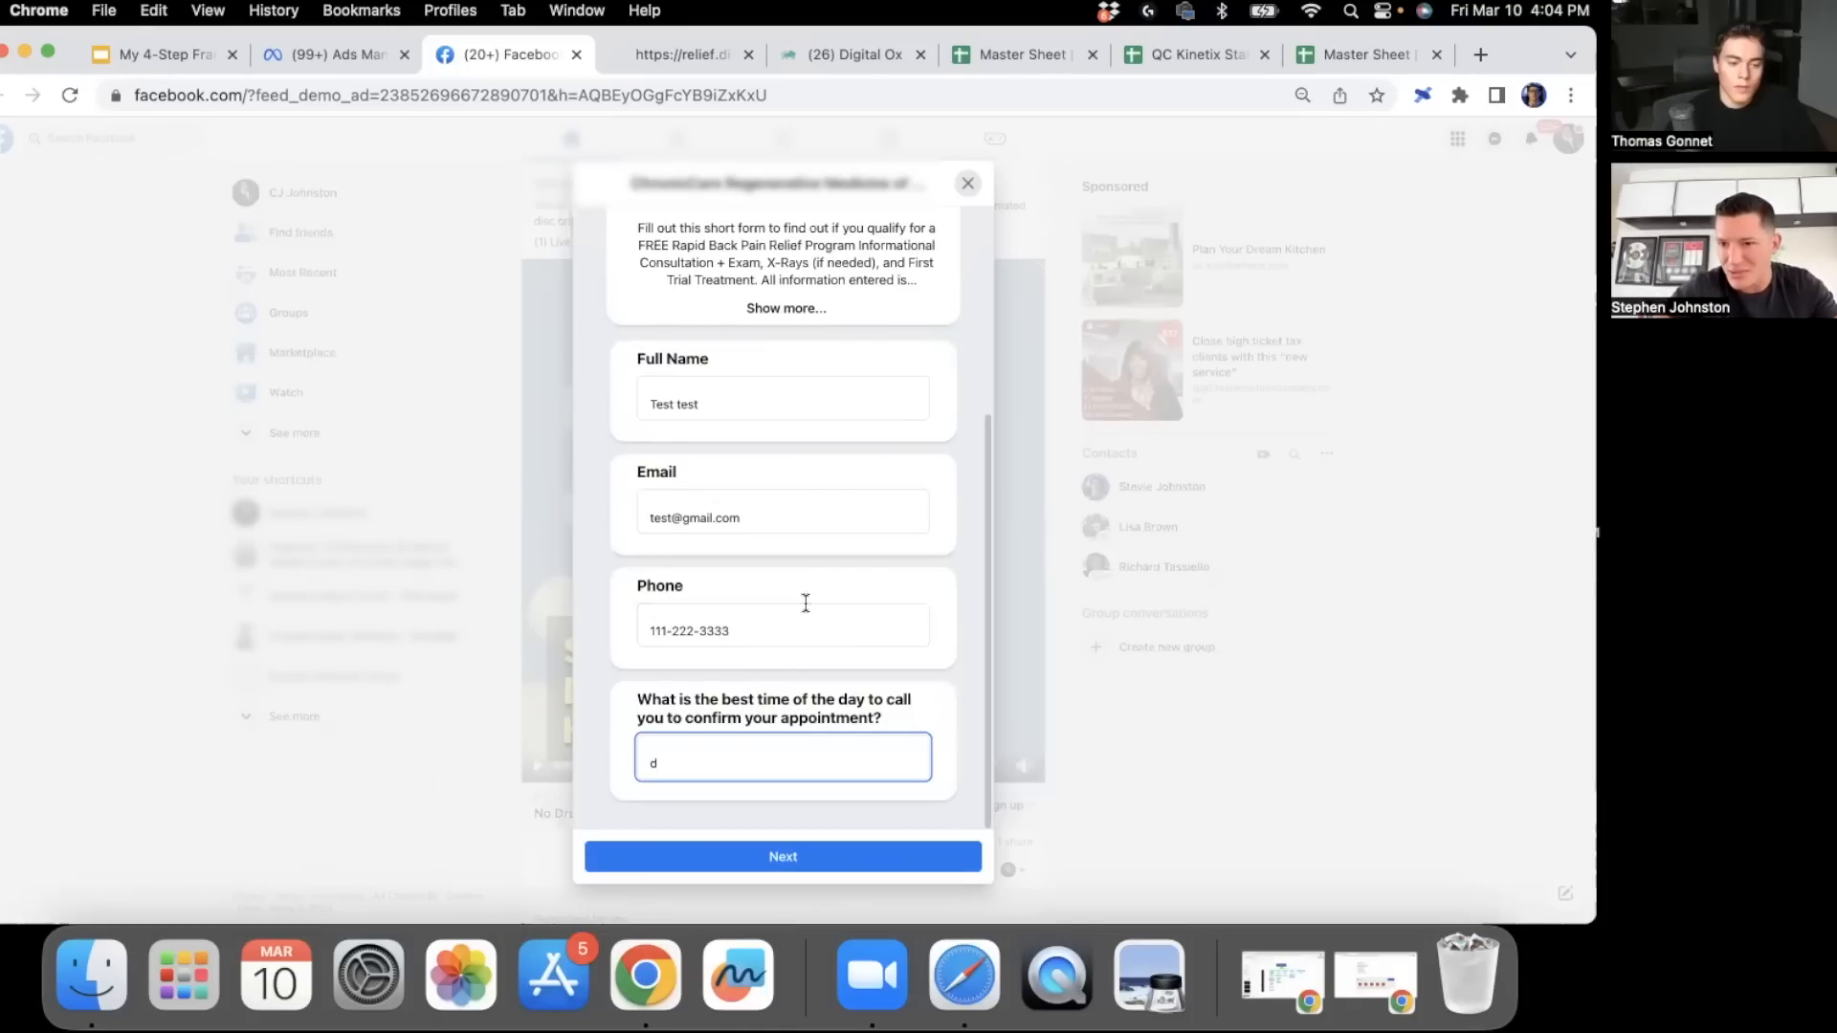
pyautogui.click(808, 54)
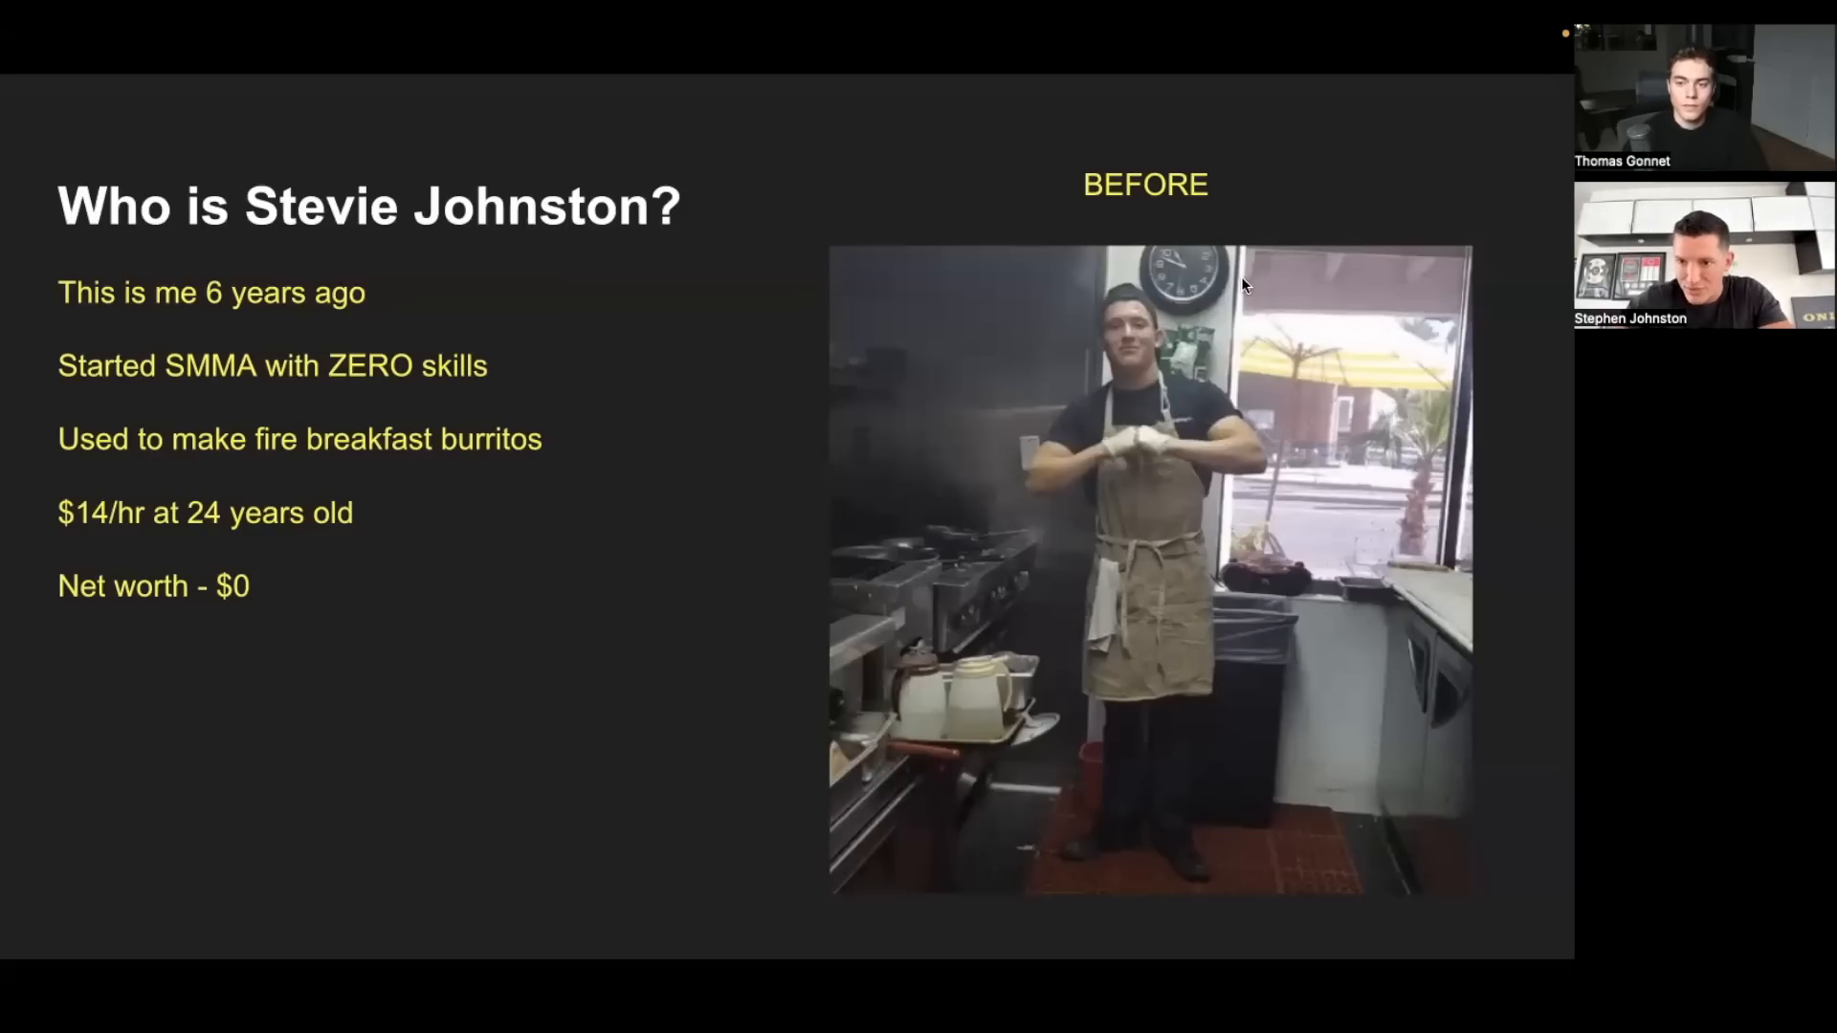
pyautogui.moveTo(1047, 385)
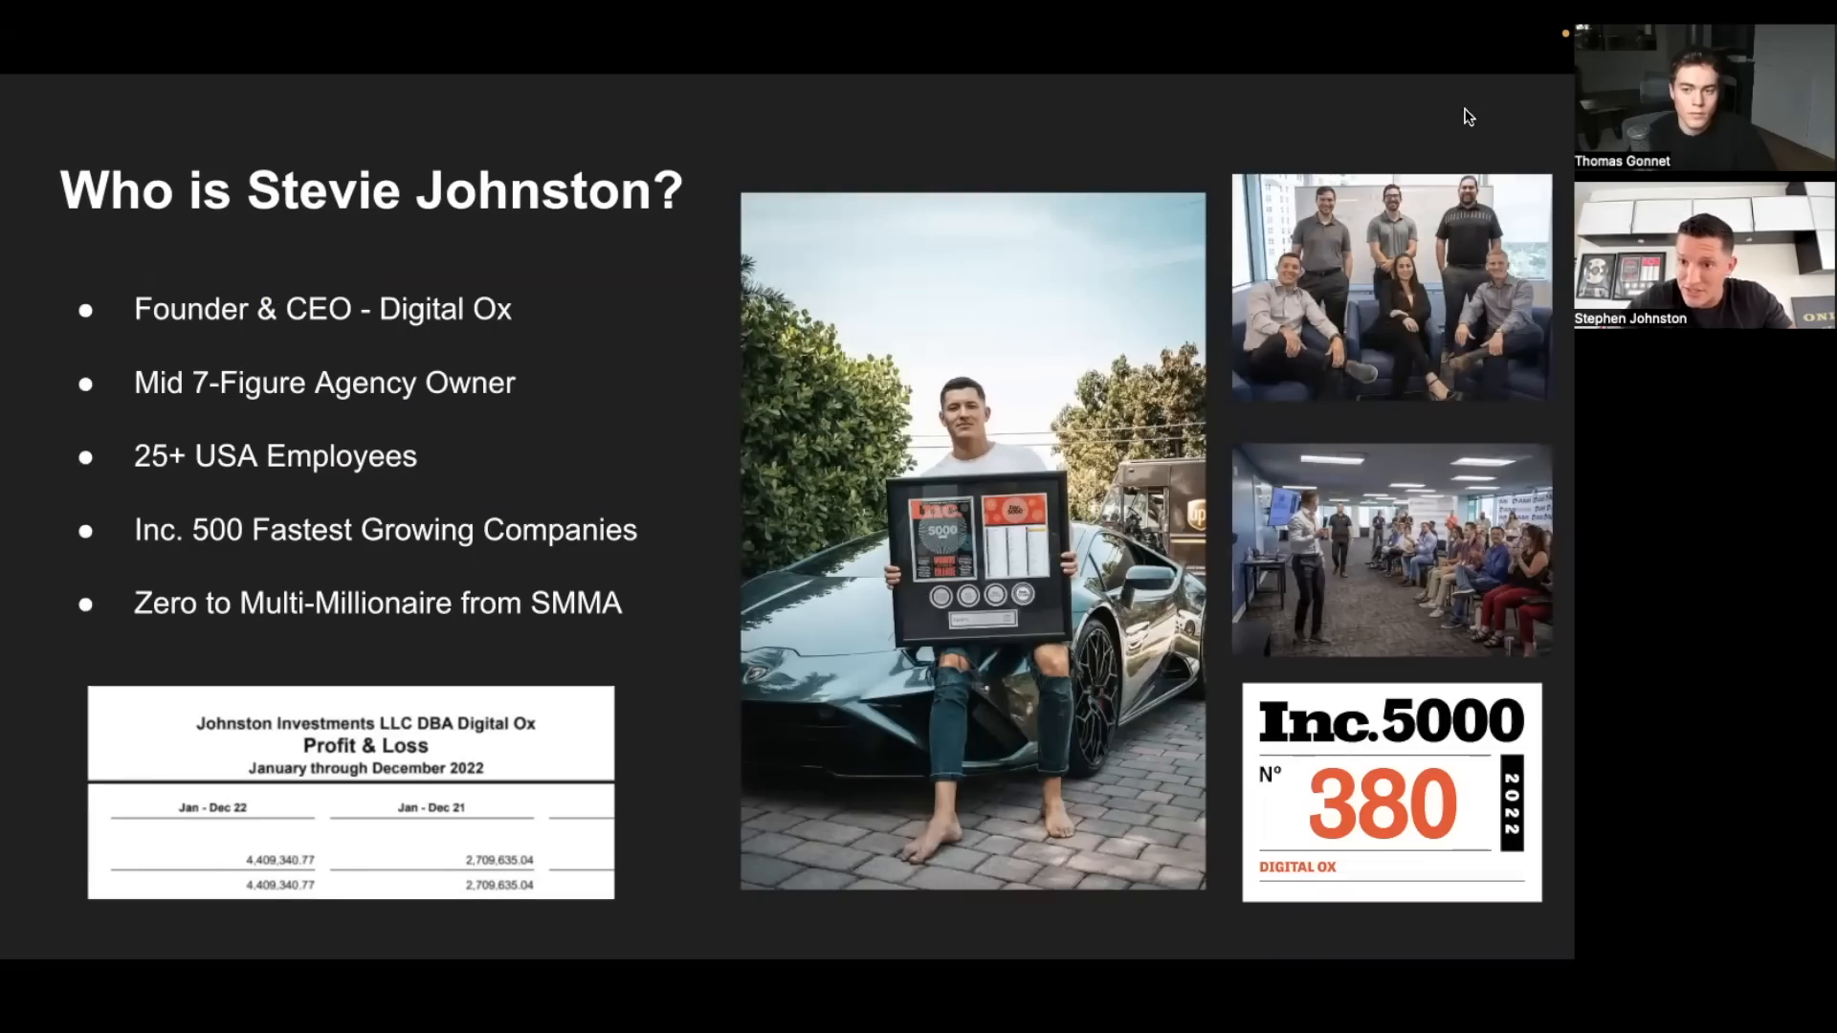
pyautogui.moveTo(543, 330)
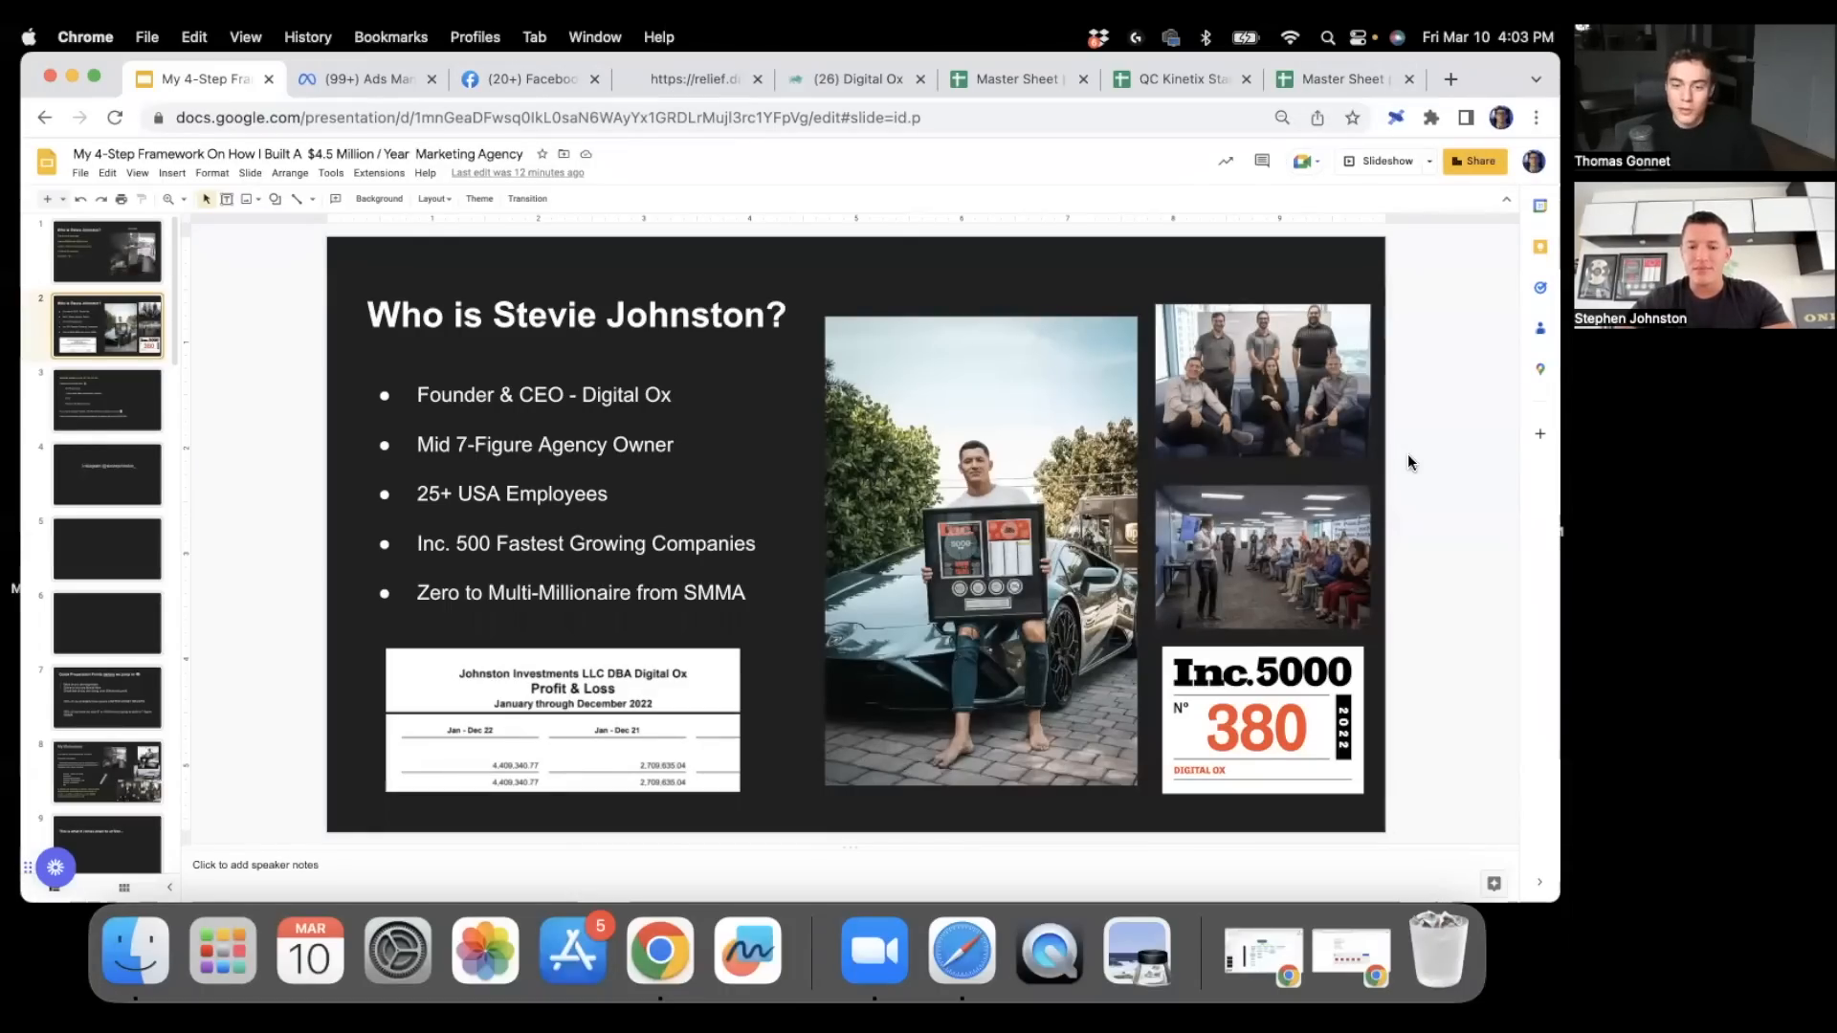
pyautogui.moveTo(1374, 467)
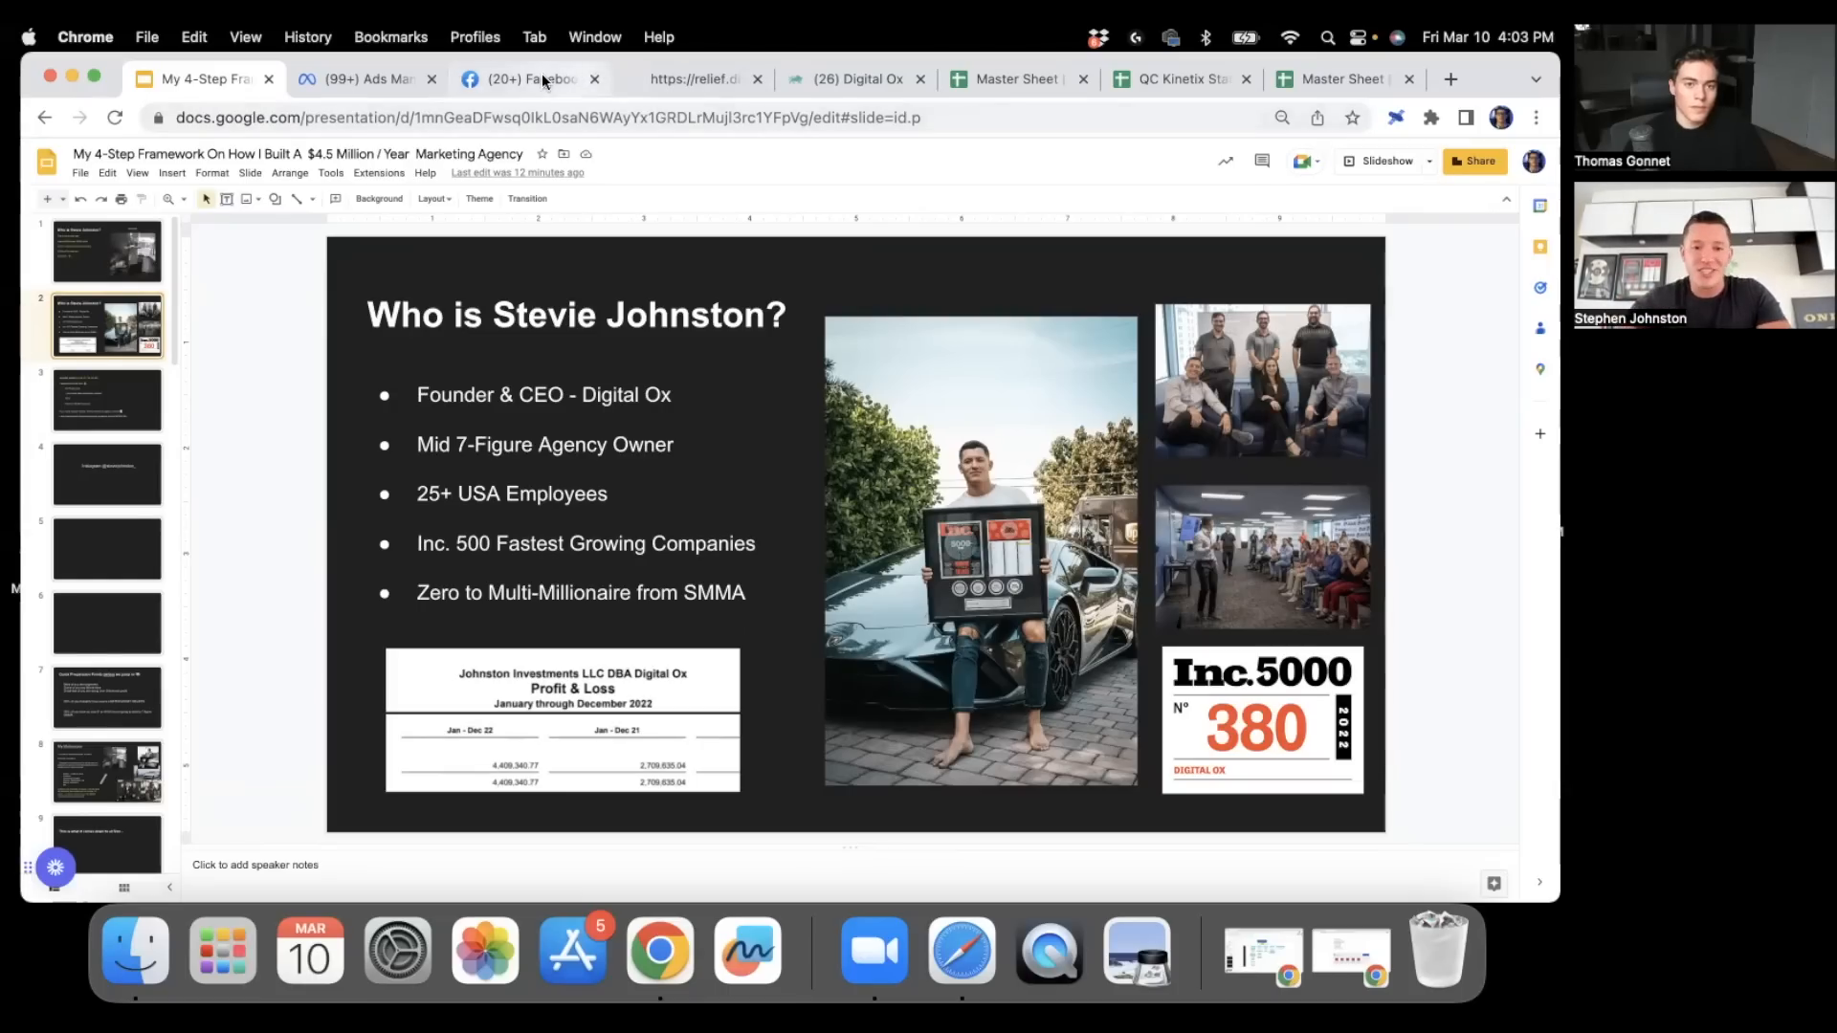
# Return to the Facebook ad page and close the empty lead form dialog
pyautogui.click(528, 78)
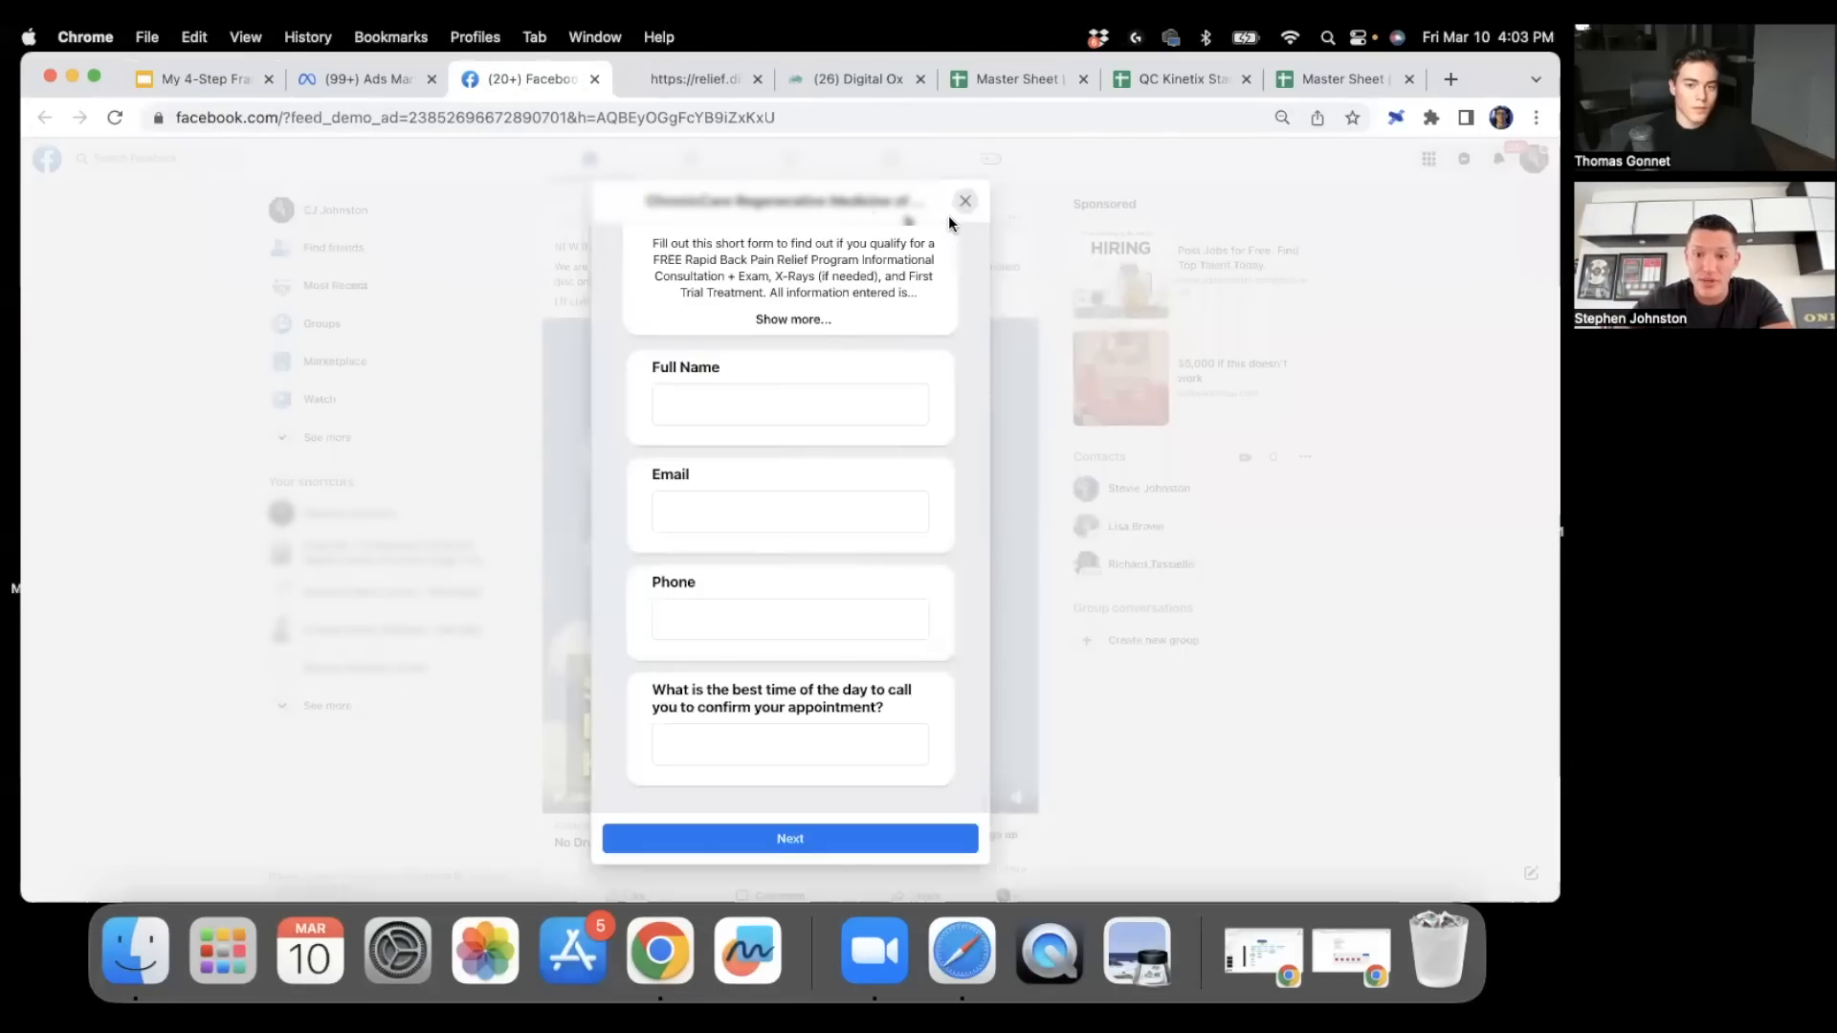
pyautogui.click(965, 201)
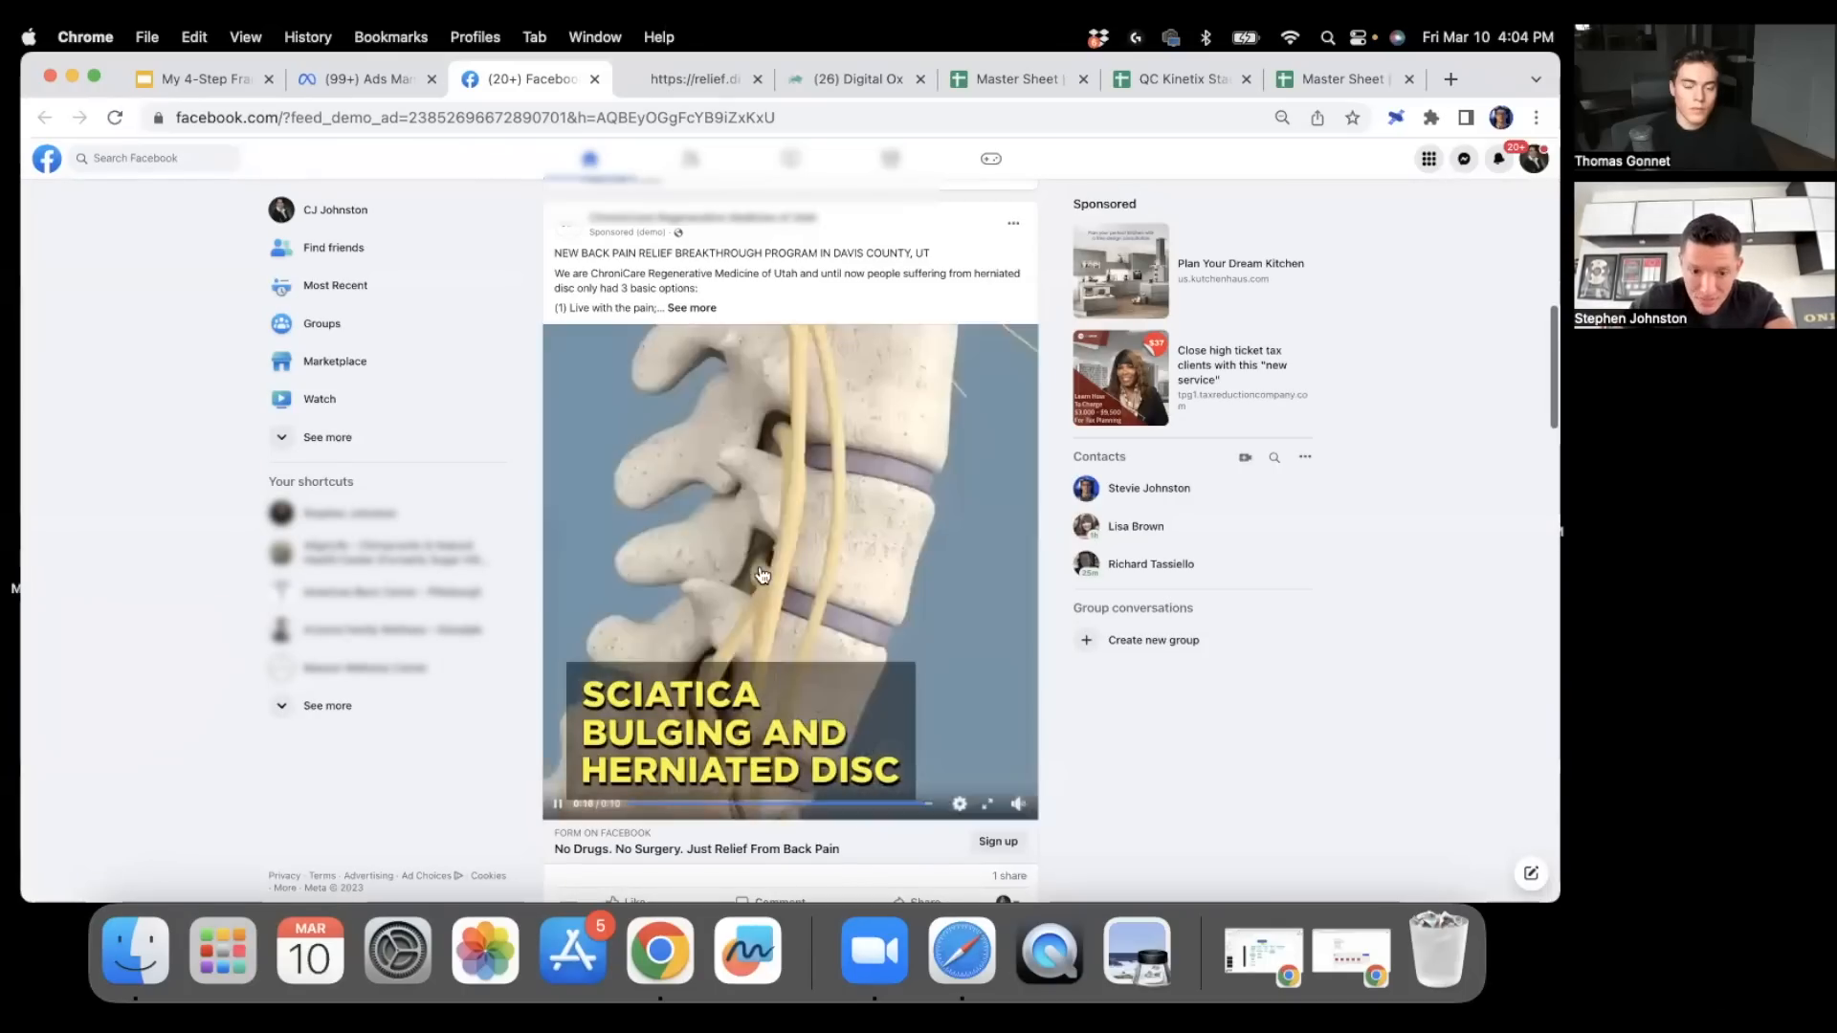
# Reopen the Sign up form, fill it with 'Test te'/'tes' test details and advance to review
pyautogui.click(996, 842)
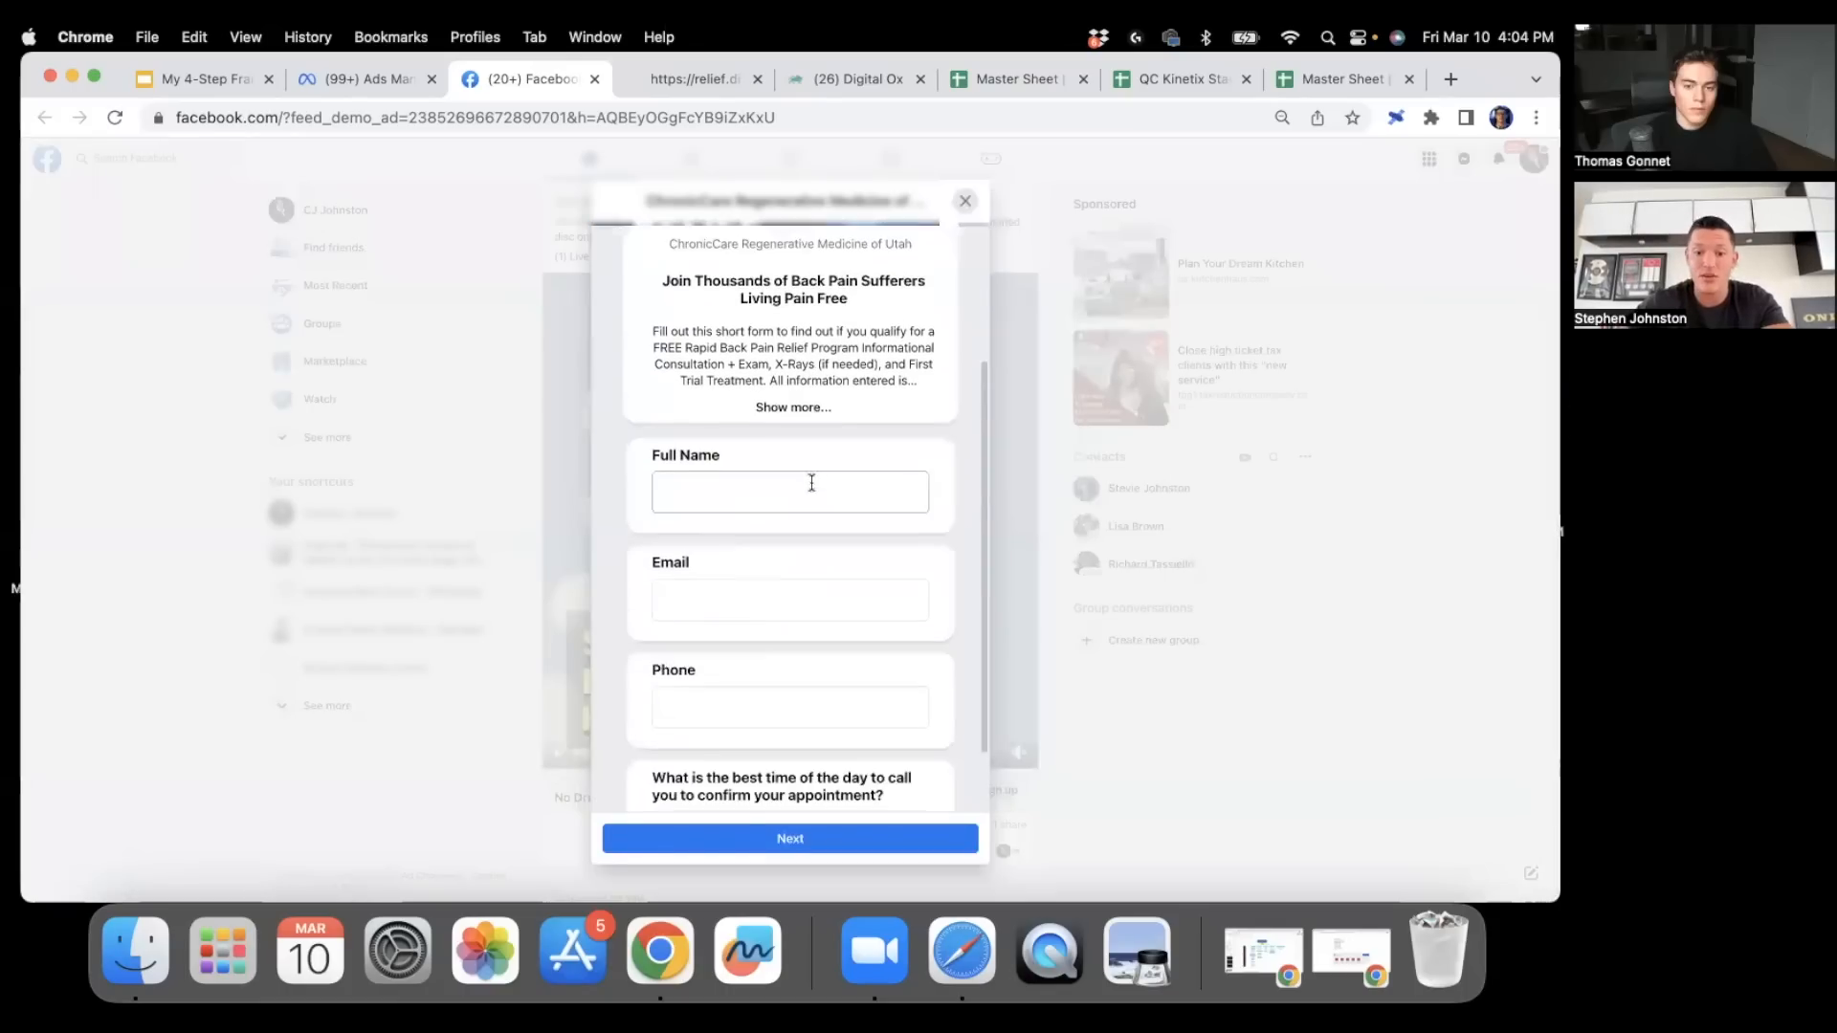
pyautogui.scroll(-3)
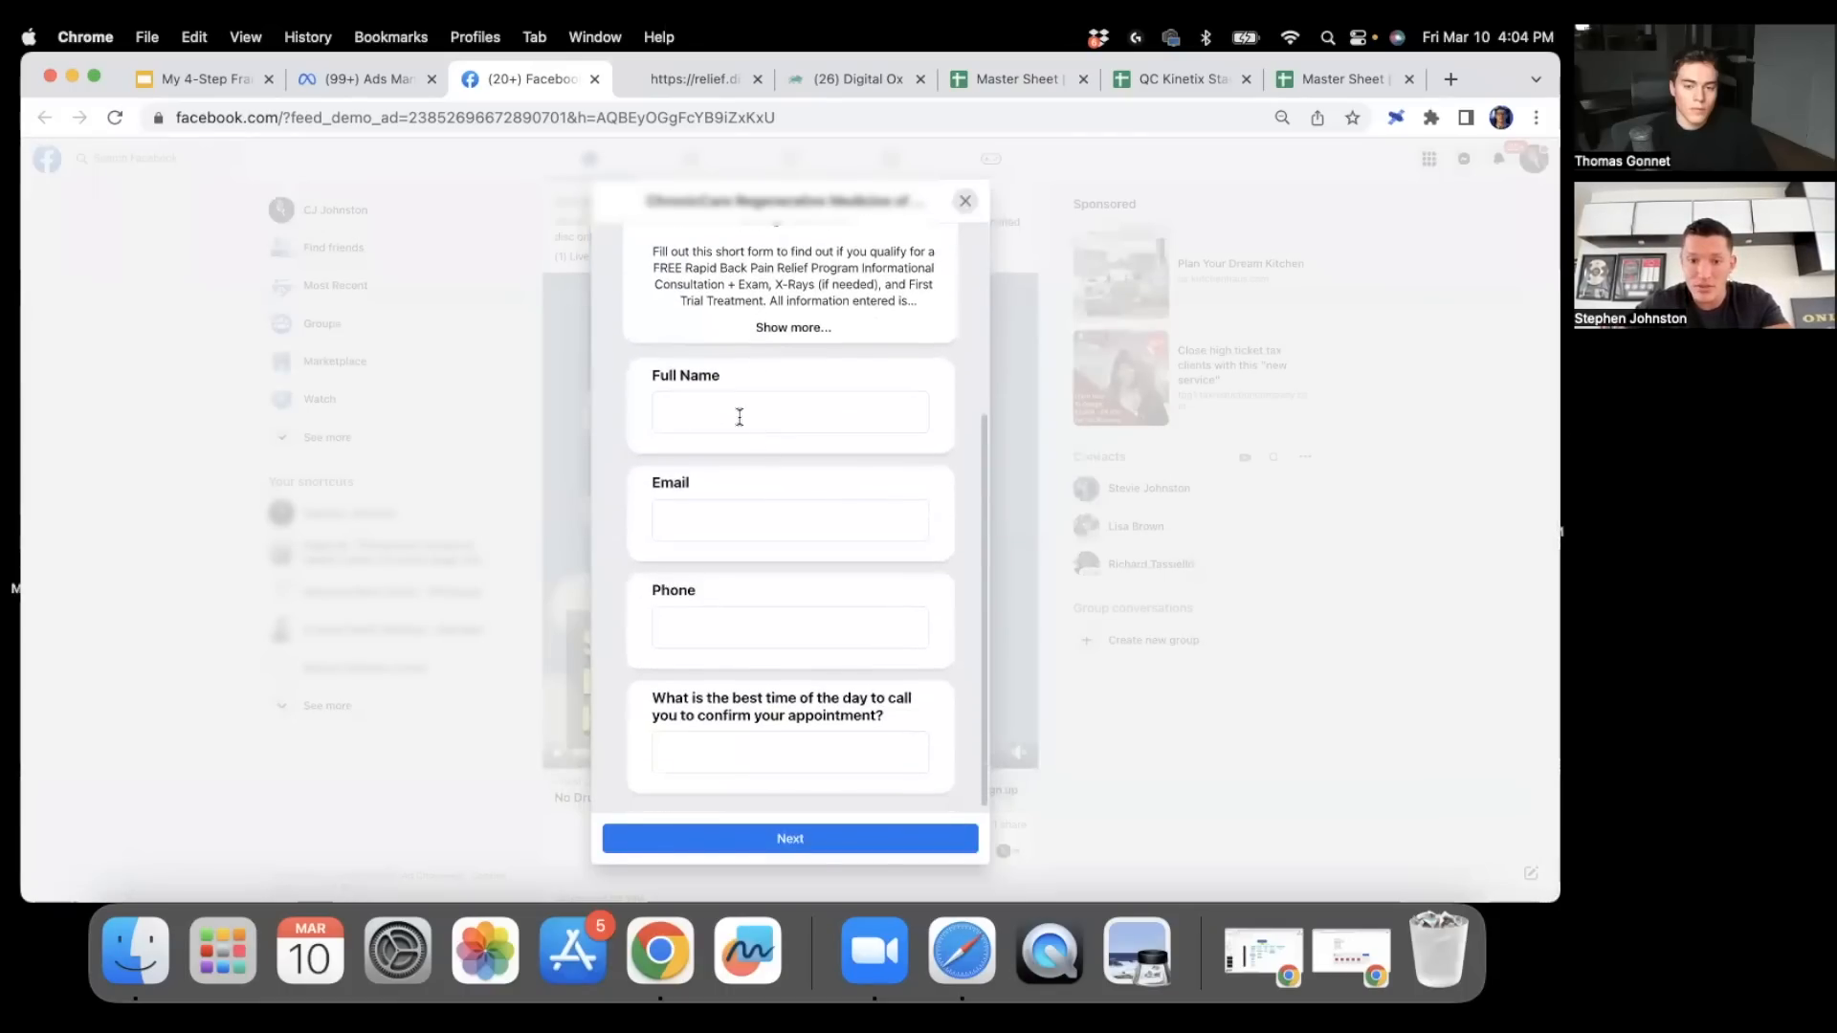
pyautogui.write('Test te')
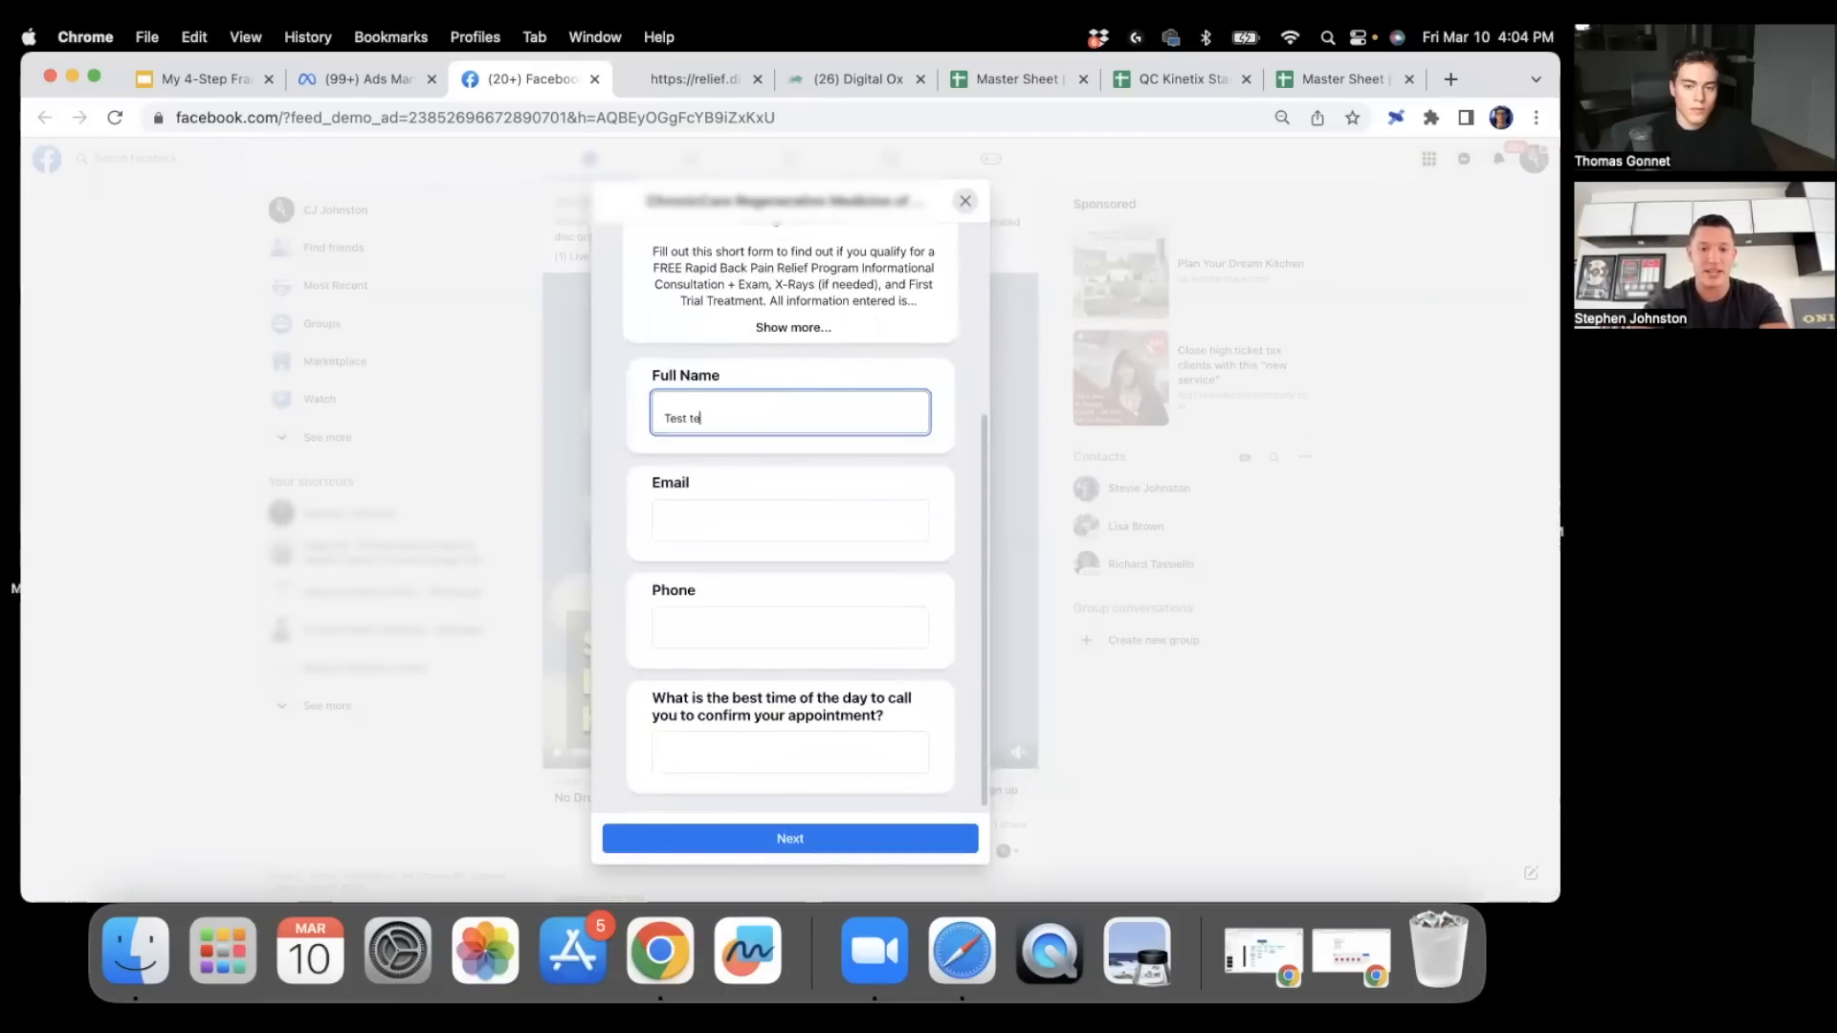
pyautogui.write('test')
pyautogui.click(790, 752)
pyautogui.write('d')
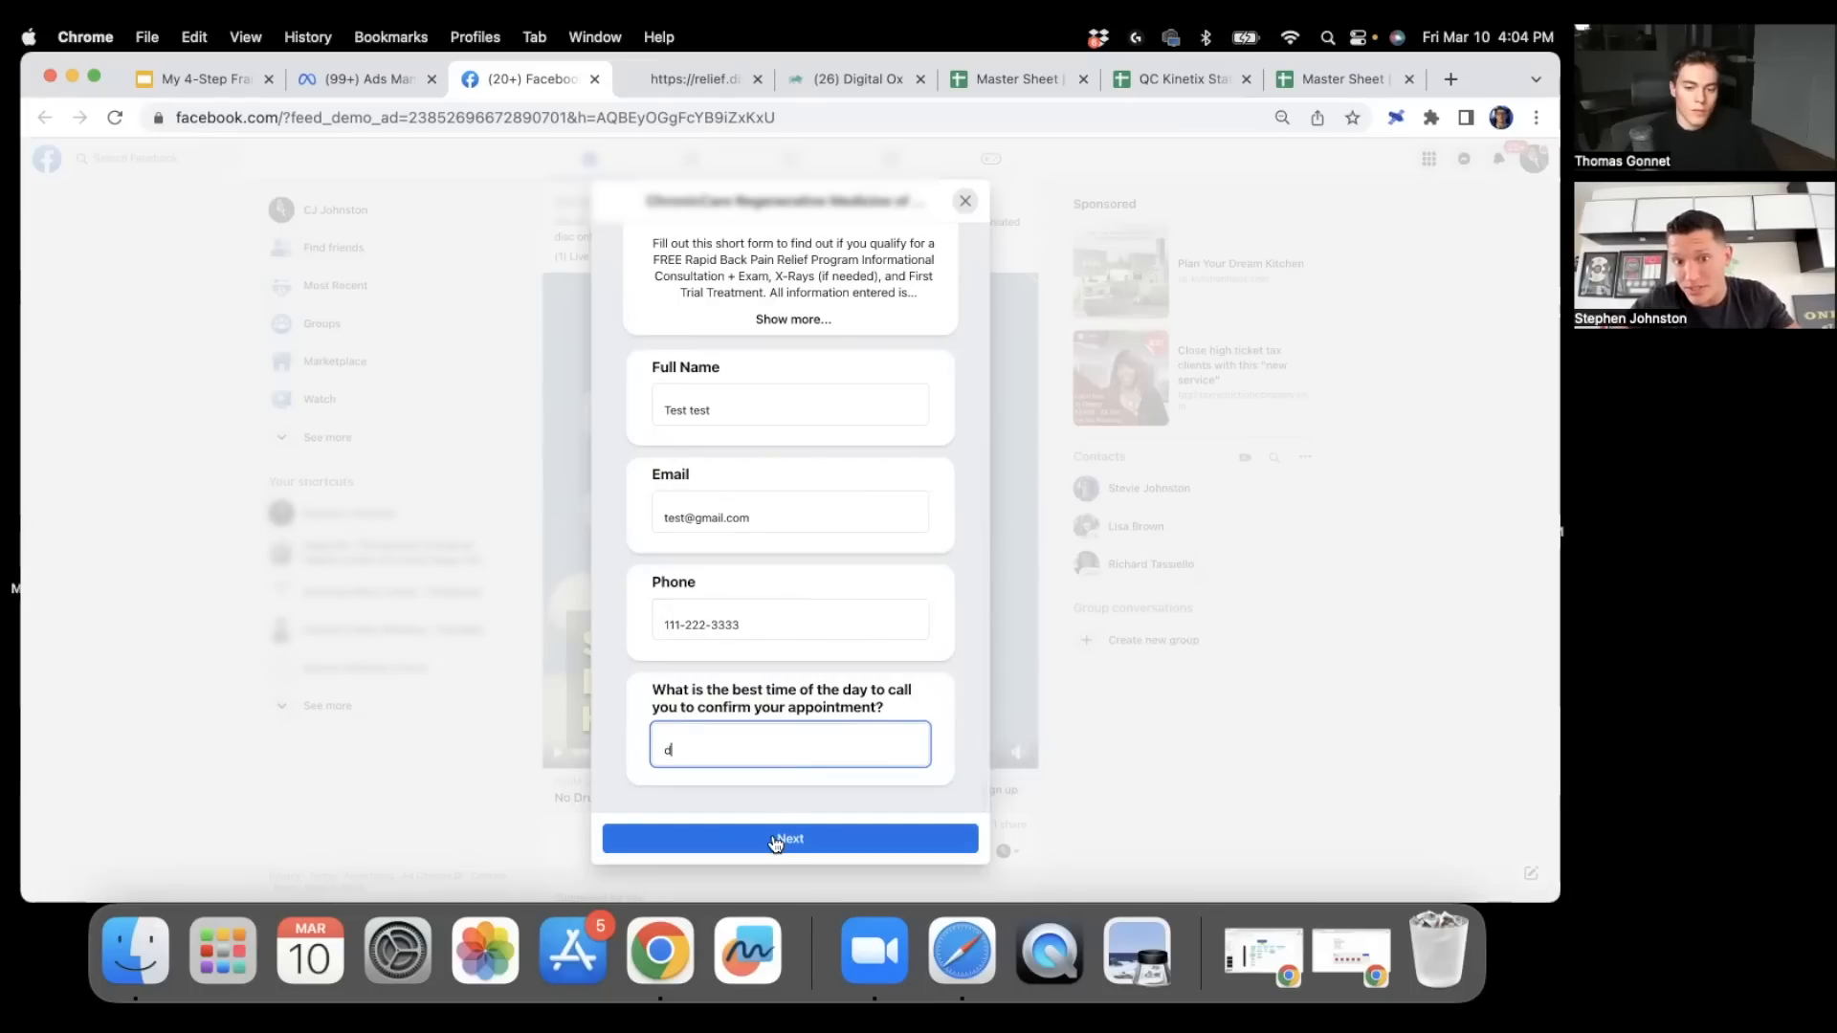
pyautogui.click(790, 838)
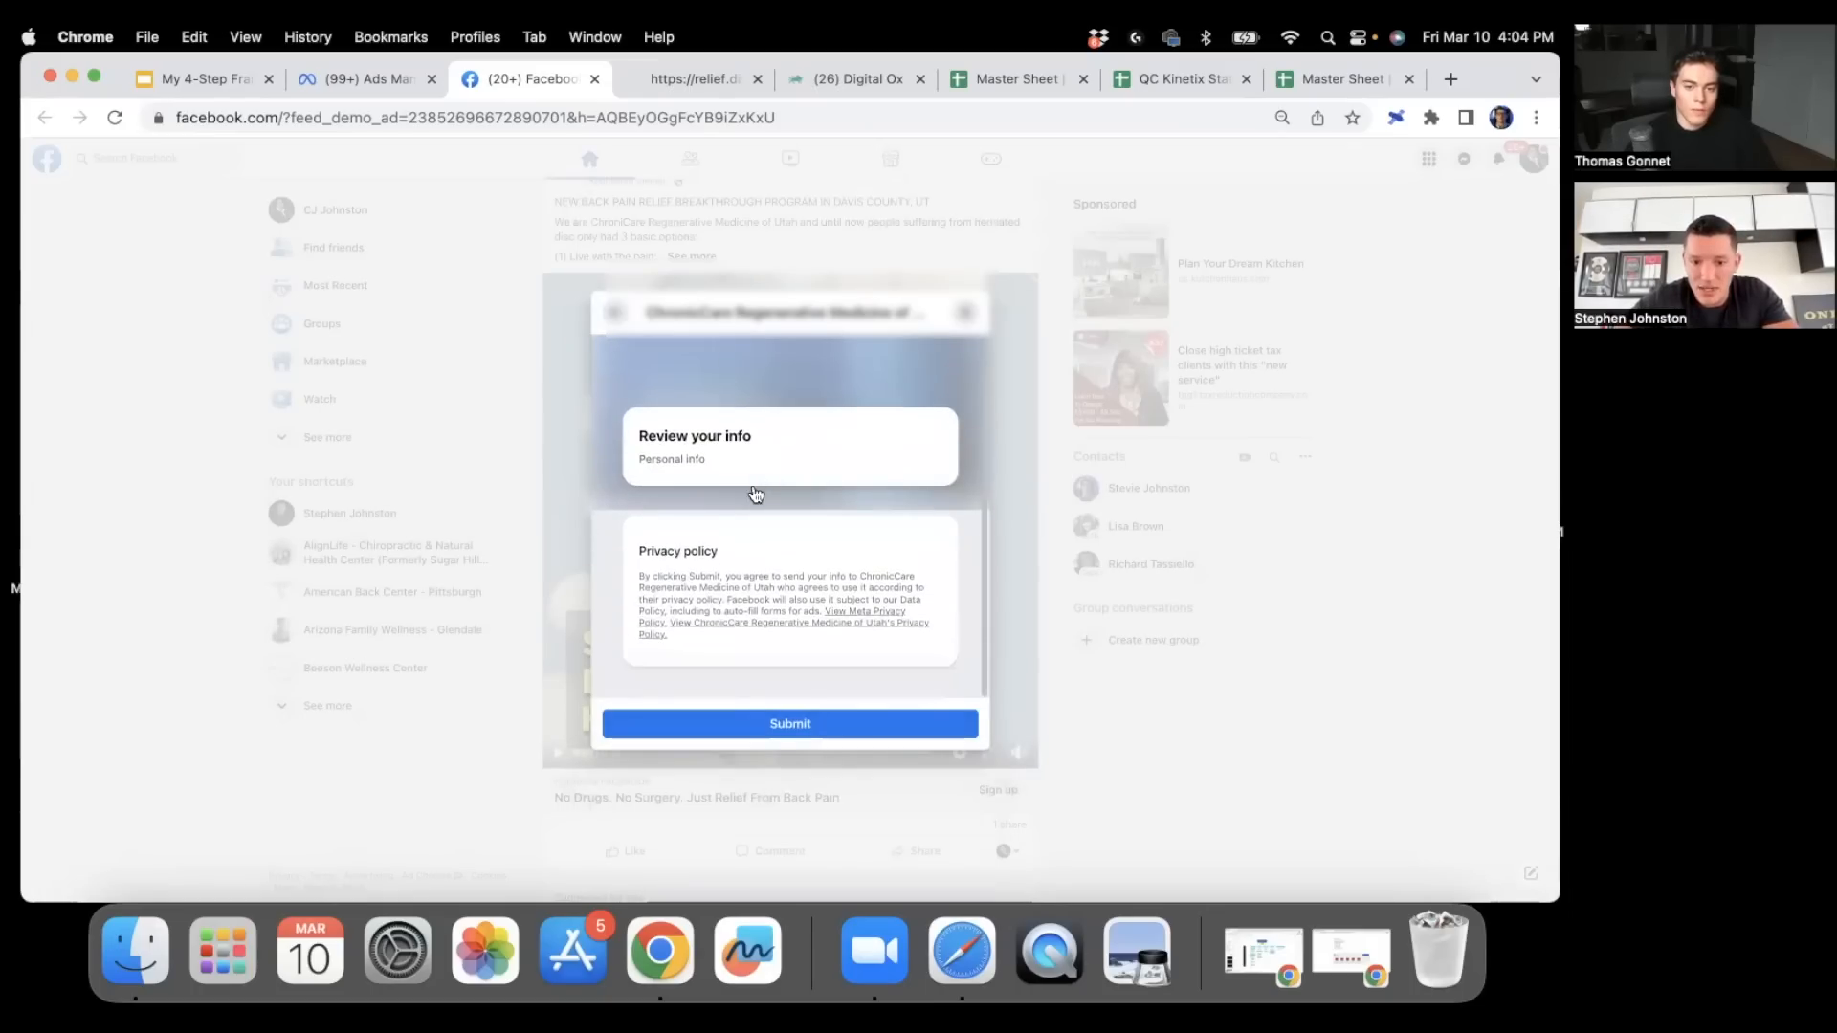
# Submit the test lead and reach the back pain assessment confirmation
pyautogui.click(789, 723)
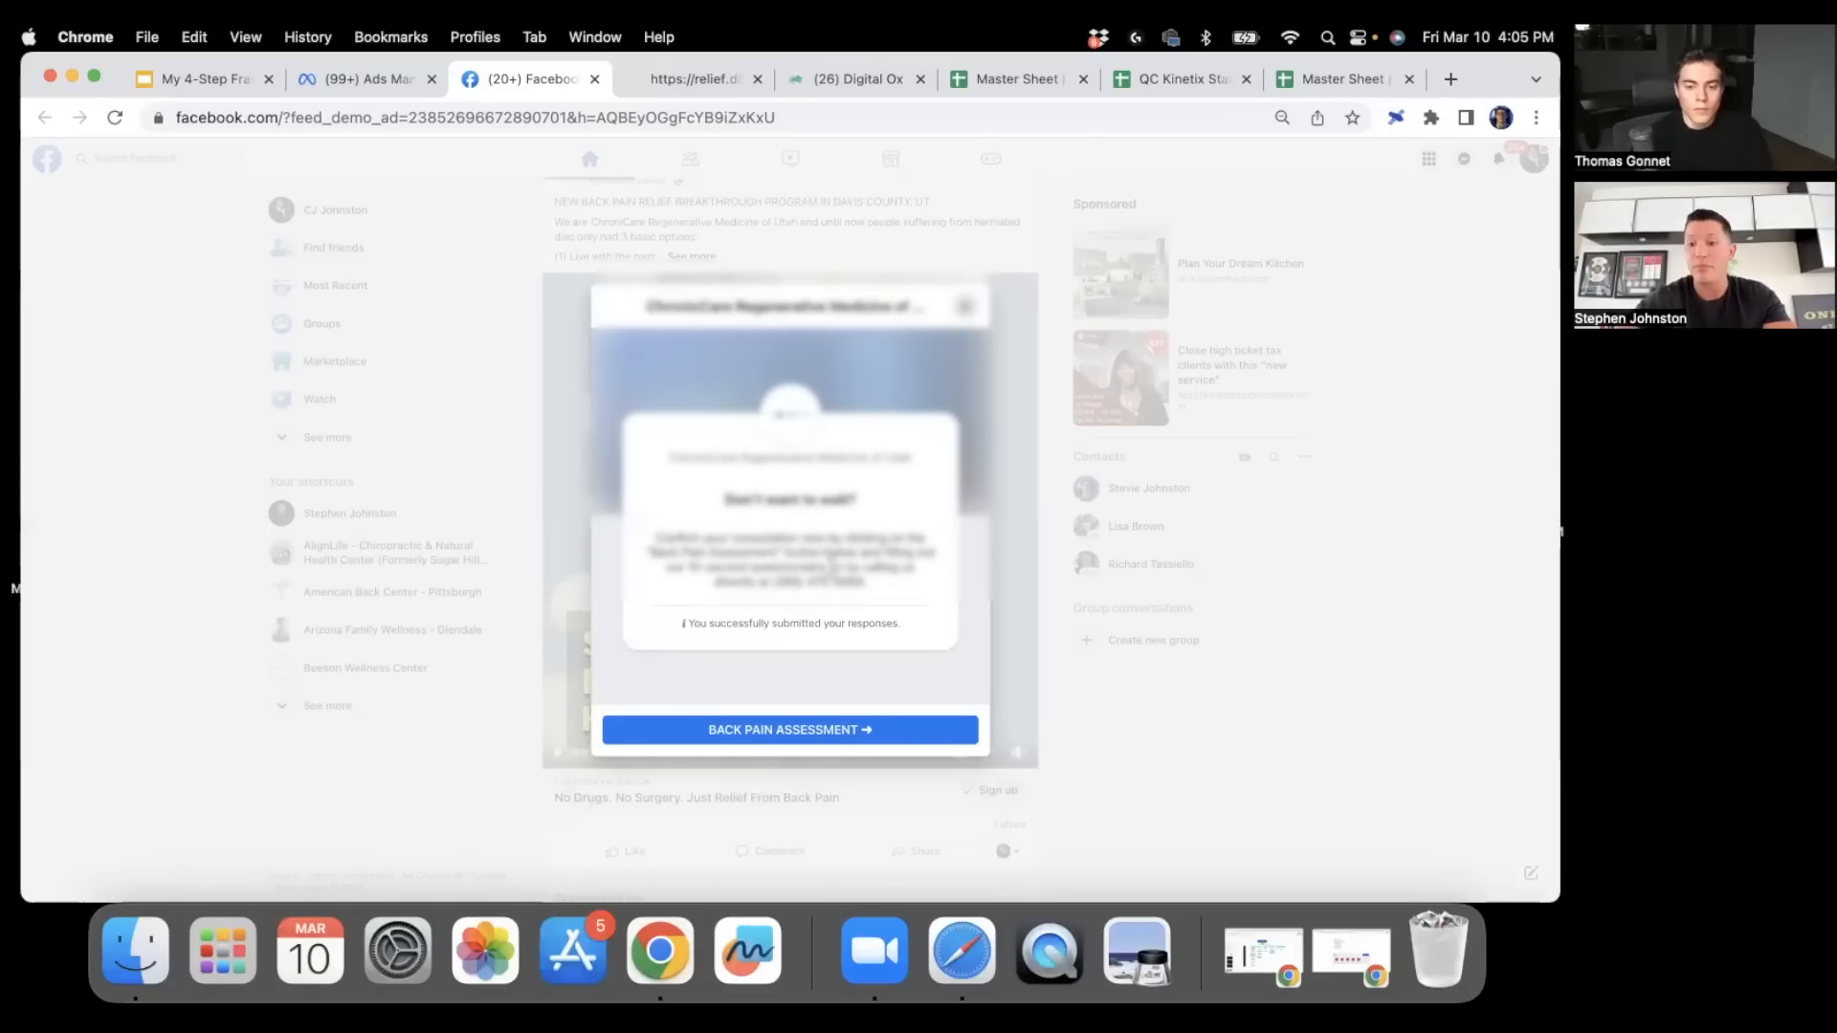
pyautogui.moveTo(788, 729)
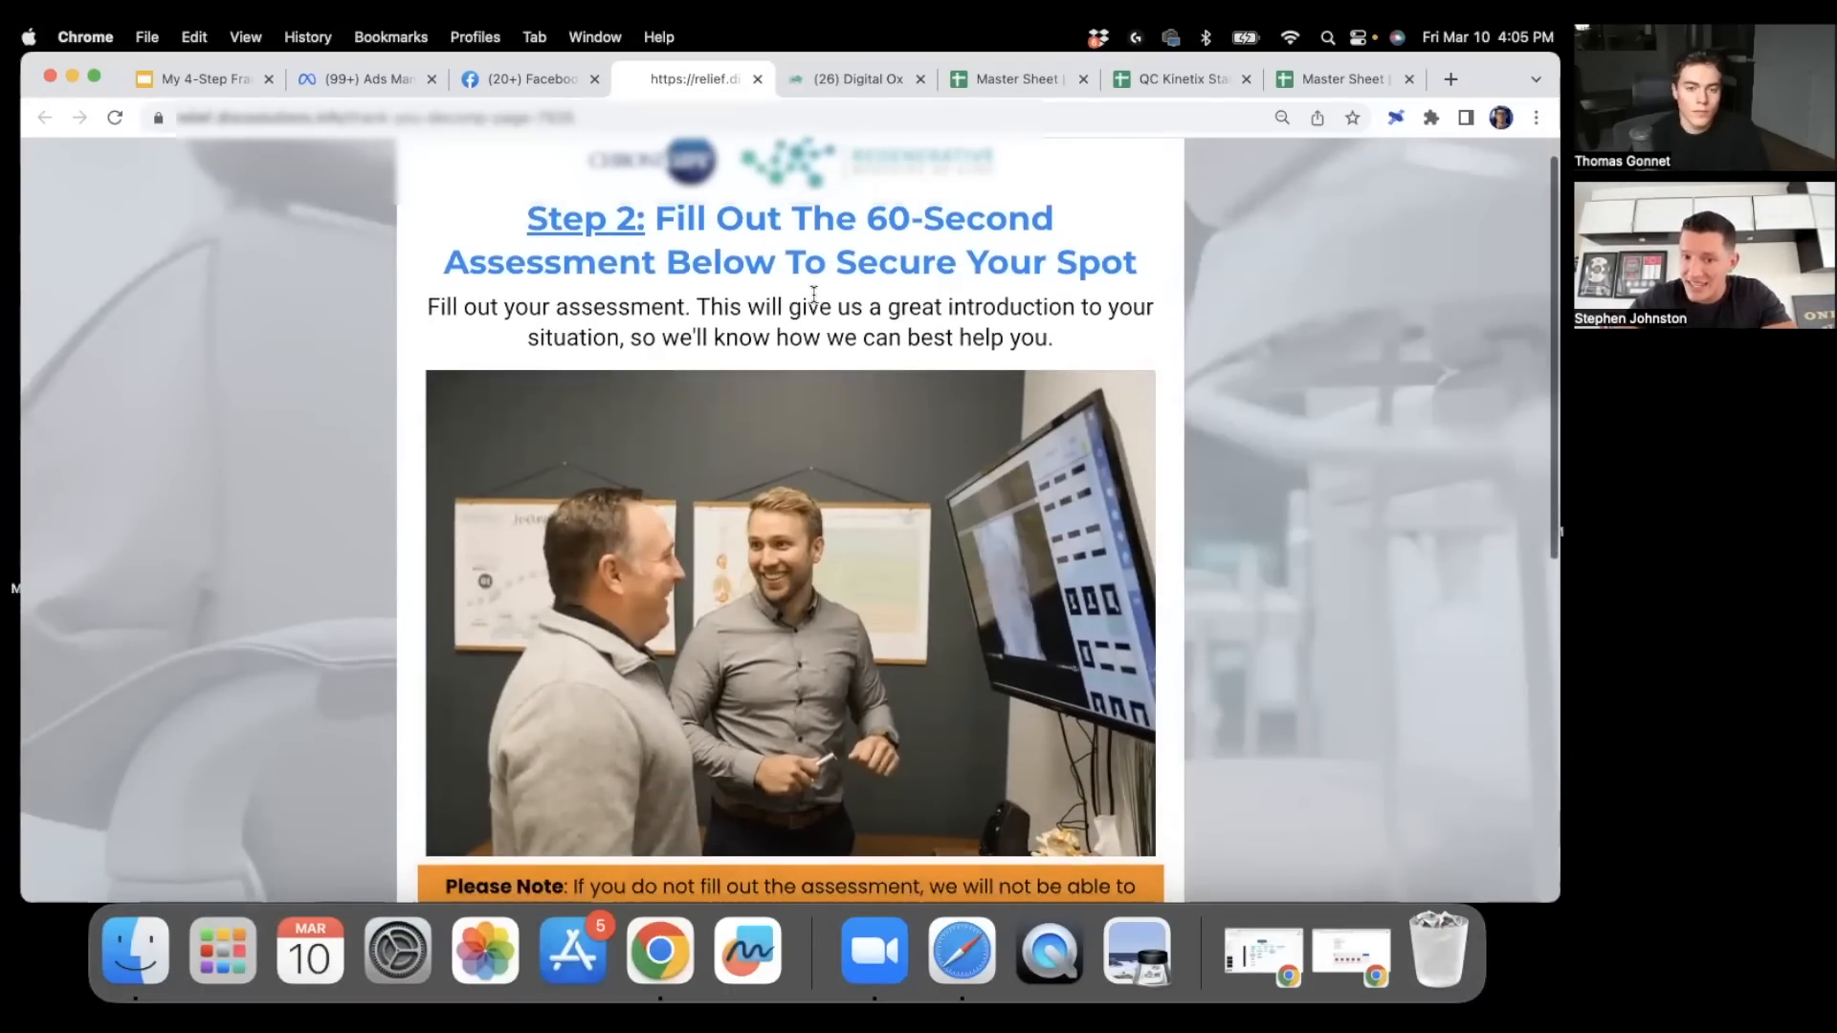
# Scroll the relief landing page down past the special offer to question 1 of the 12-question assessment
pyautogui.scroll(-3)
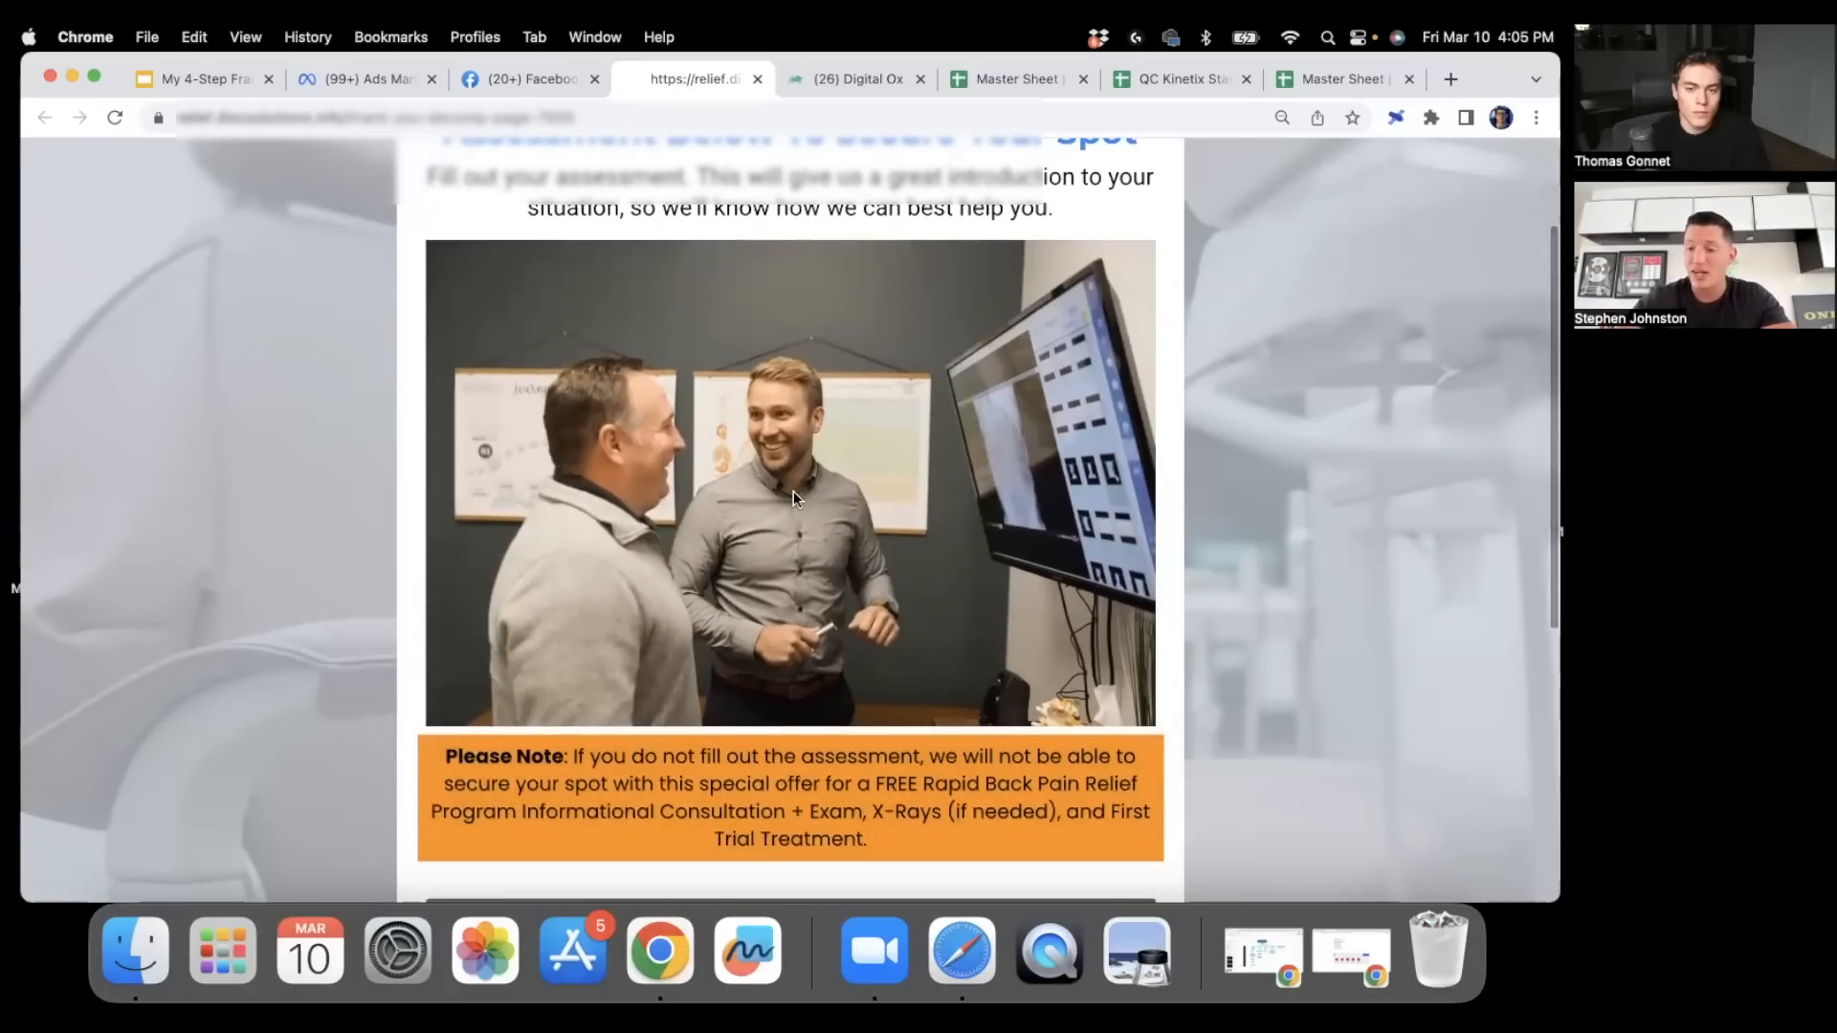
pyautogui.scroll(-3)
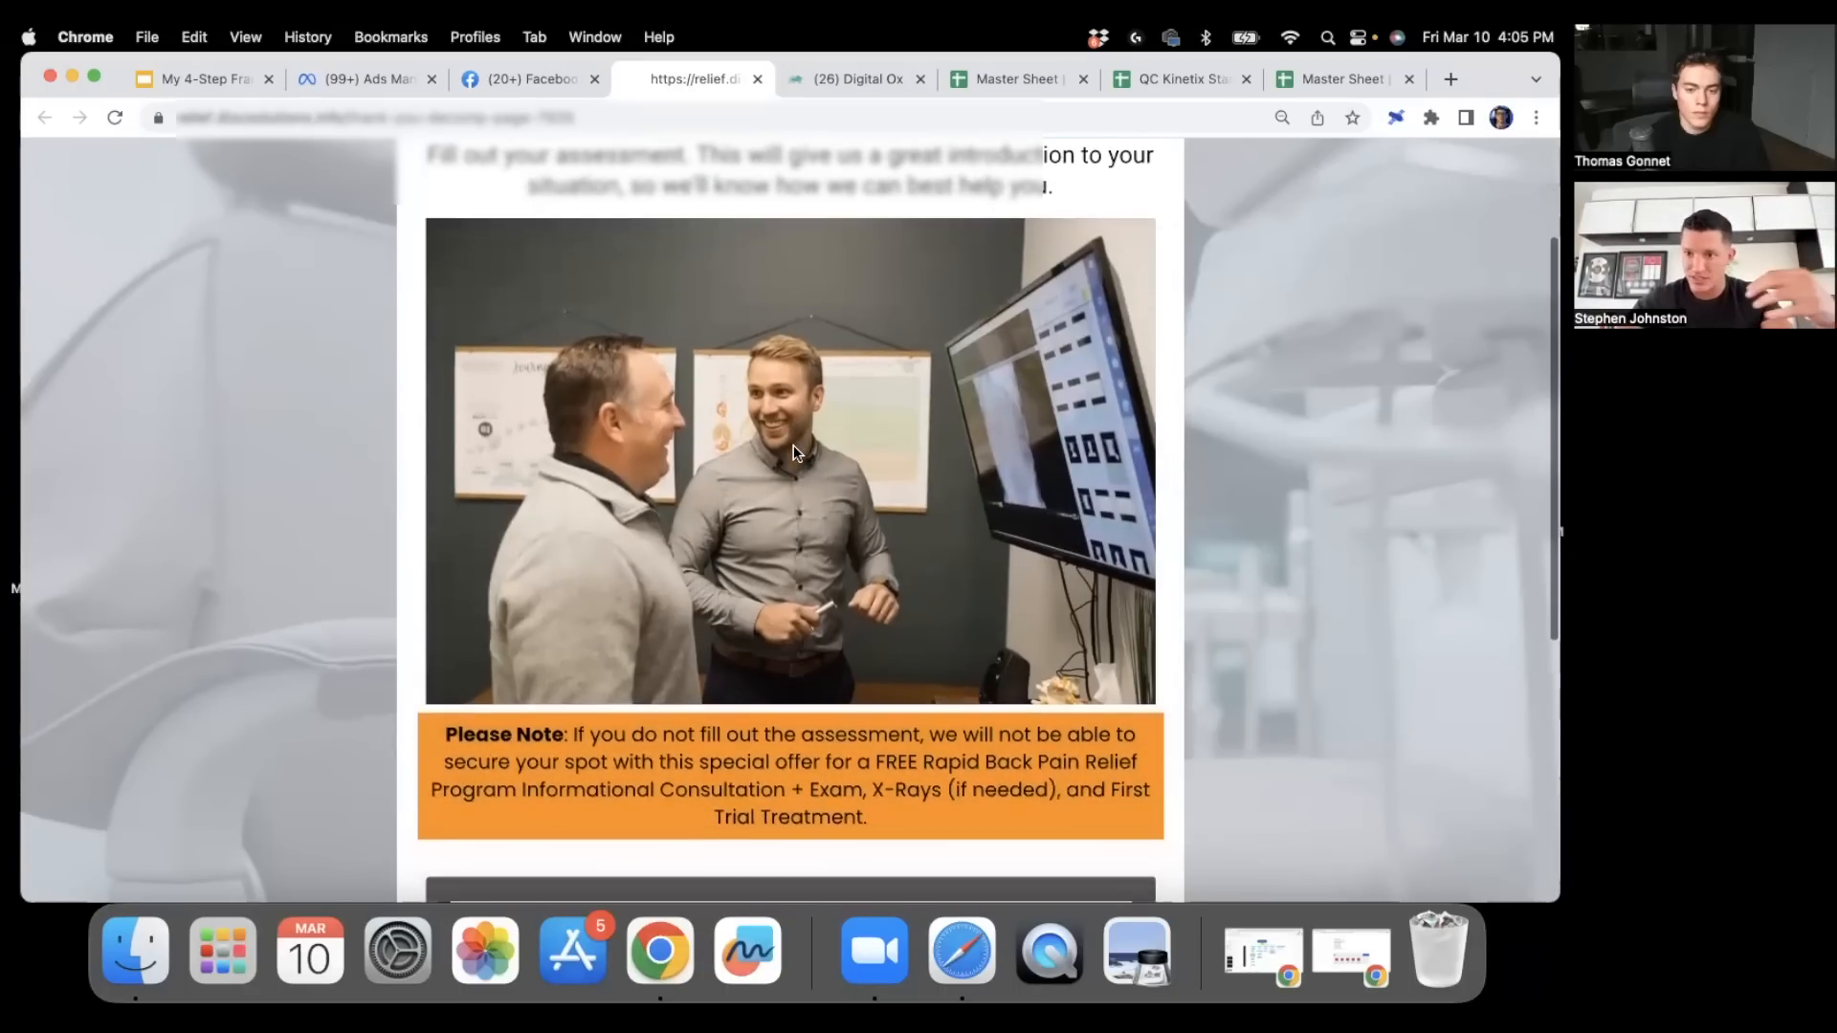
pyautogui.scroll(-3)
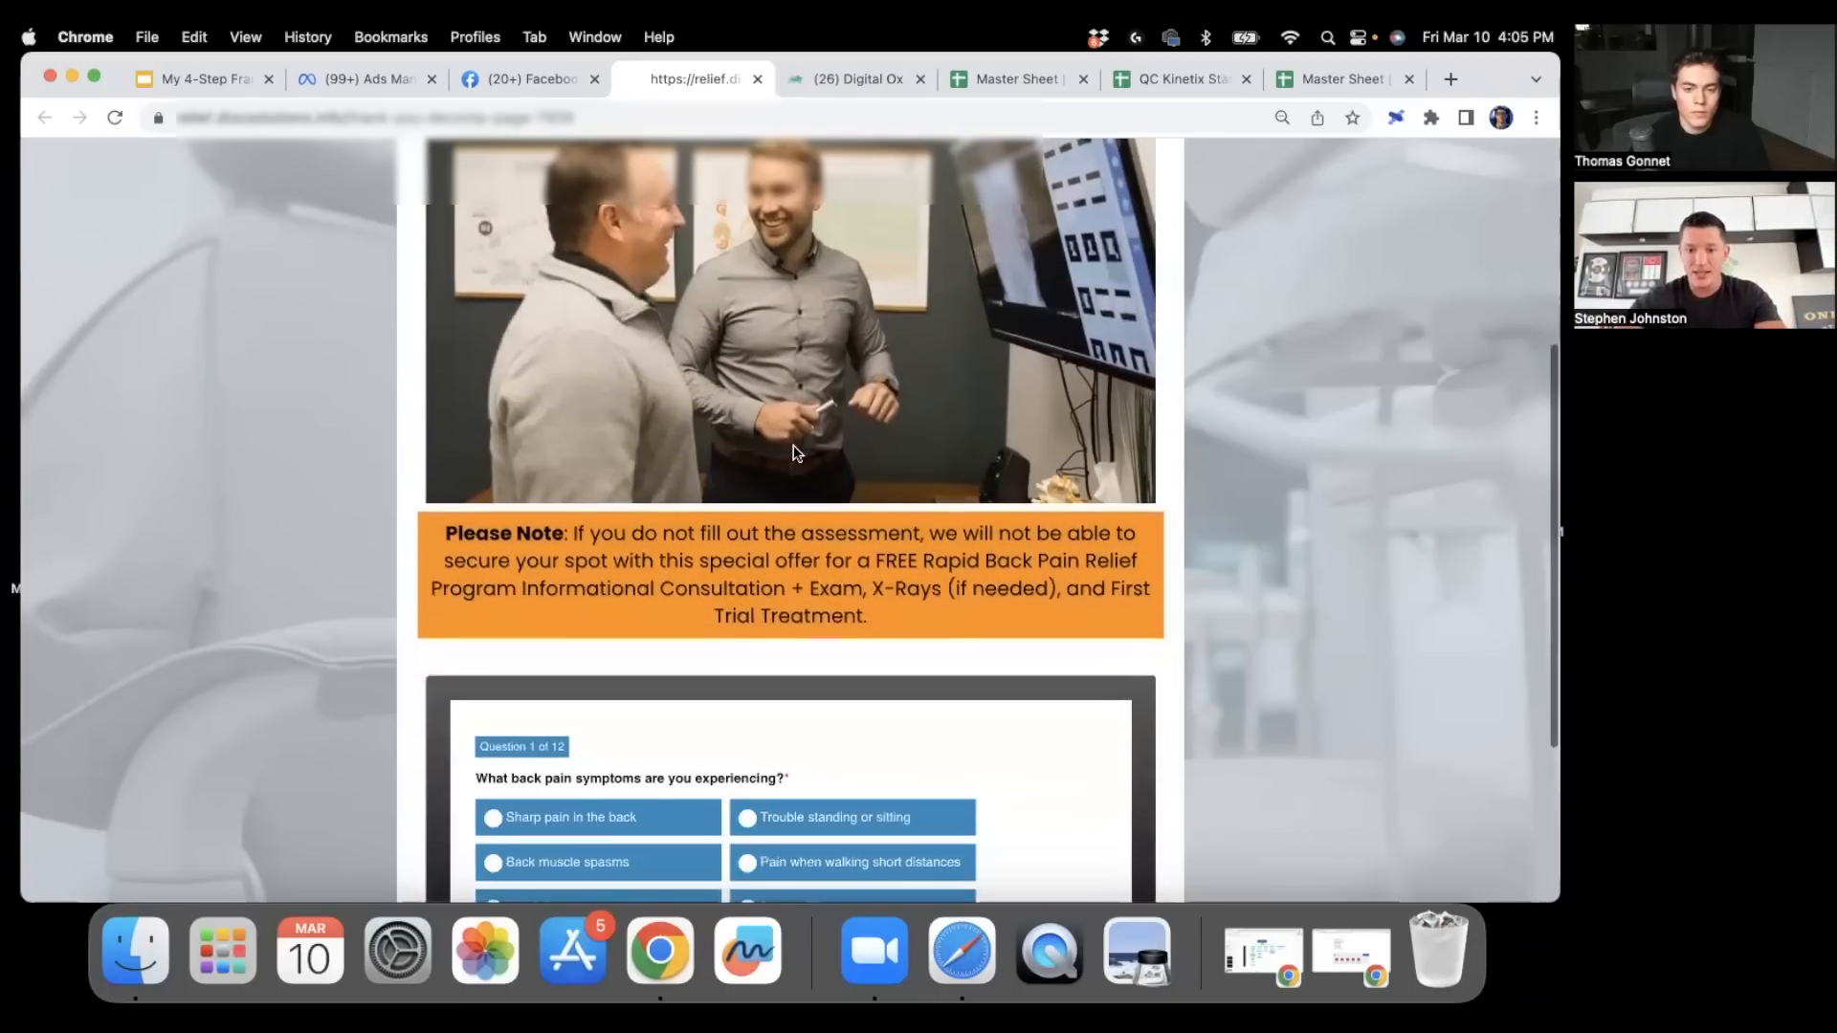
pyautogui.scroll(-3)
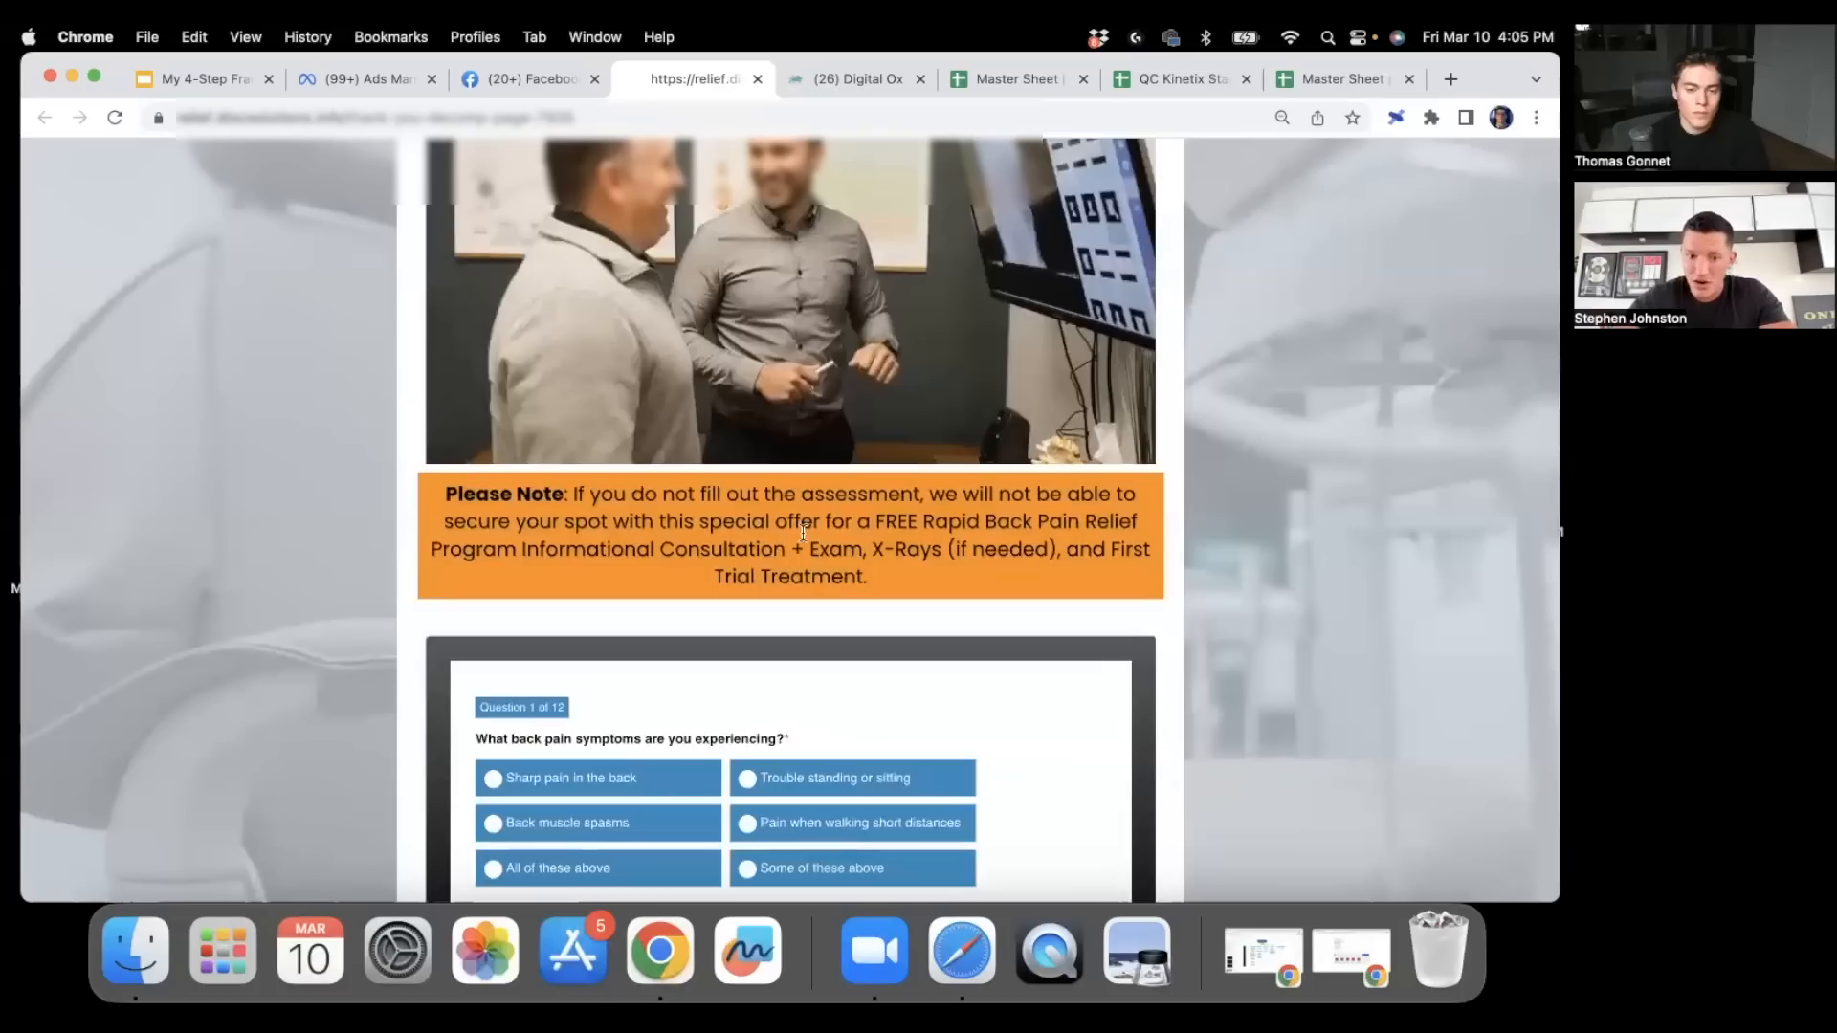
pyautogui.scroll(-3)
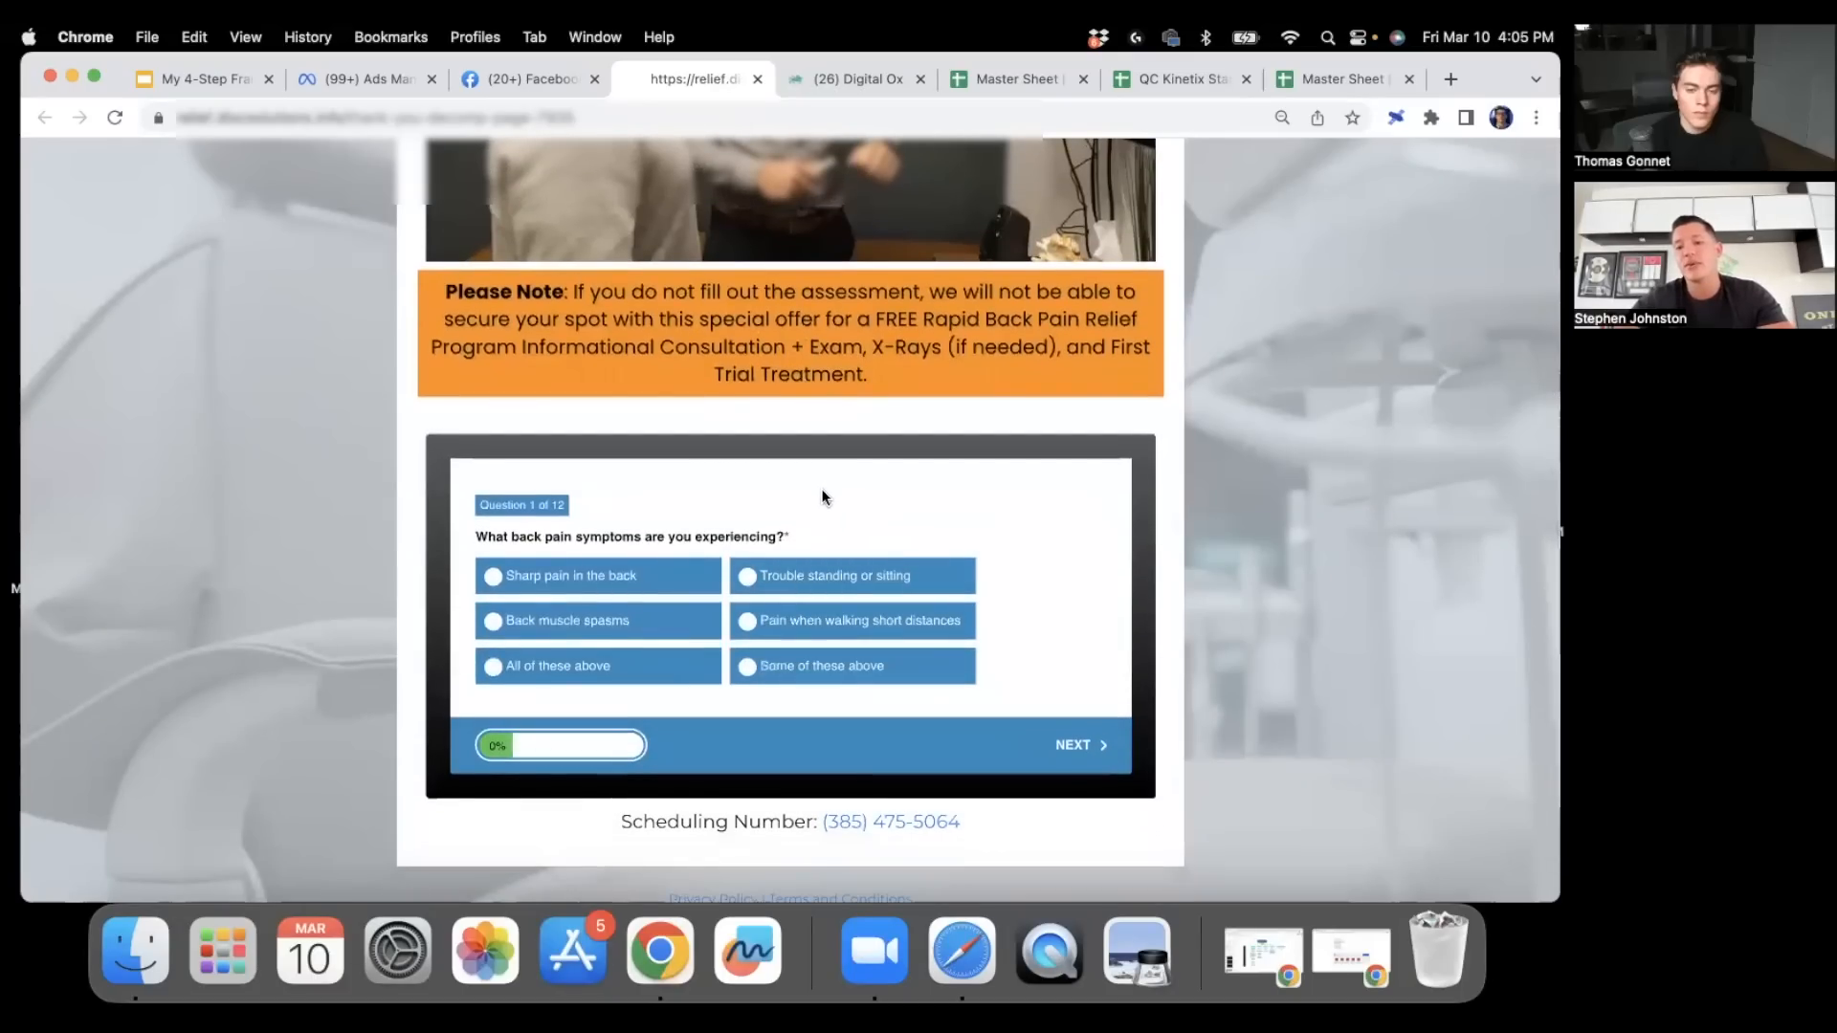
pyautogui.scroll(-3)
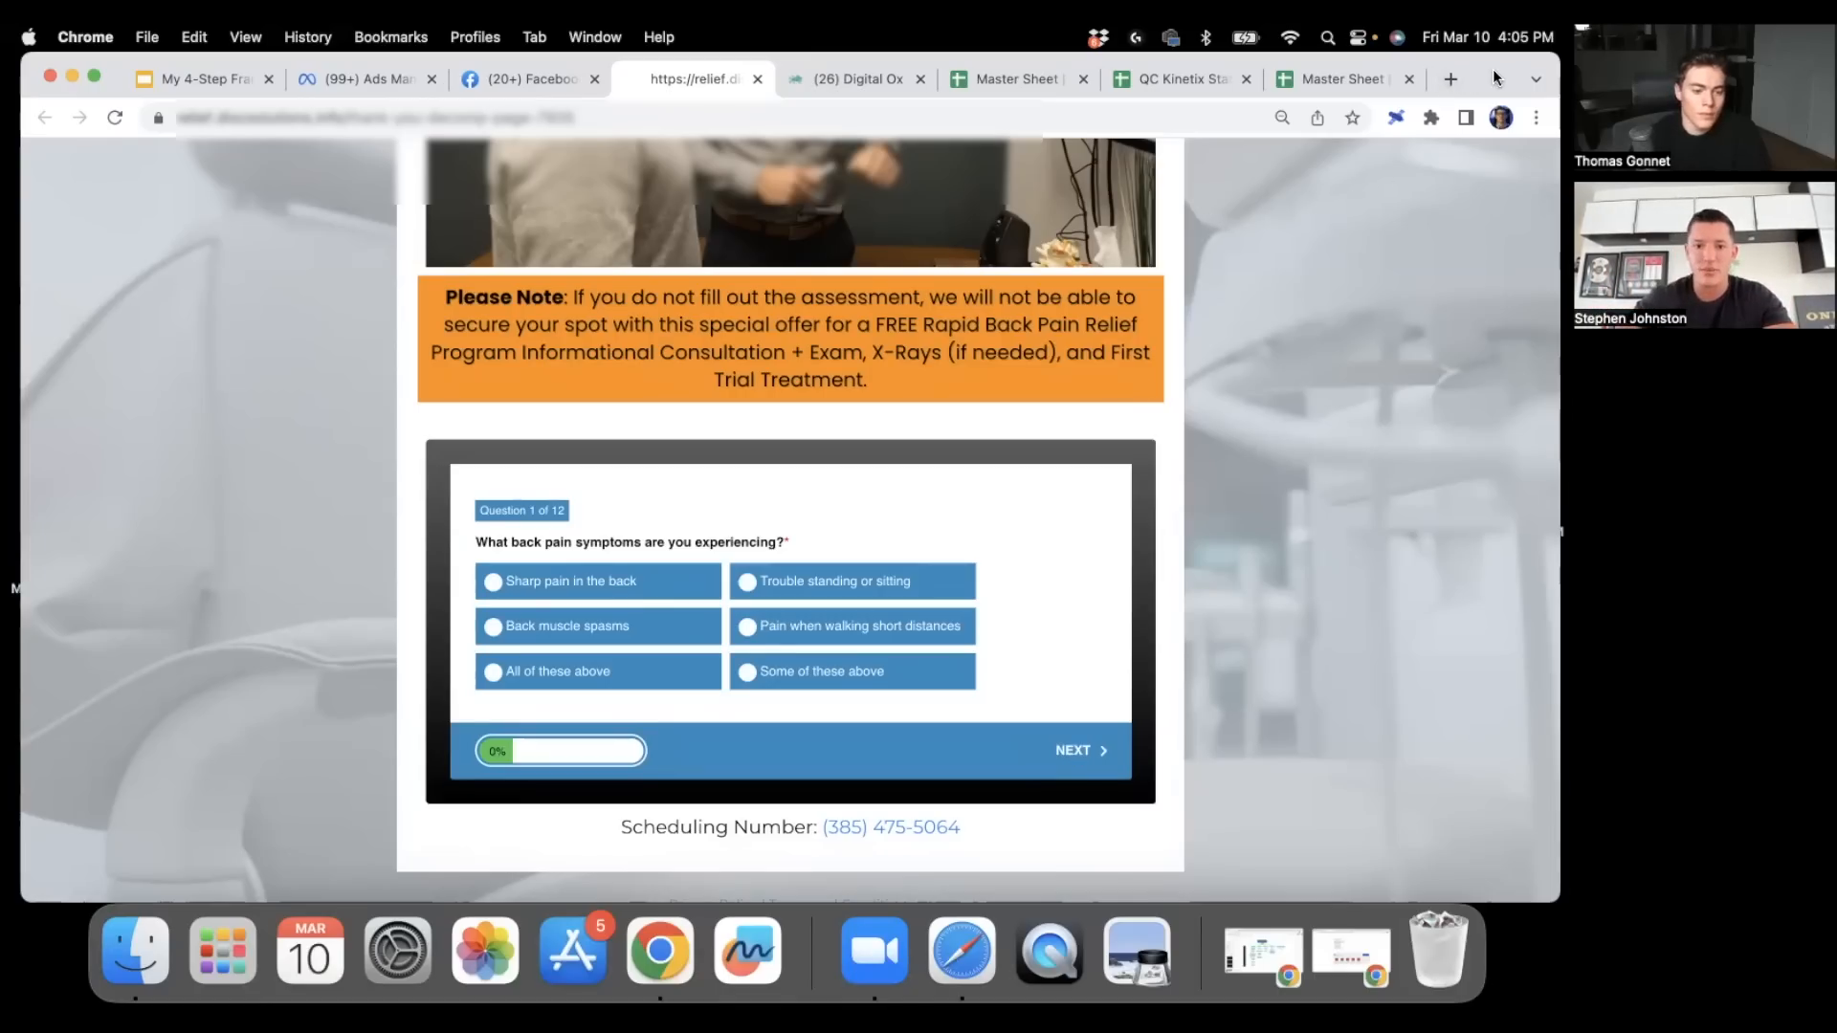
pyautogui.scroll(-3)
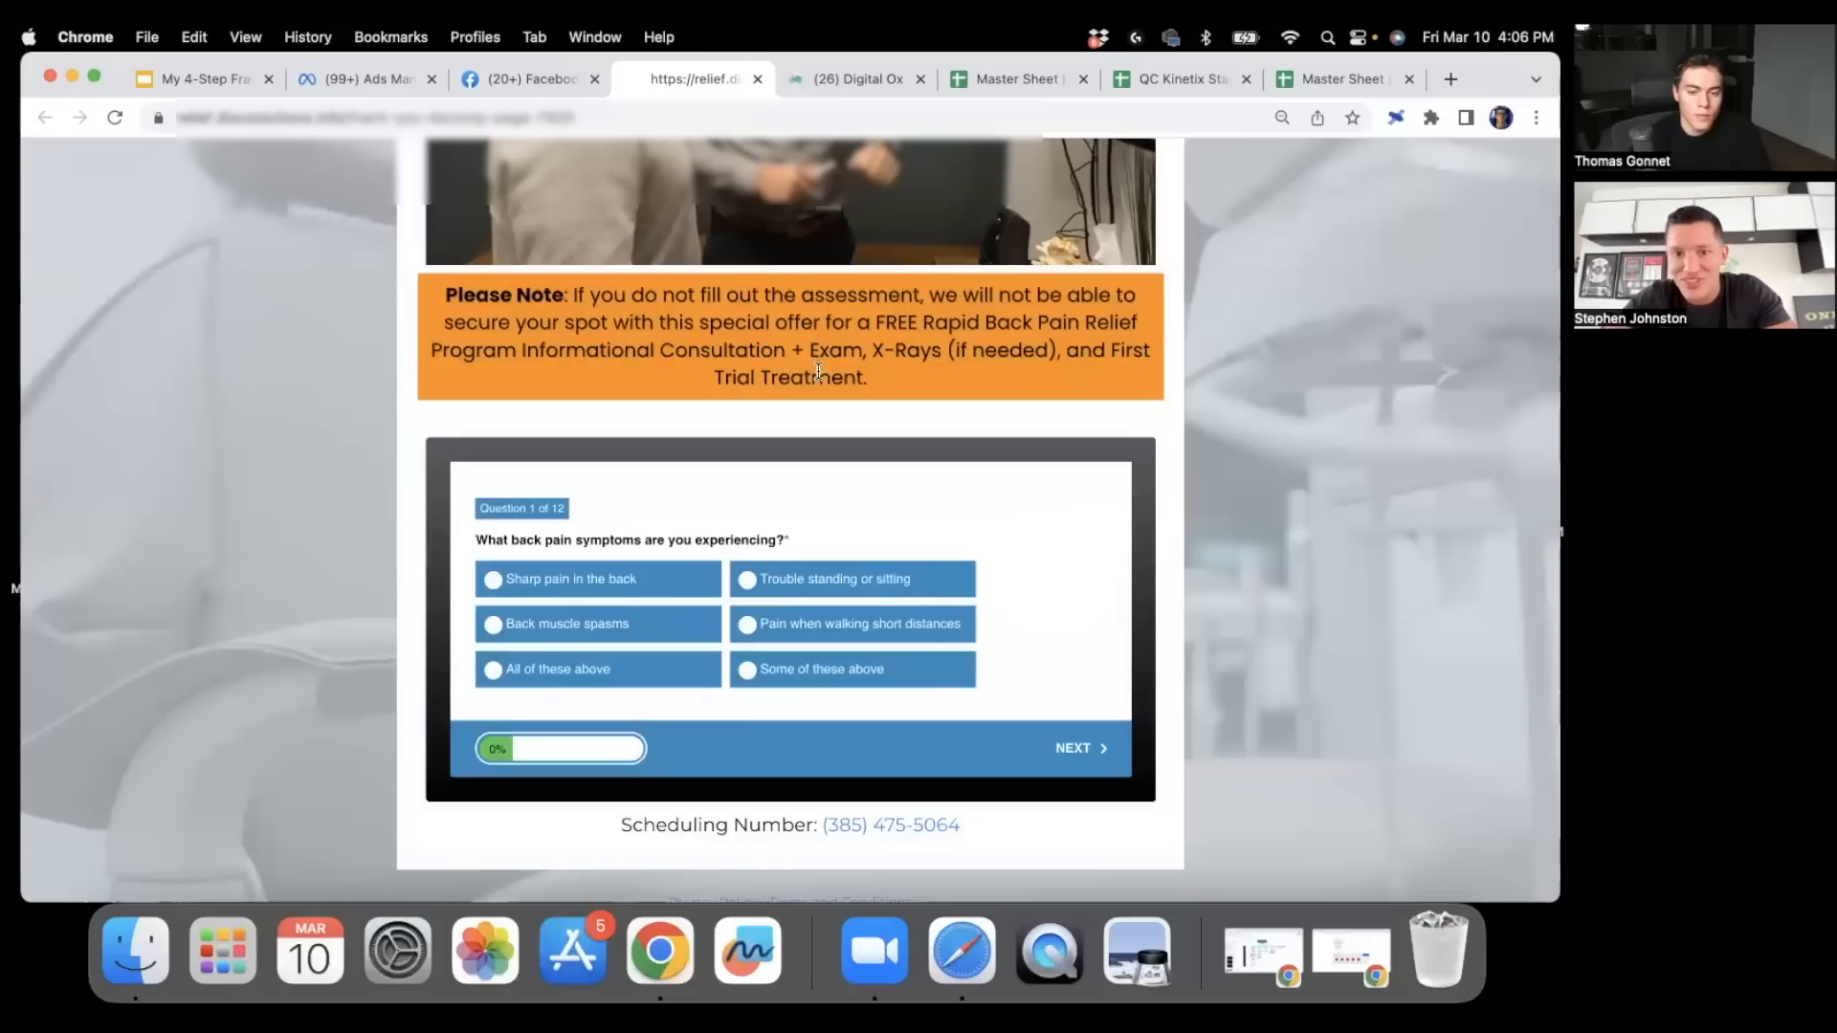
pyautogui.moveTo(823, 287)
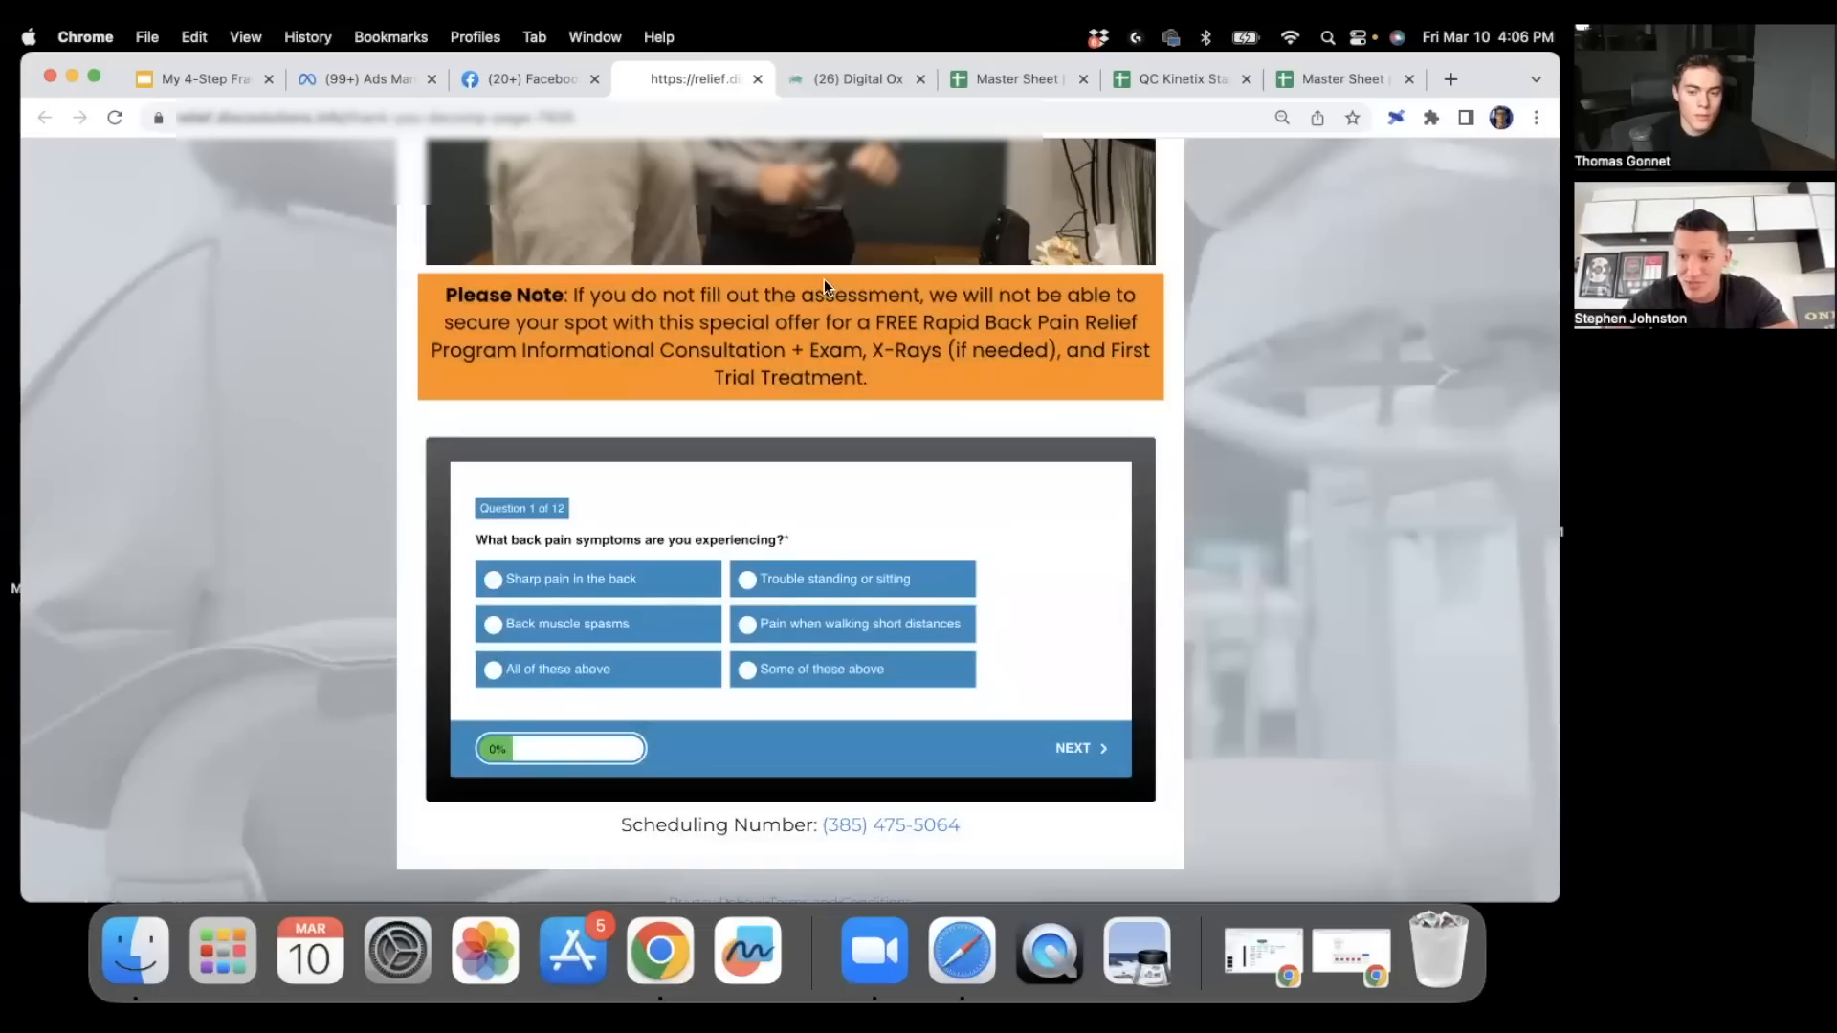
pyautogui.moveTo(821, 270)
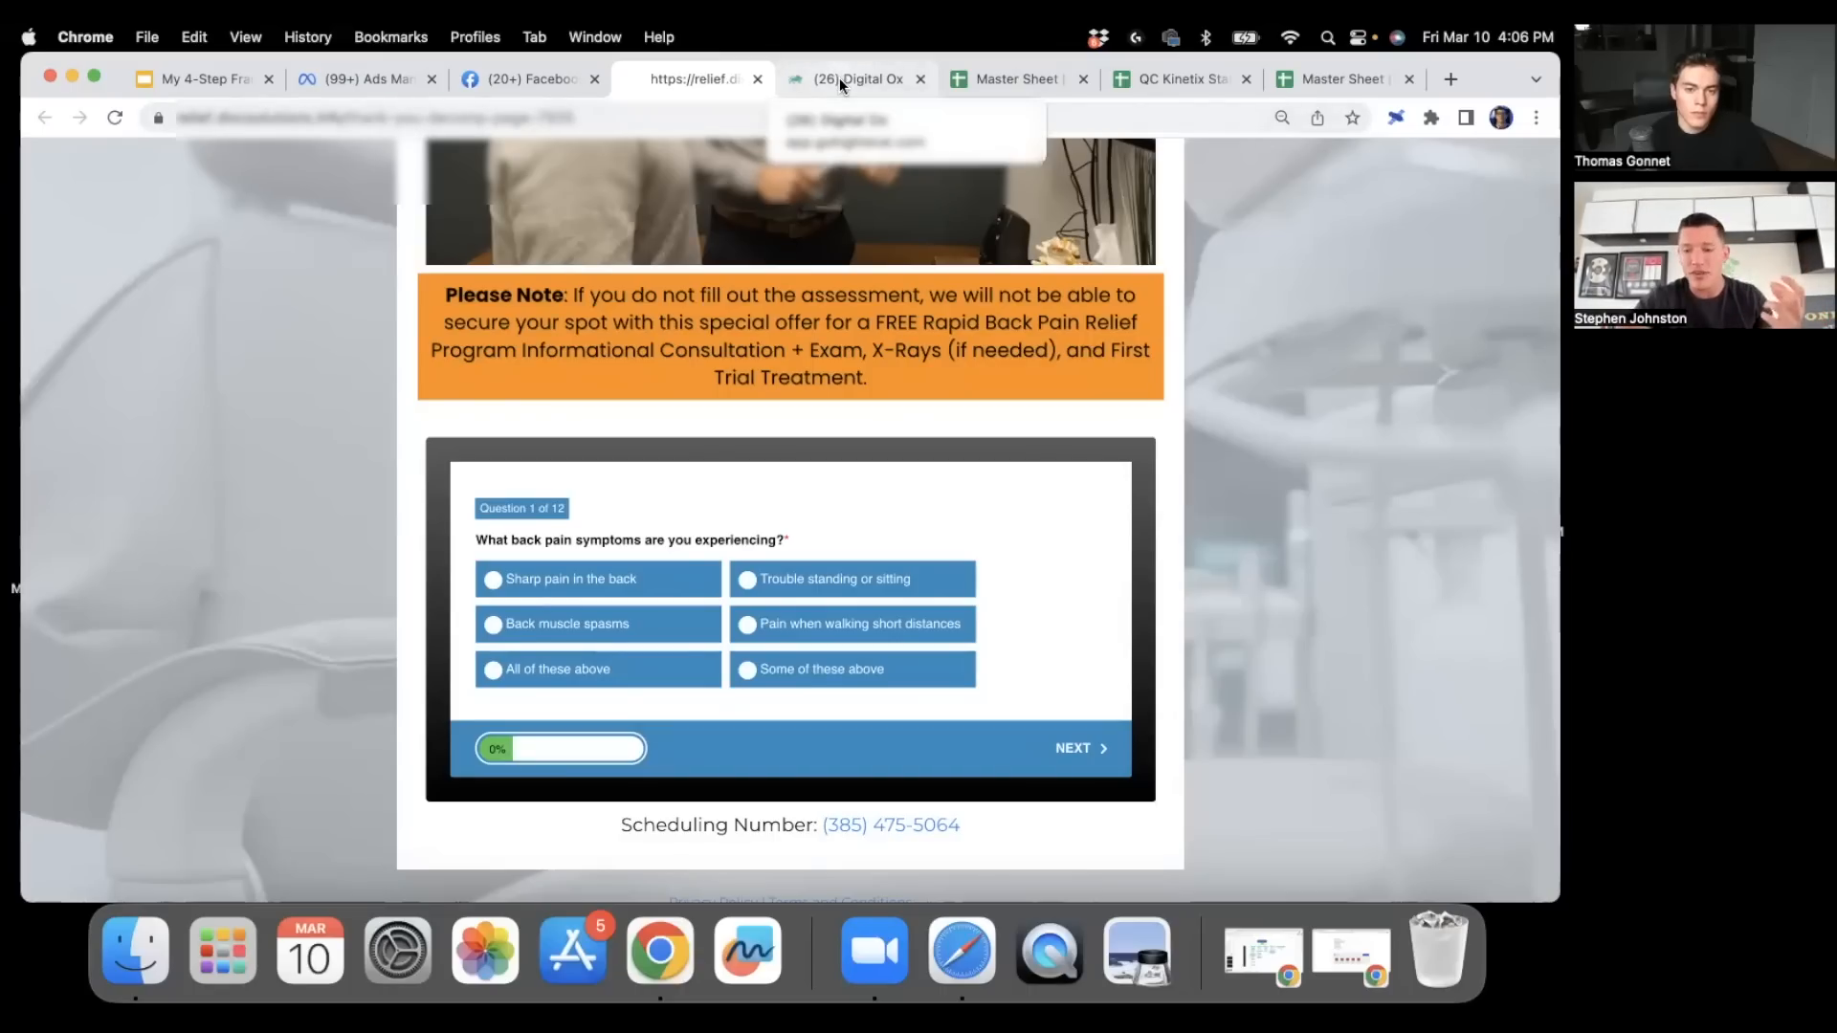
# Switch to the Digital Ox GoHighLevel tab showing a Facebook form lead's contact record
pyautogui.click(855, 79)
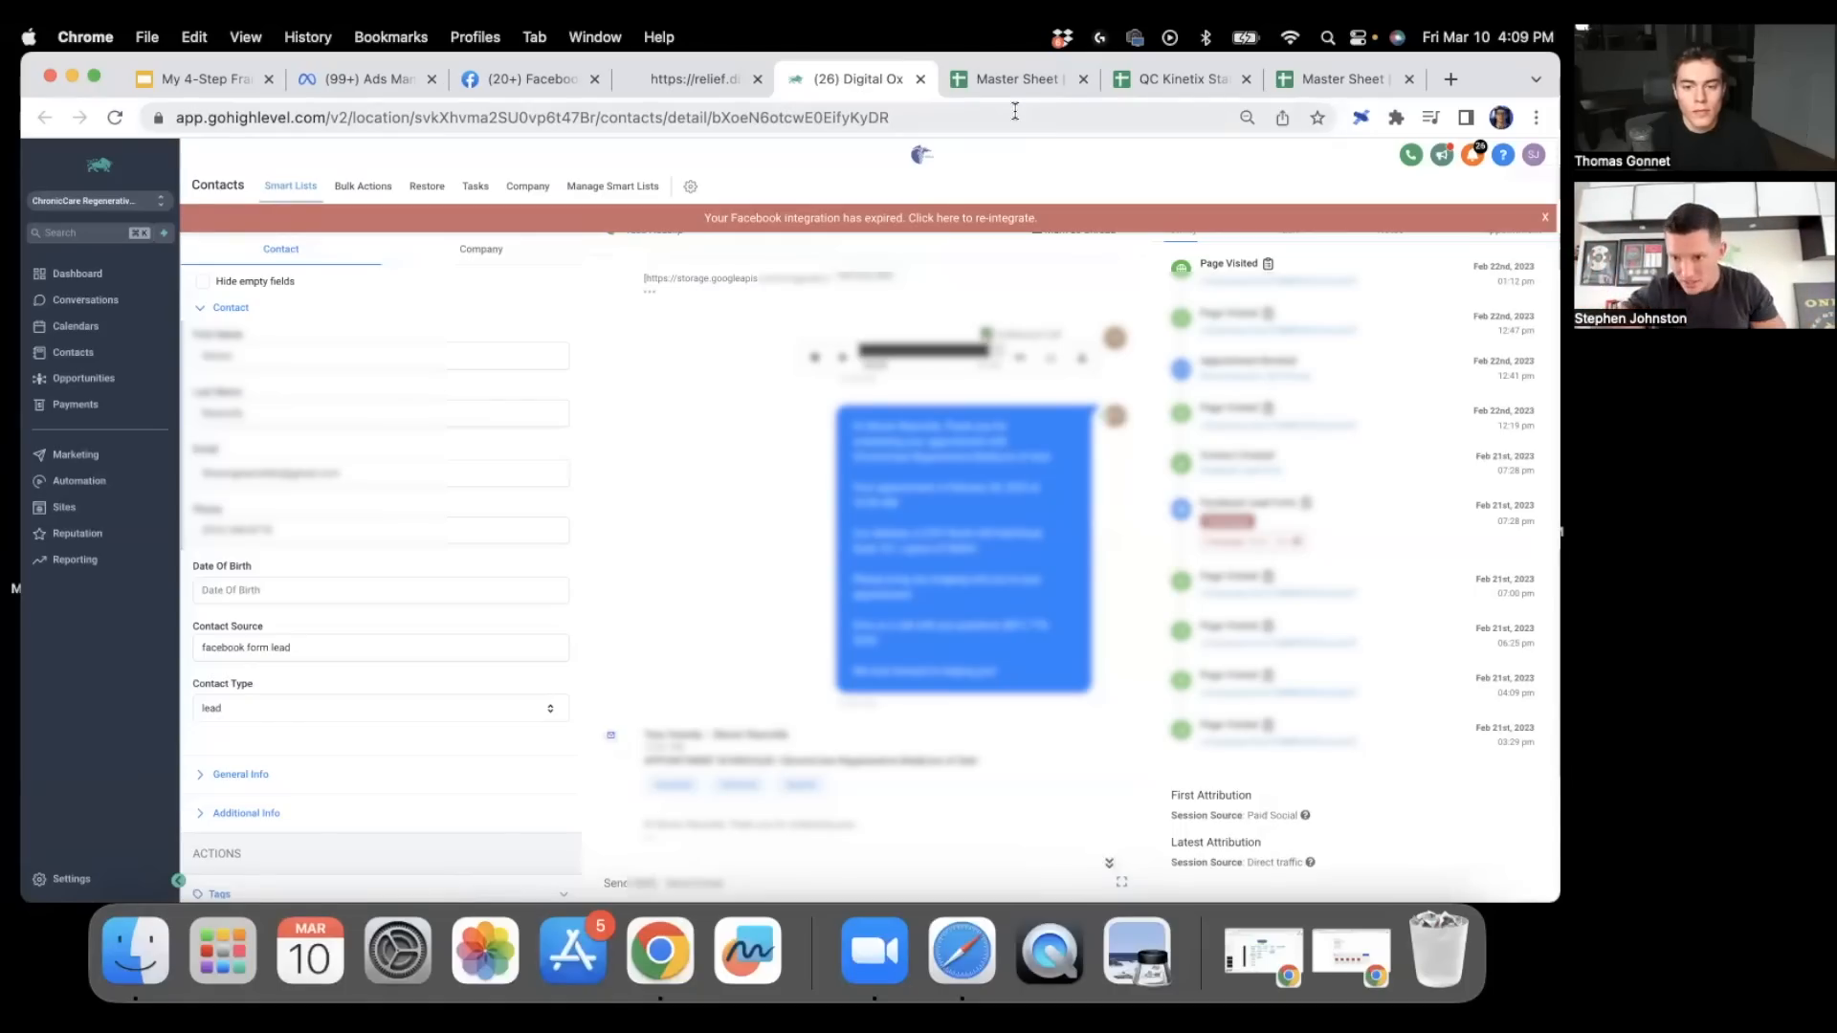
pyautogui.moveTo(1014, 78)
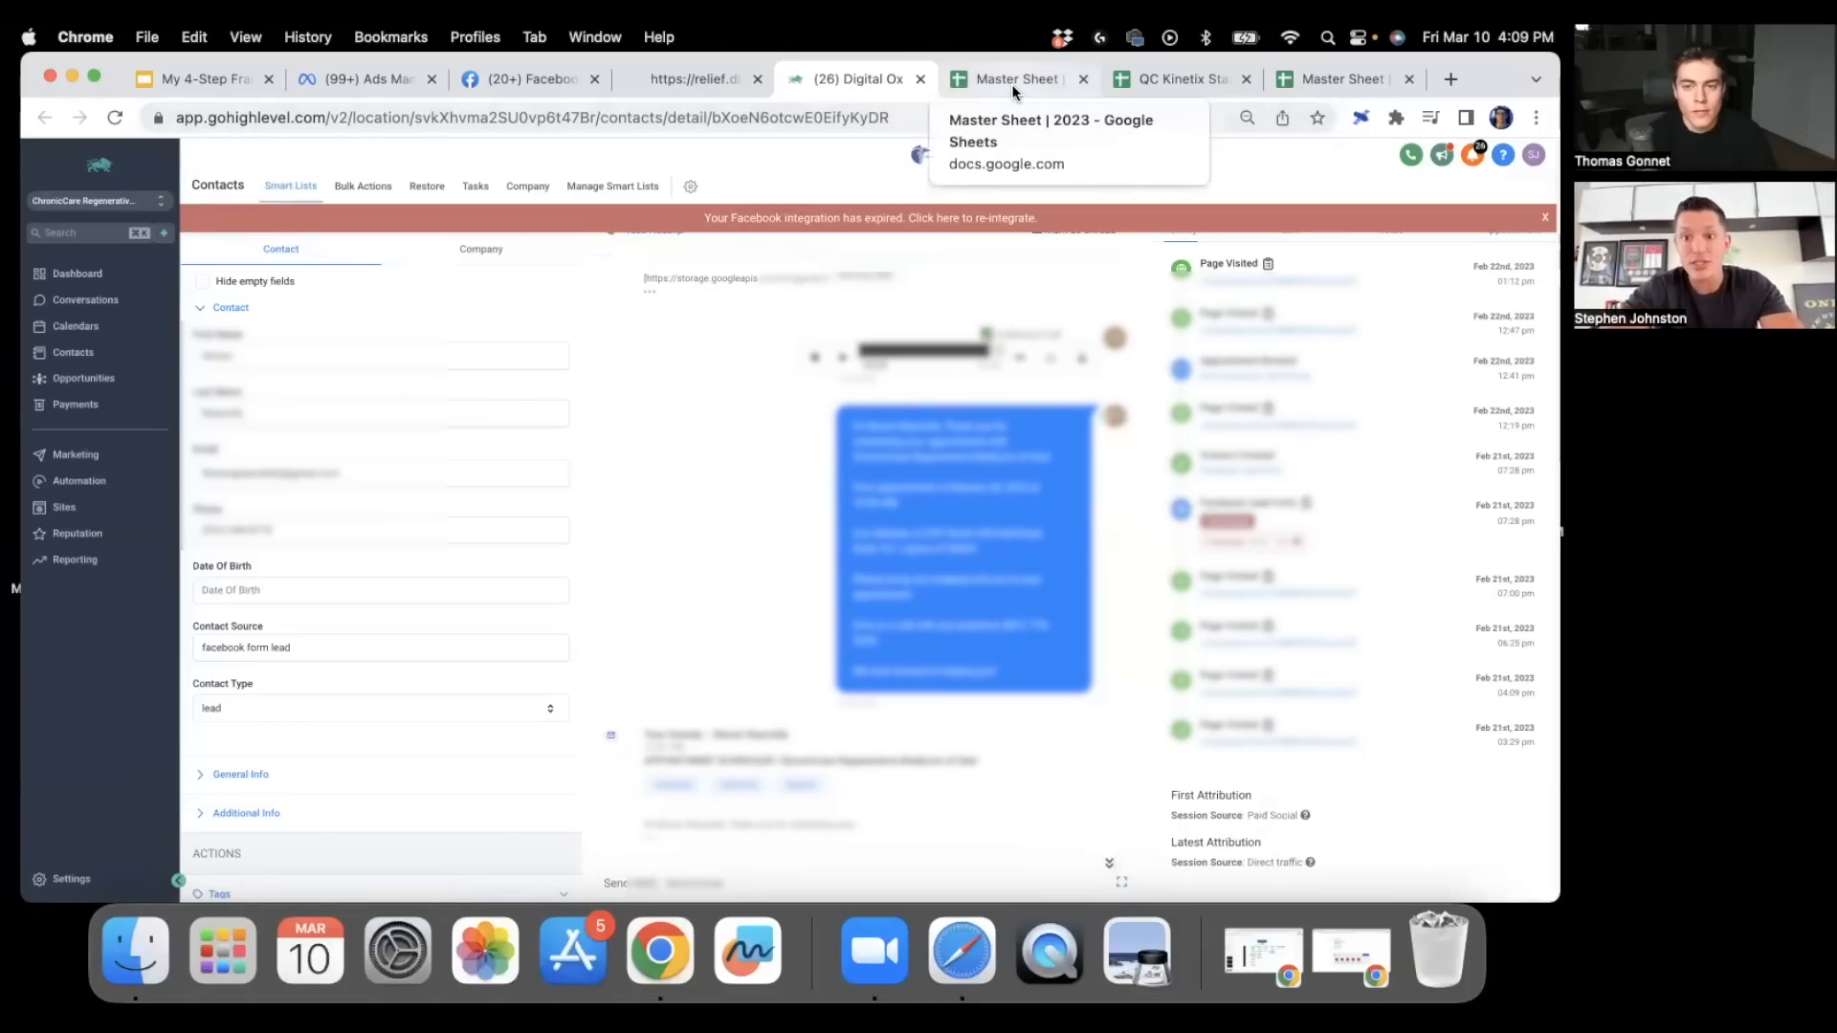
# Switch to the Master Sheet 2023 workbook's client tab with niches, ad spend and monthly shows
pyautogui.click(1014, 78)
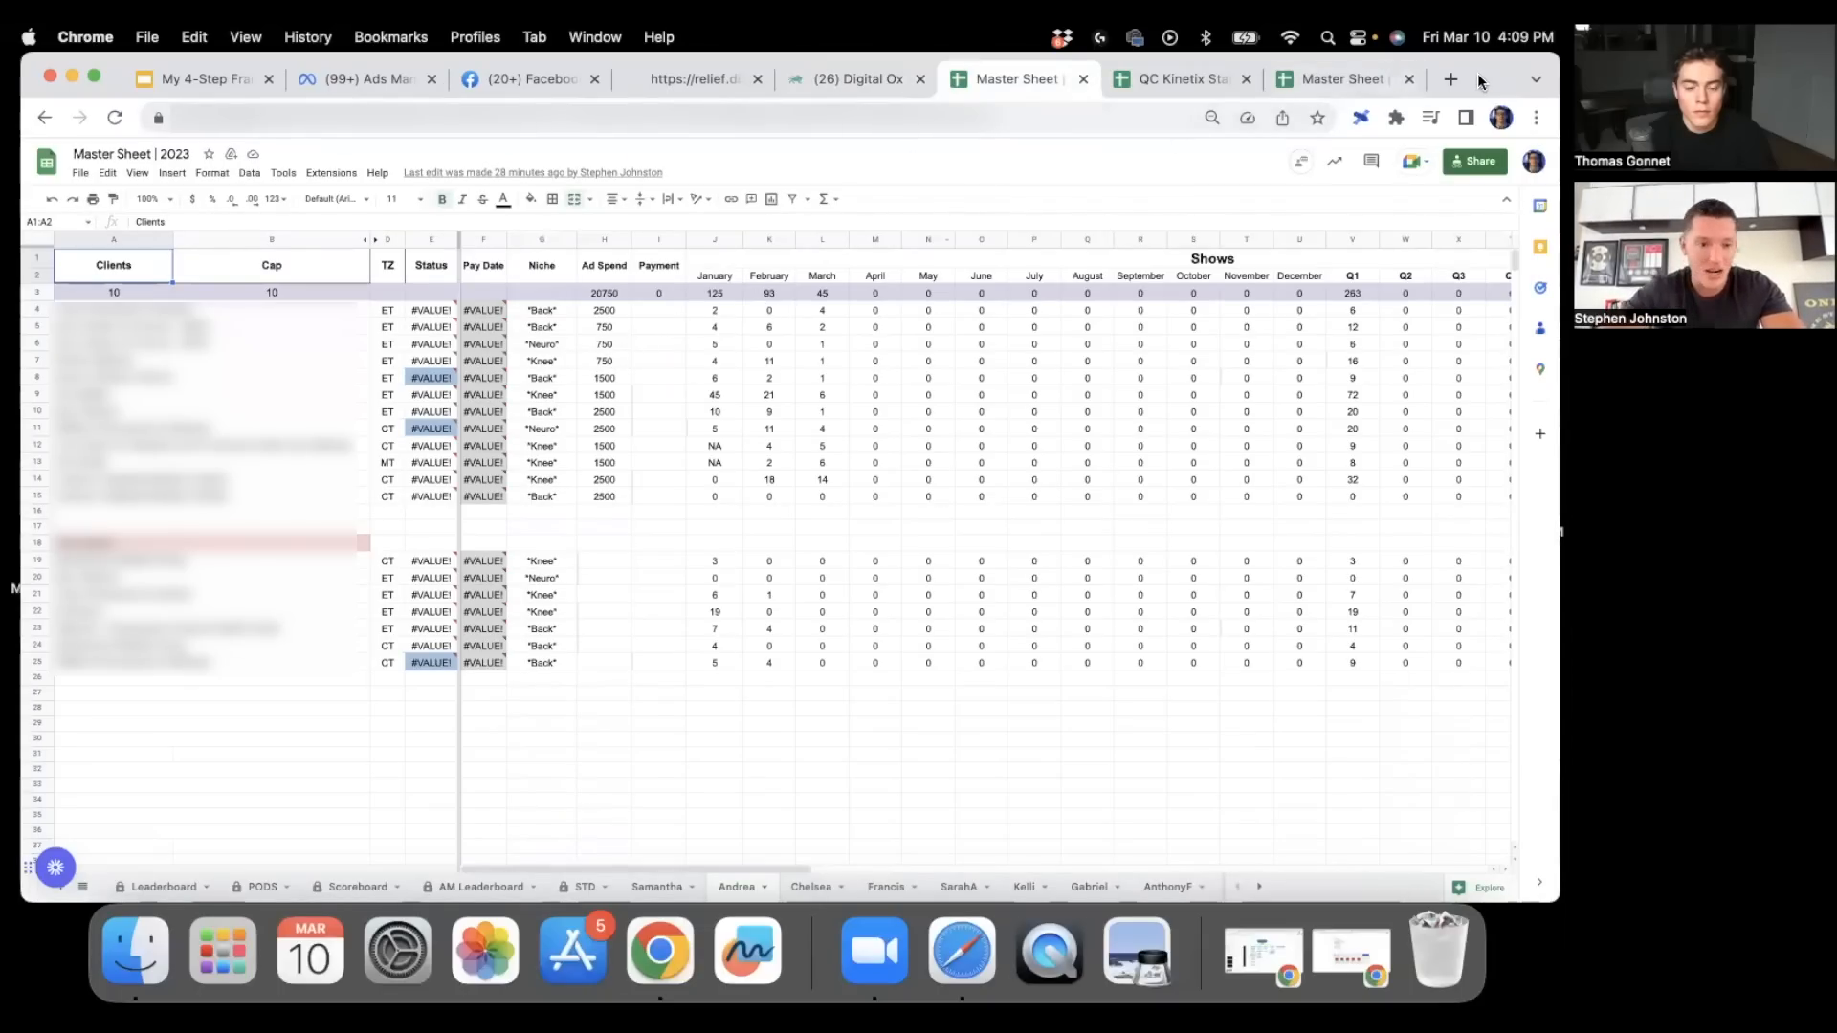
pyautogui.moveTo(1204, 158)
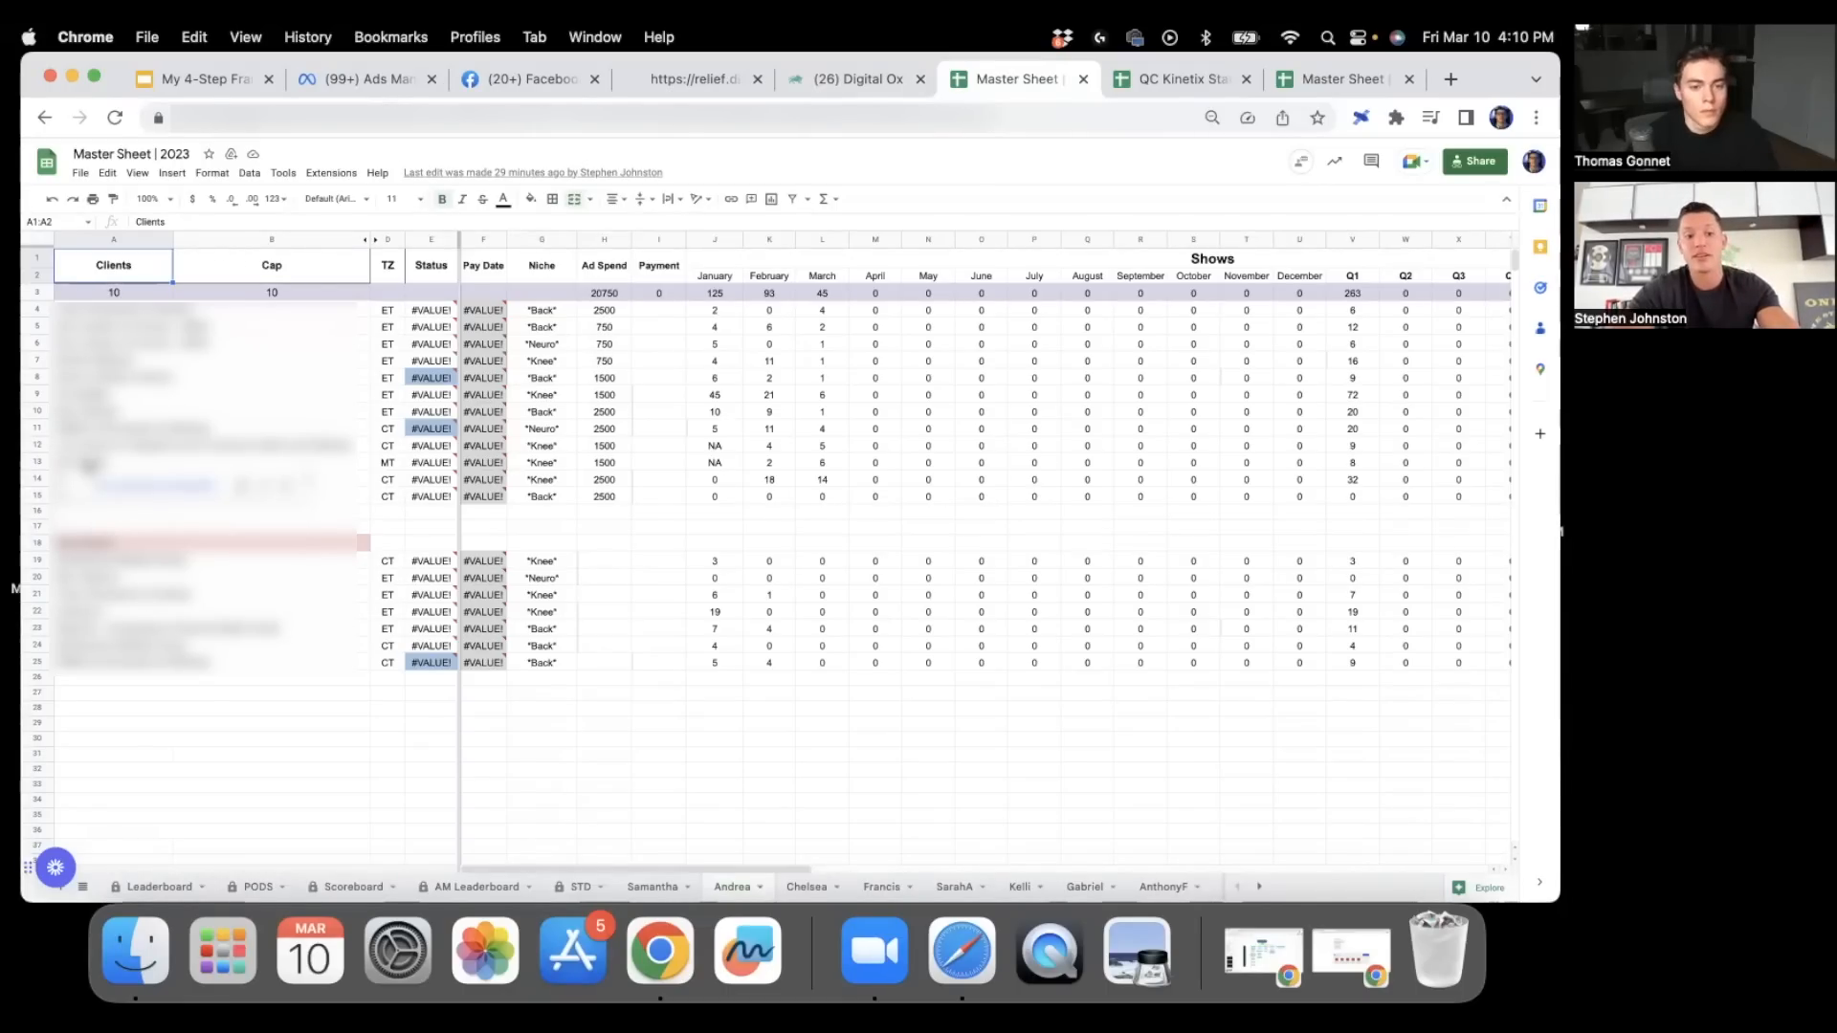
# Switch to the QC Kinetix Stats 2023 workbook's Mar 23' lead tracker with 12 schedules and 6 shows
pyautogui.click(1177, 78)
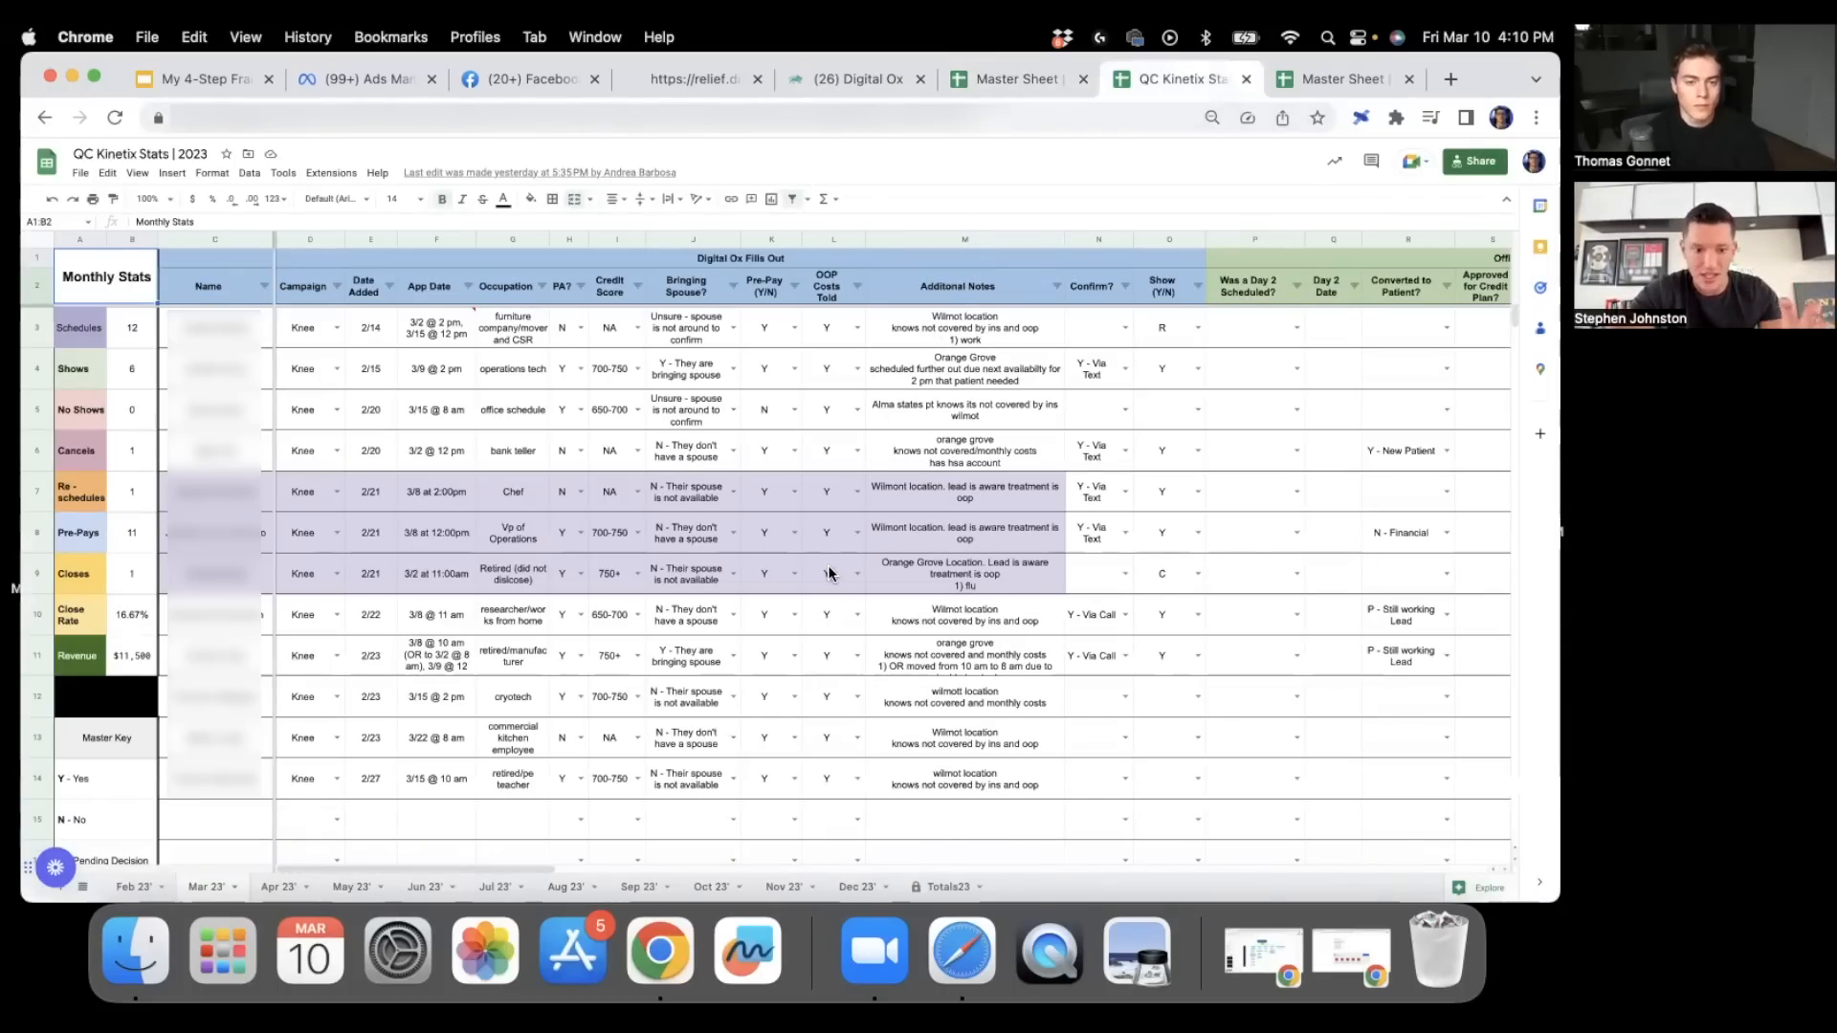
pyautogui.moveTo(144, 835)
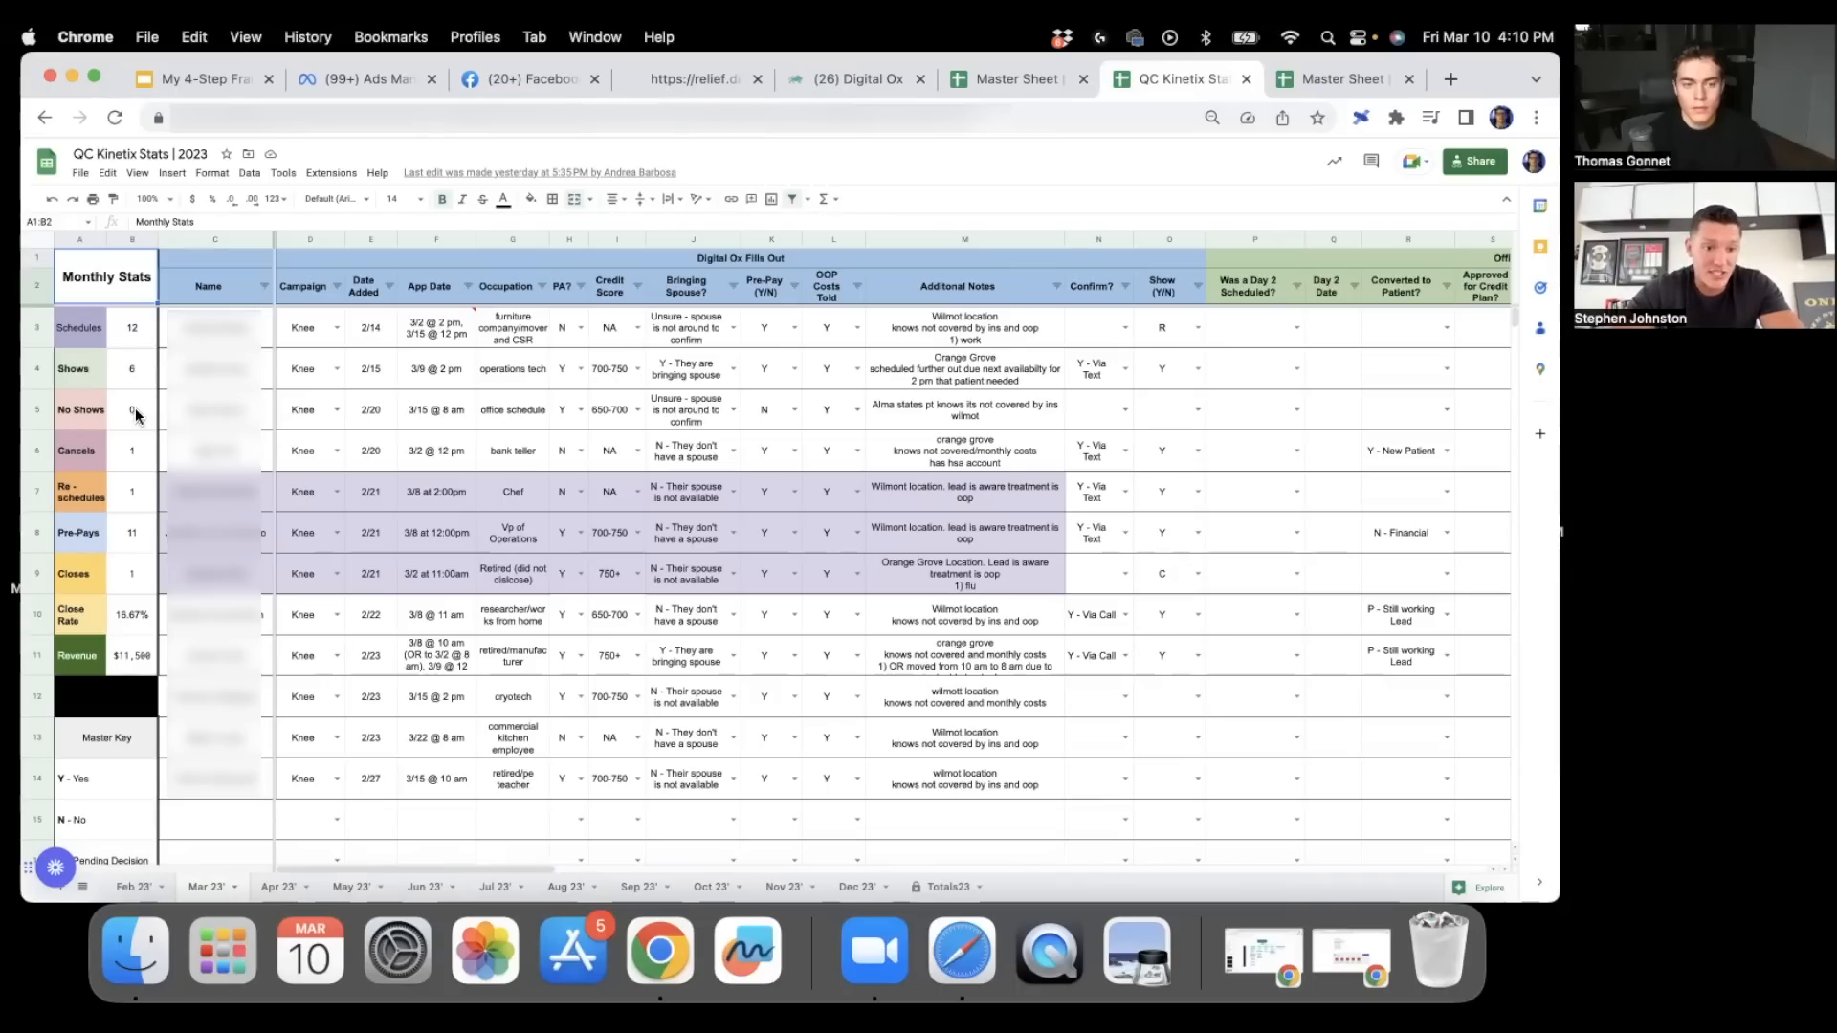
pyautogui.moveTo(128, 525)
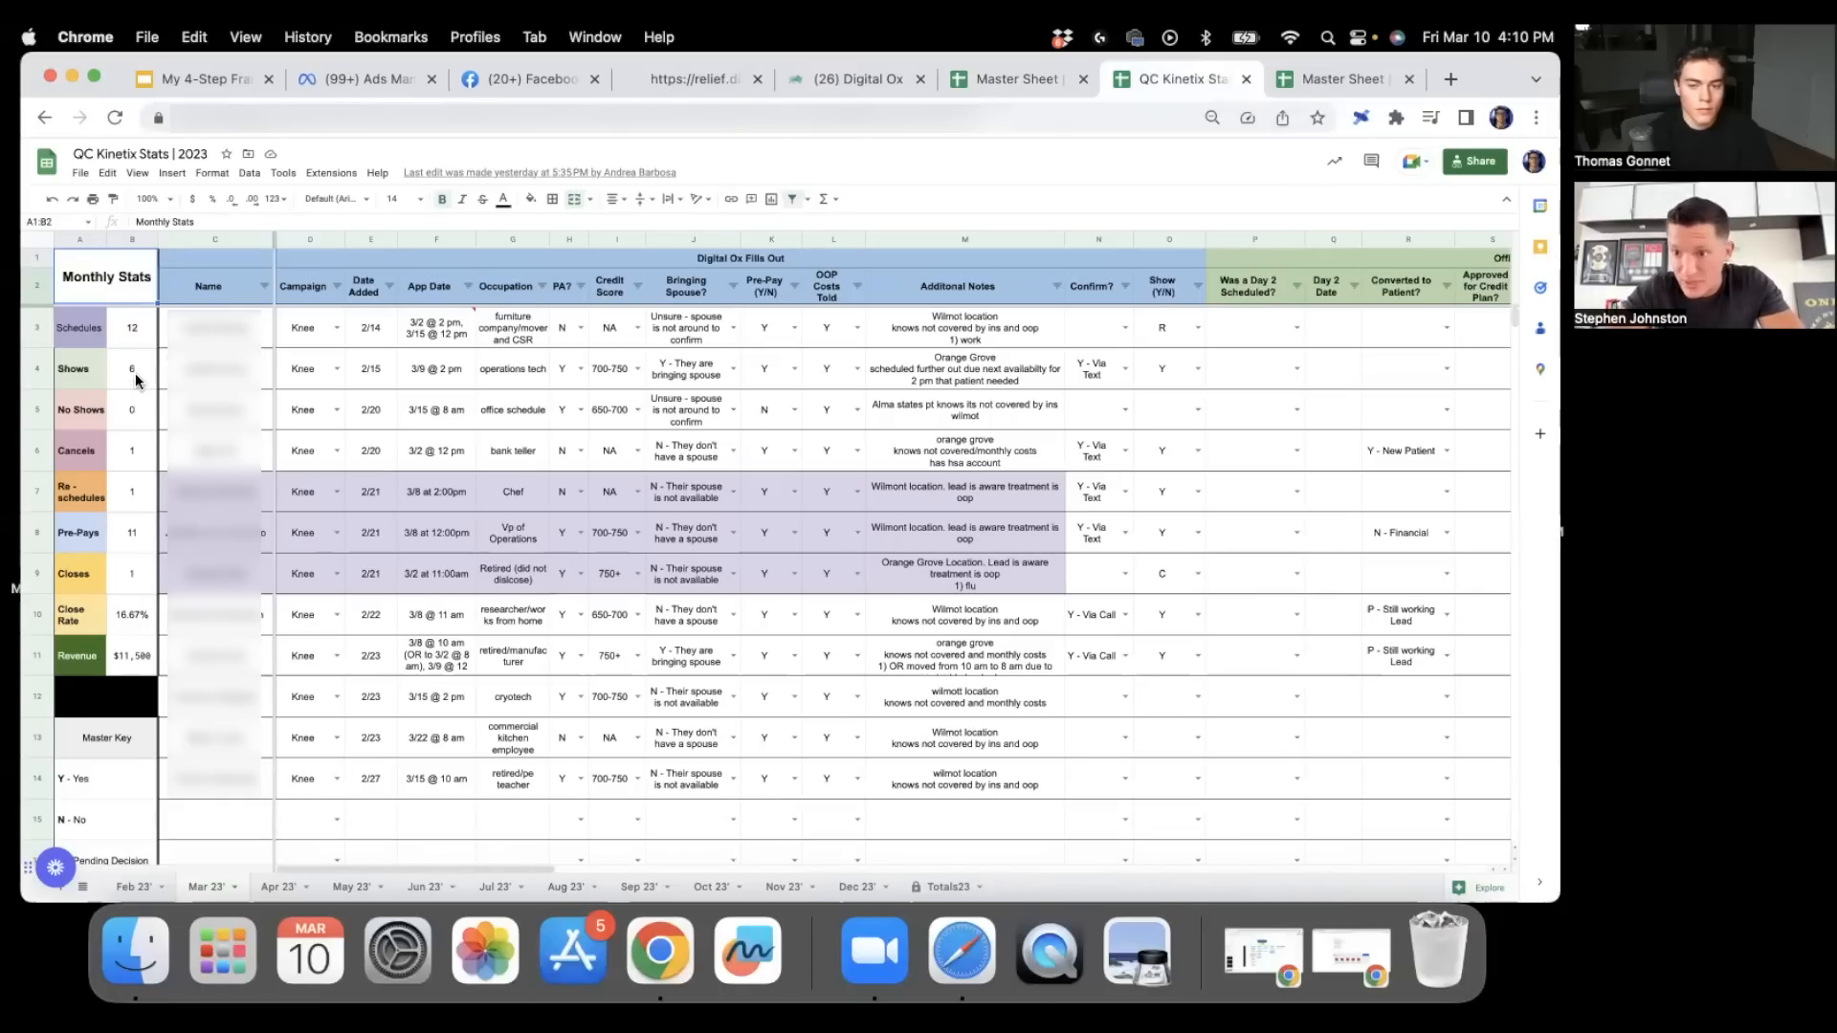
pyautogui.moveTo(295, 501)
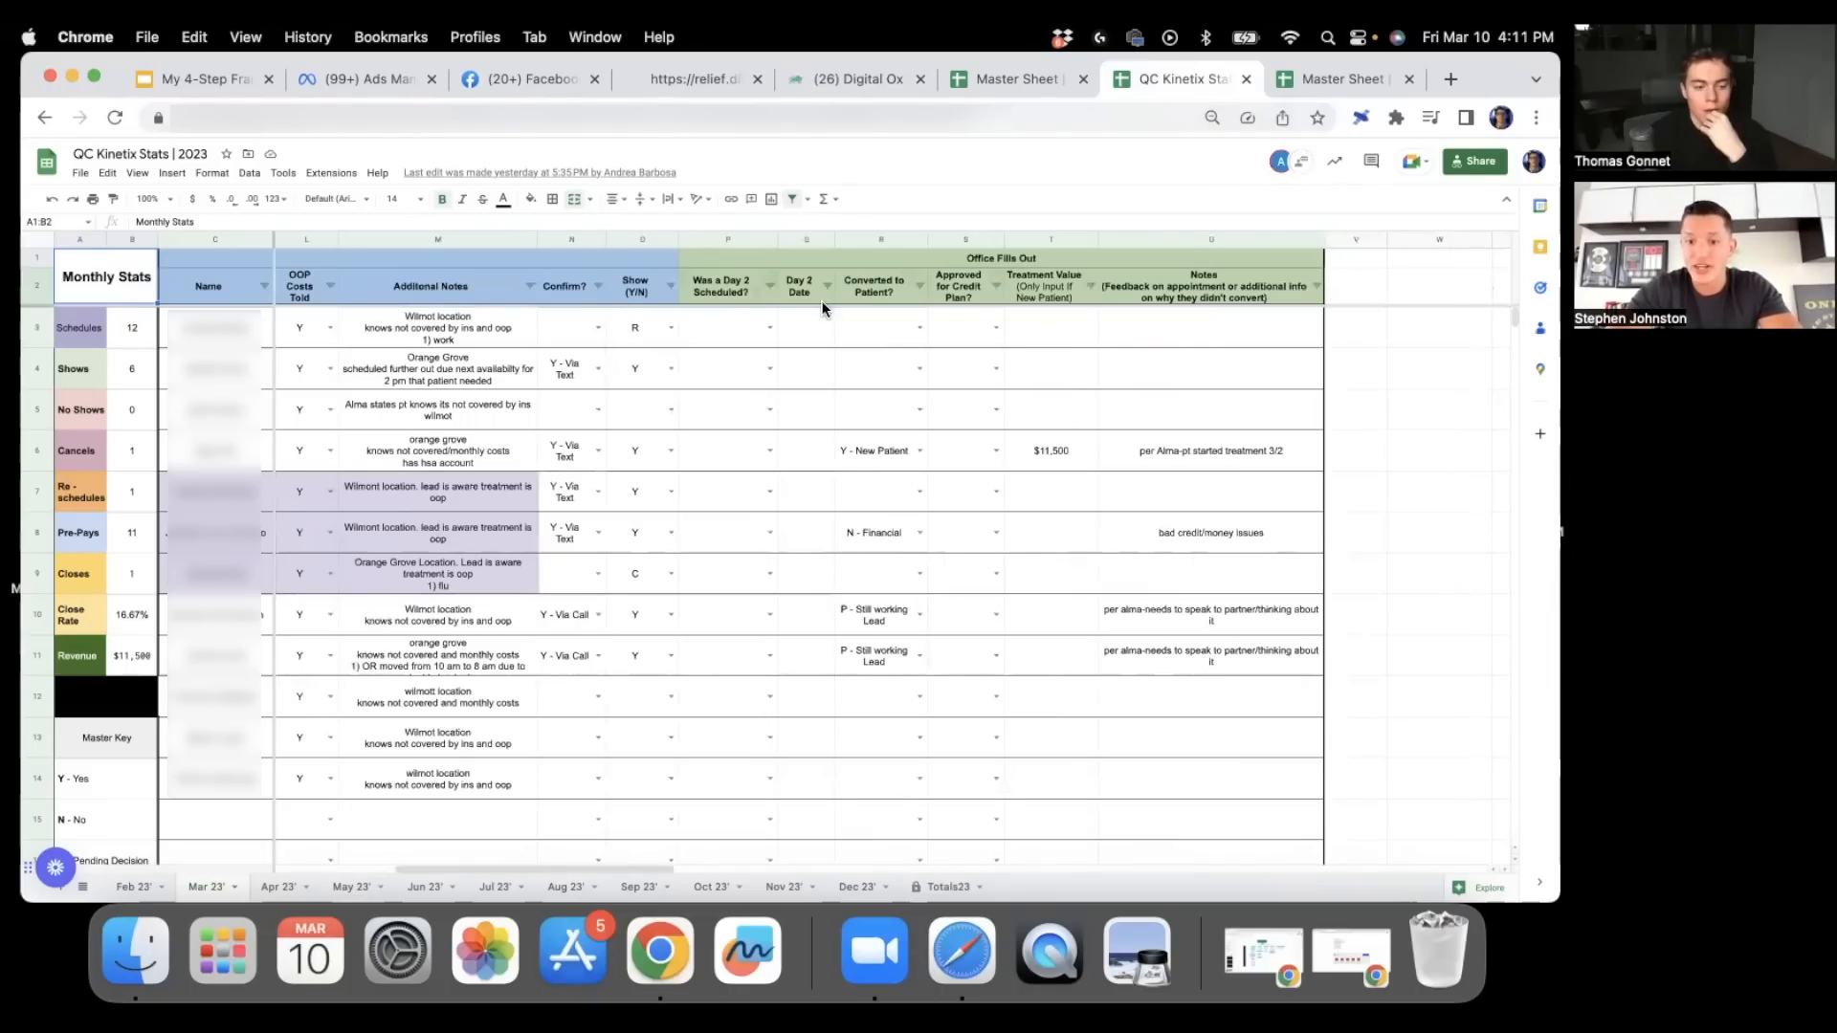
pyautogui.moveTo(869, 337)
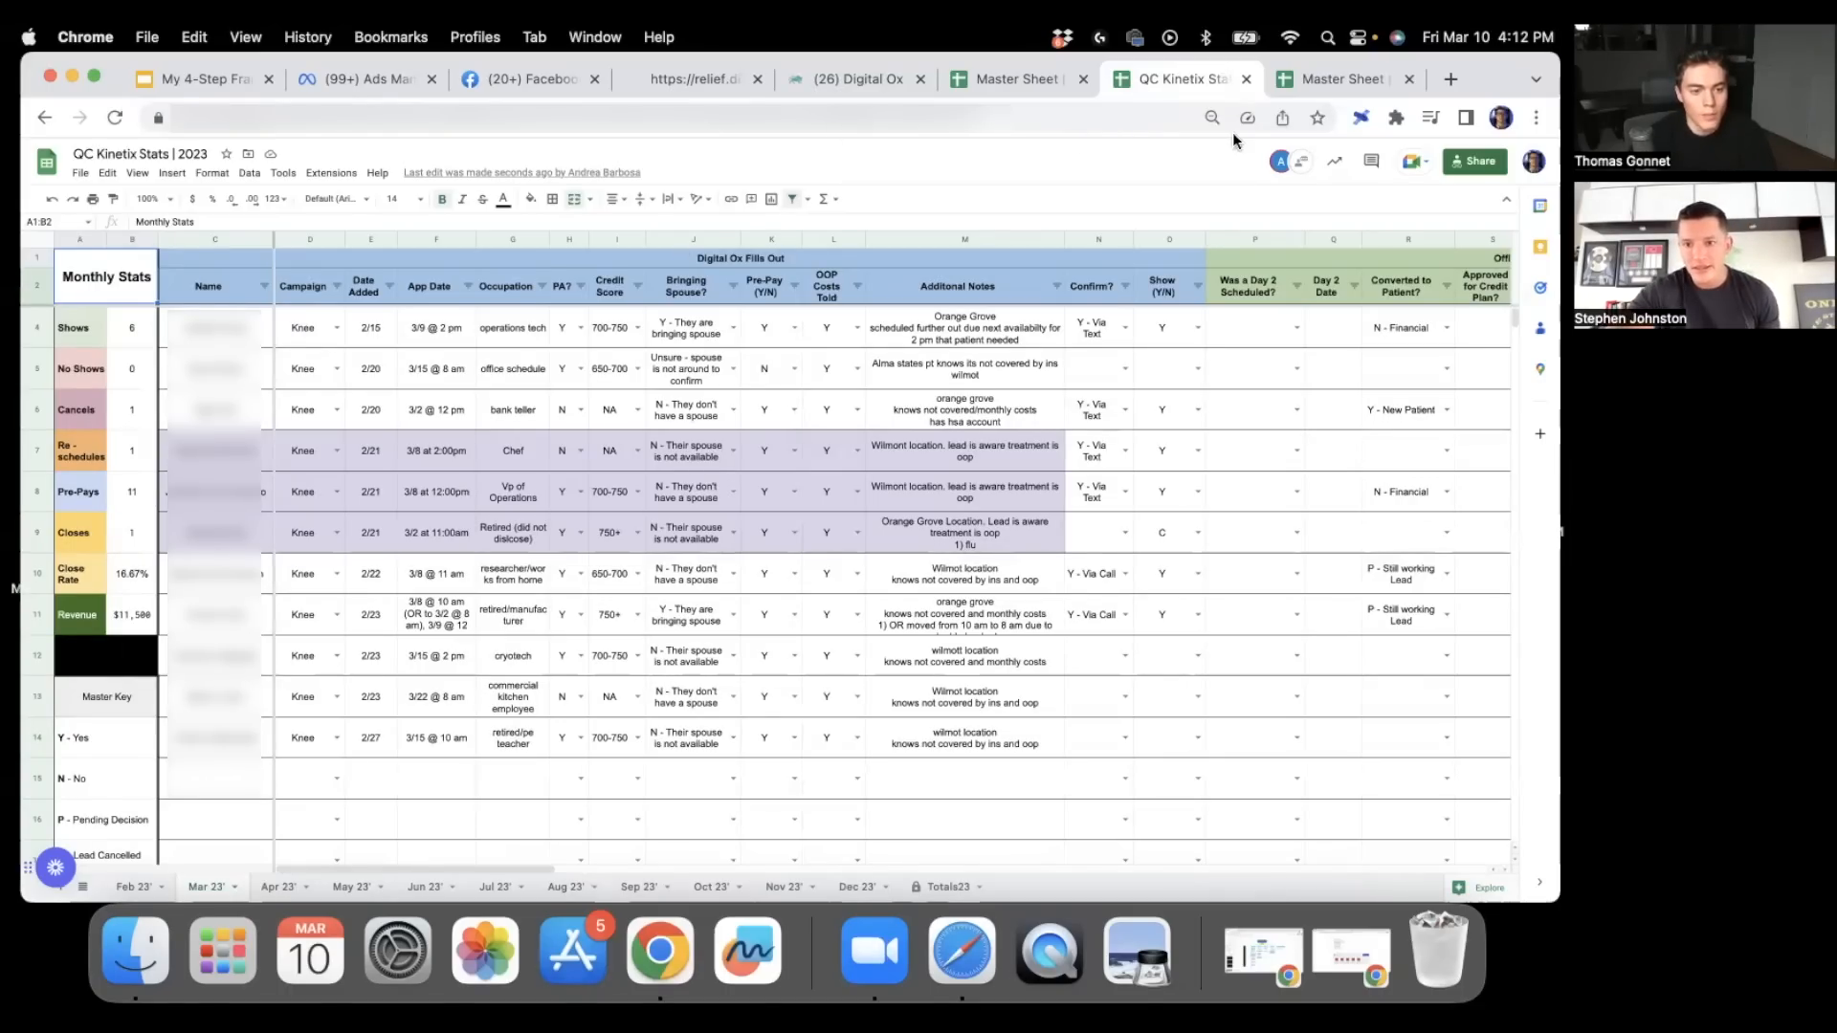
pyautogui.click(1335, 79)
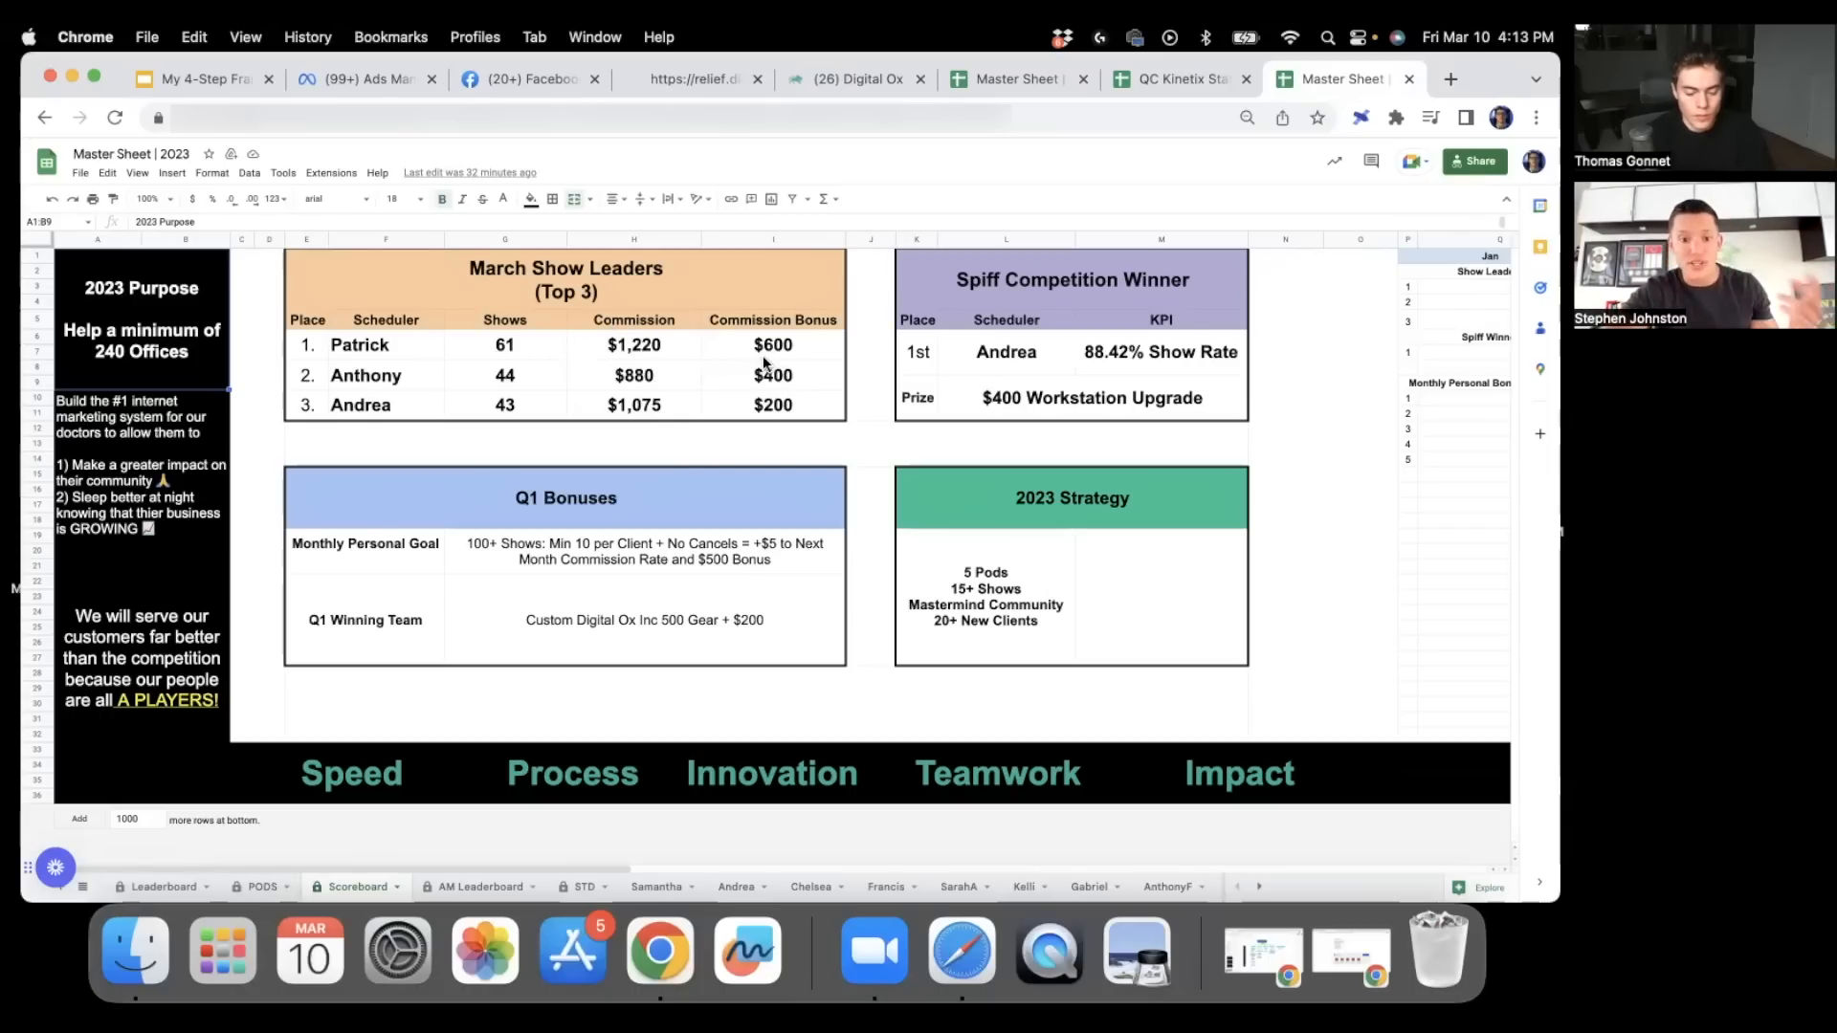
pyautogui.moveTo(763, 414)
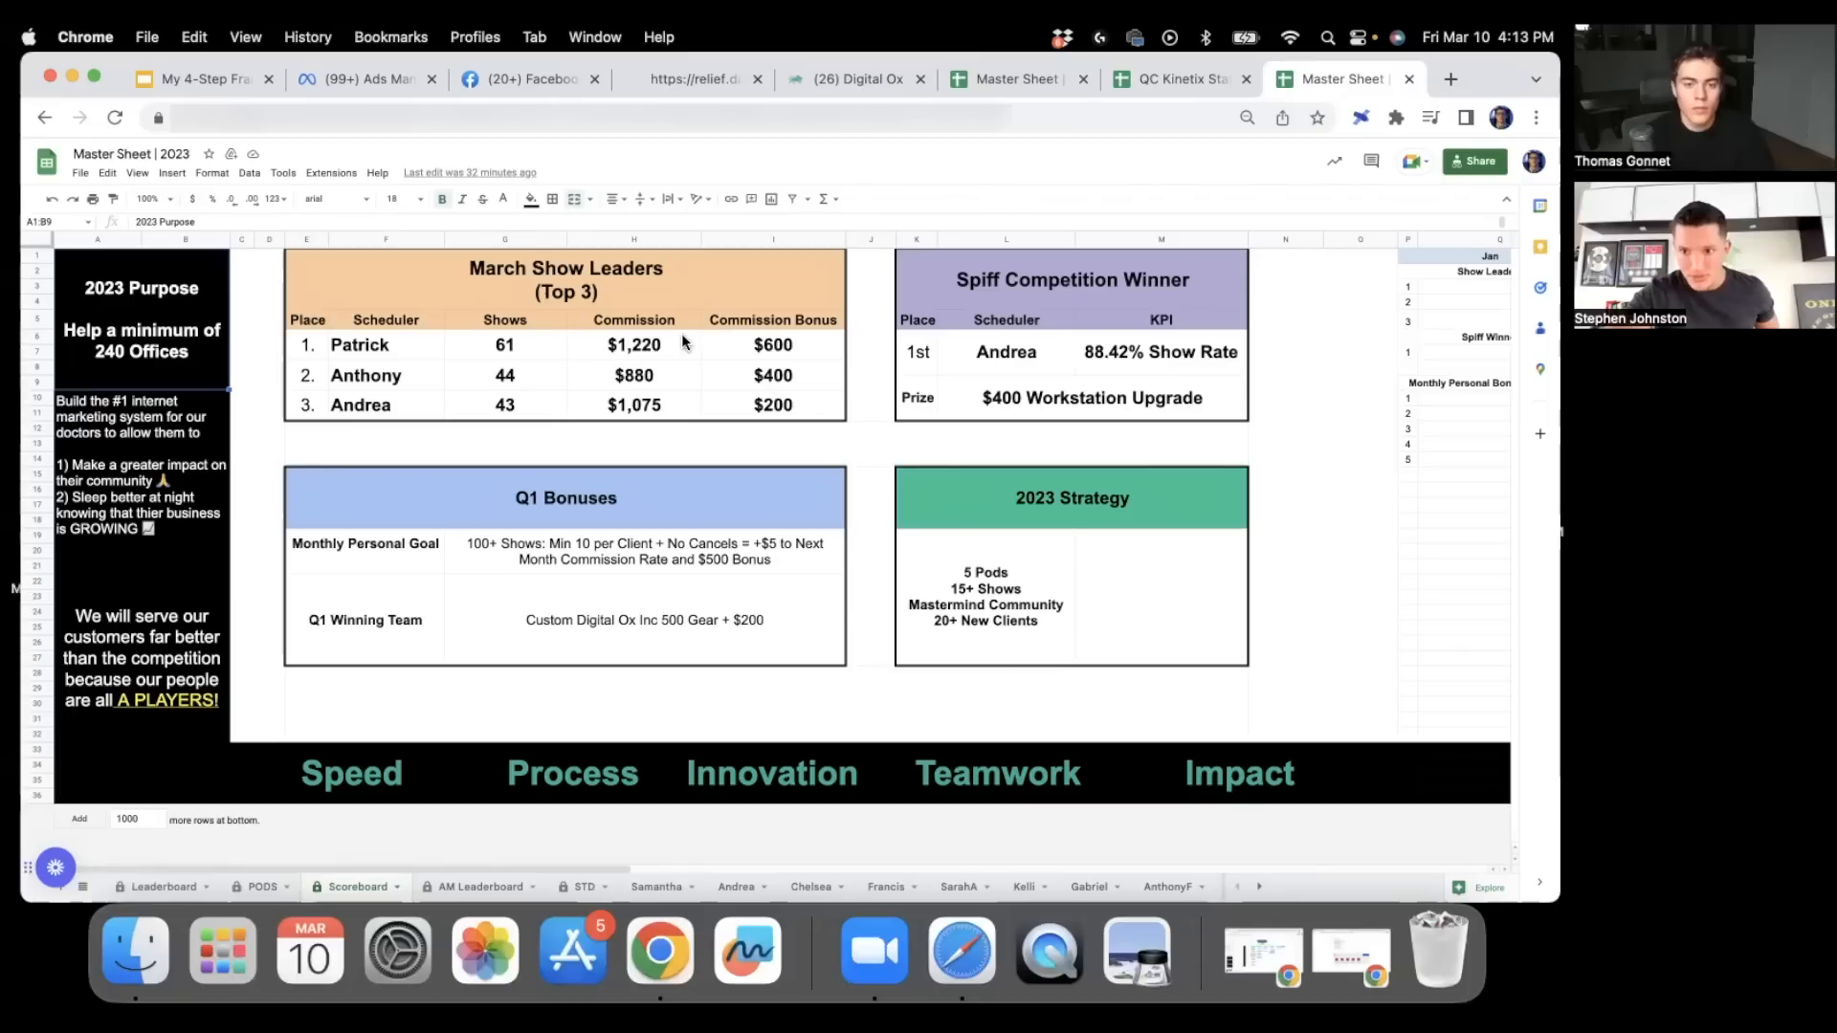
pyautogui.moveTo(949, 310)
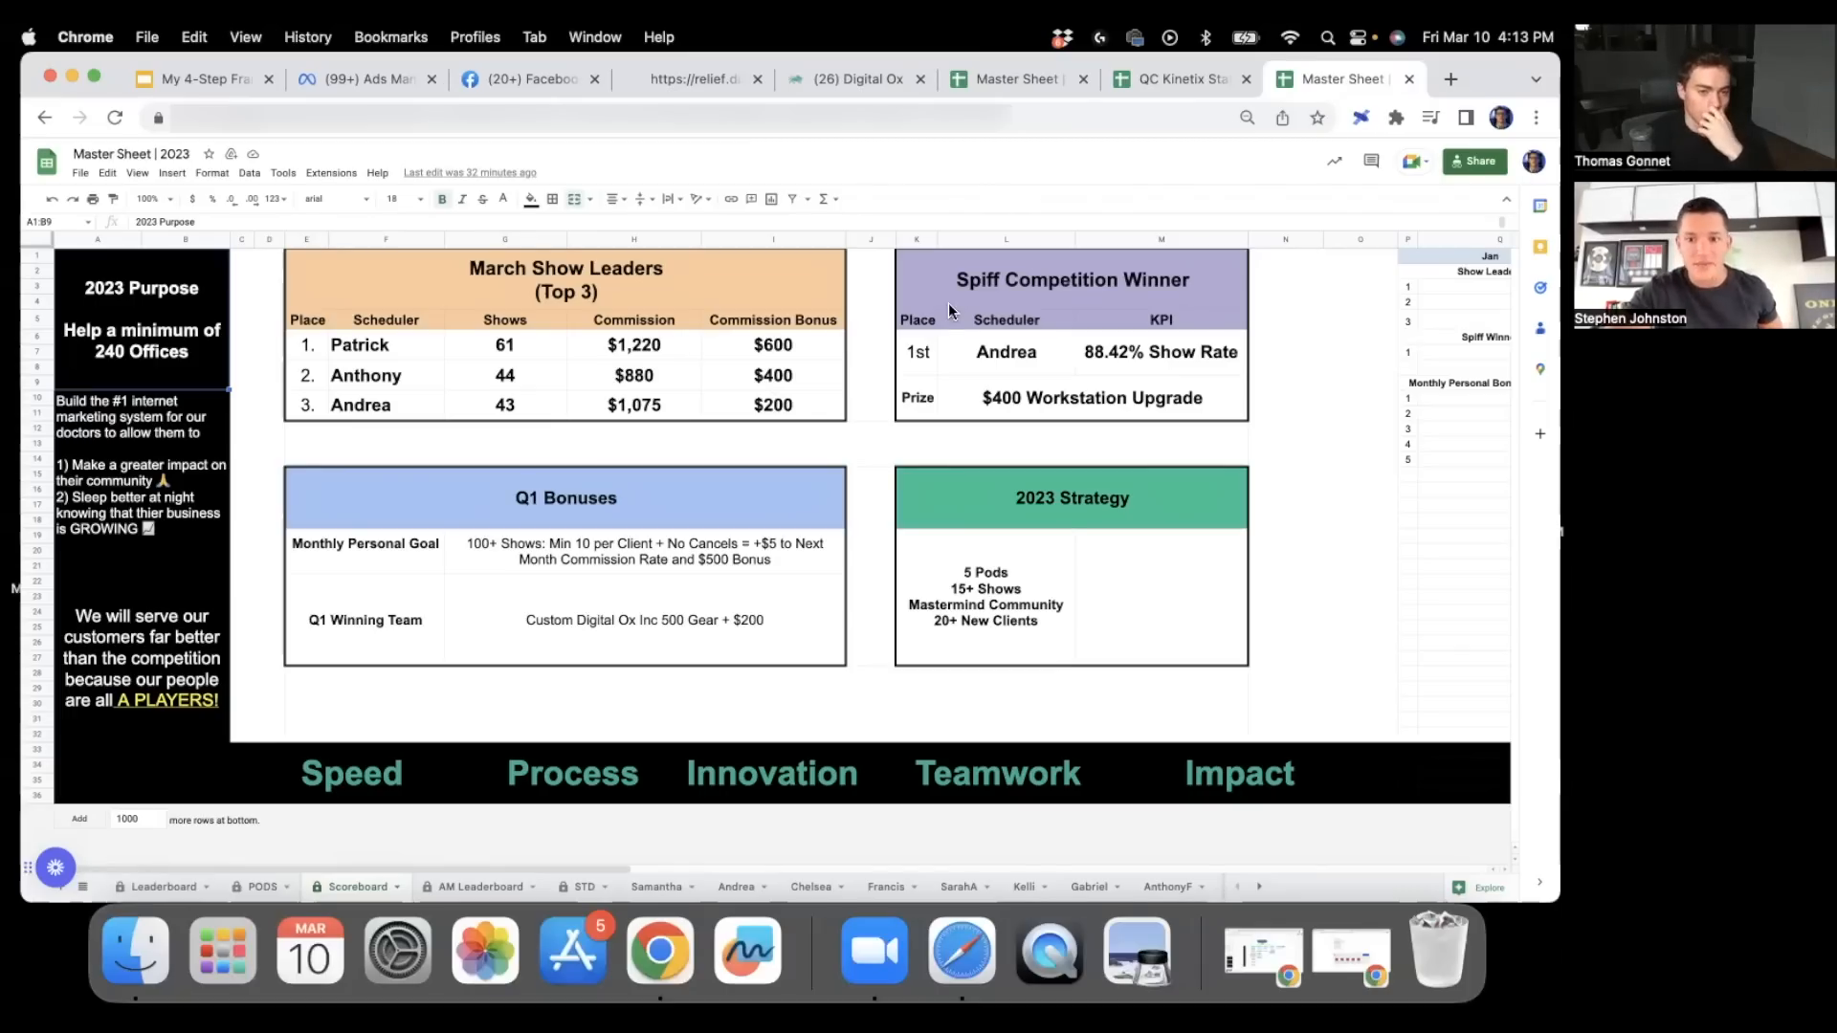
pyautogui.moveTo(1098, 289)
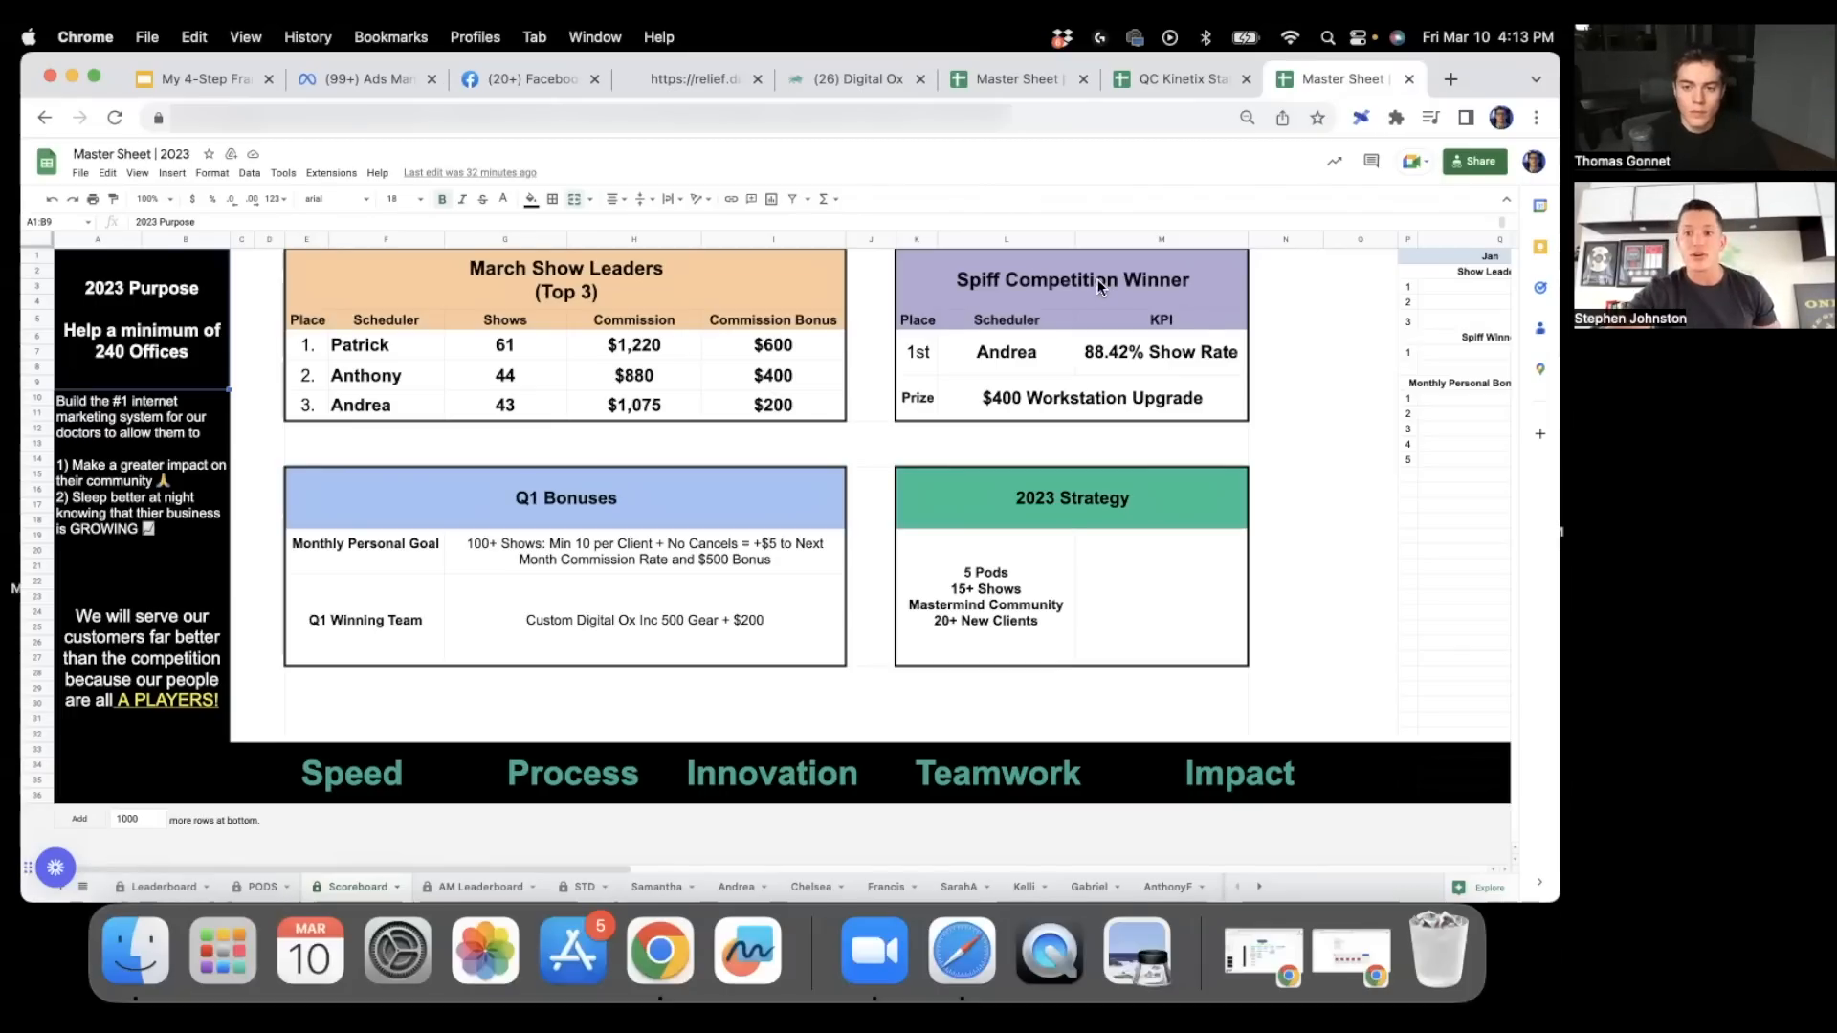
pyautogui.moveTo(1047, 402)
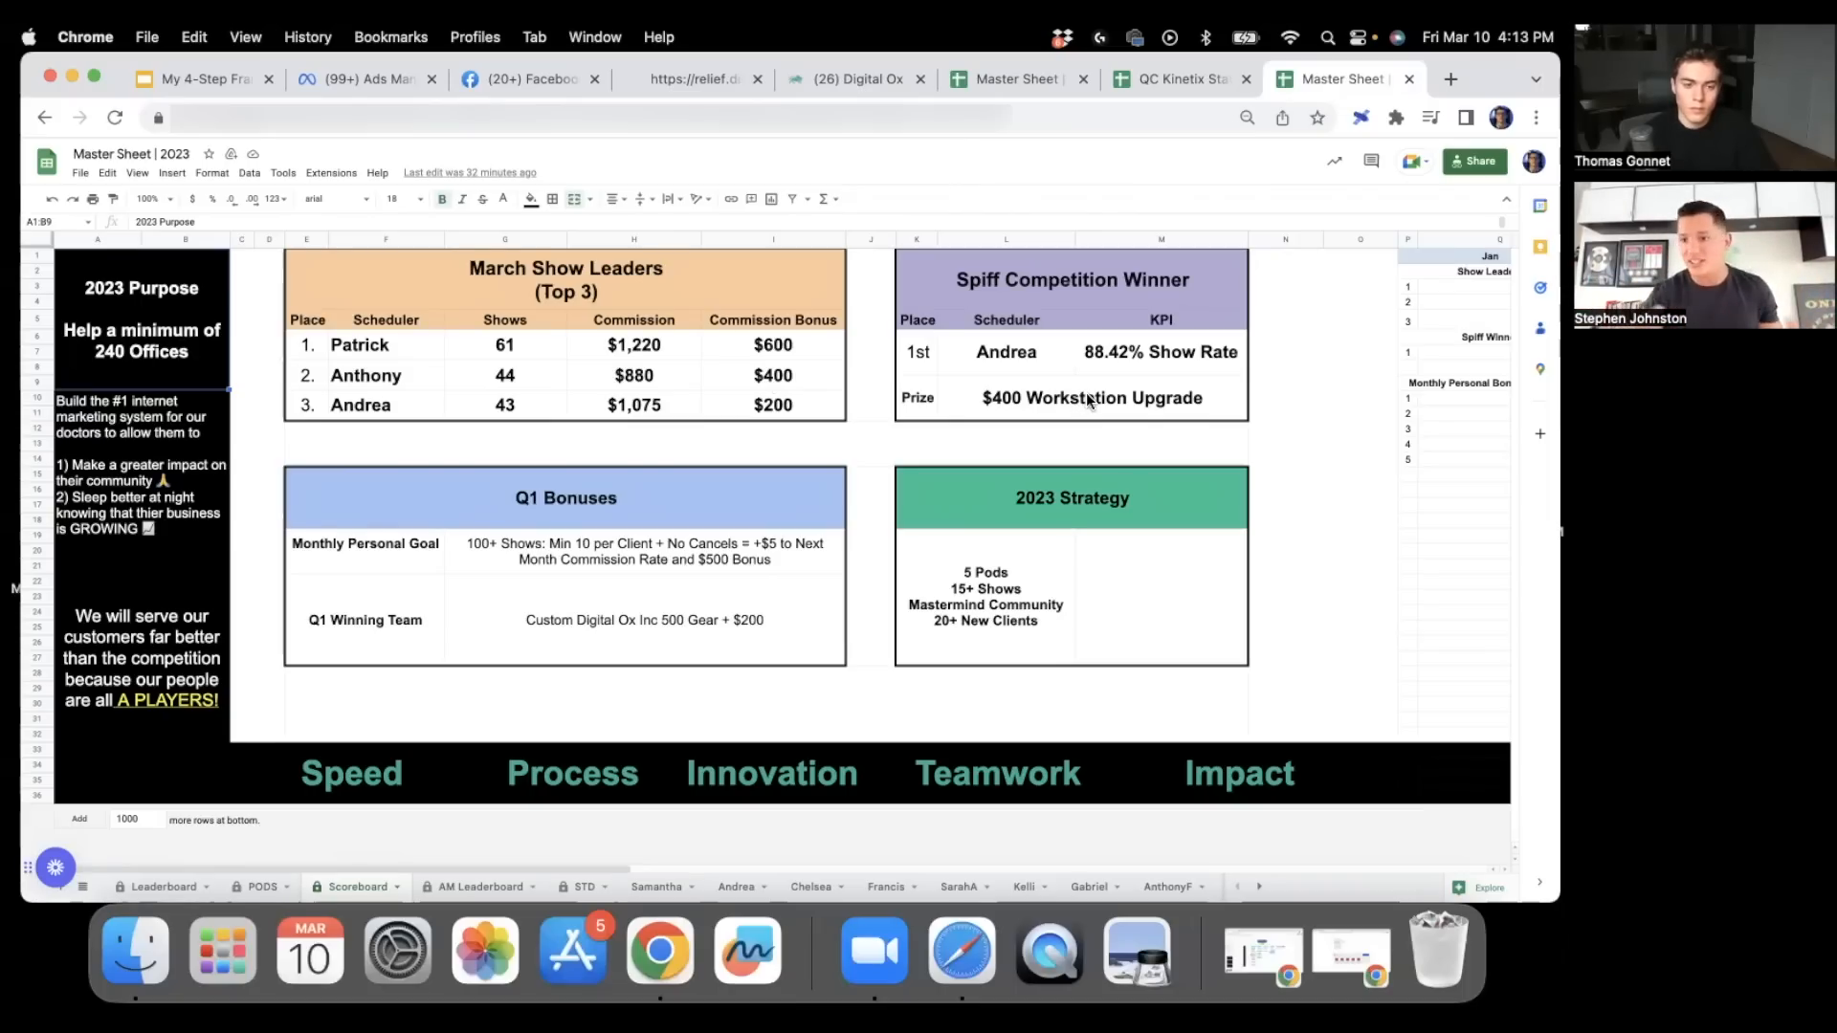
pyautogui.moveTo(1110, 375)
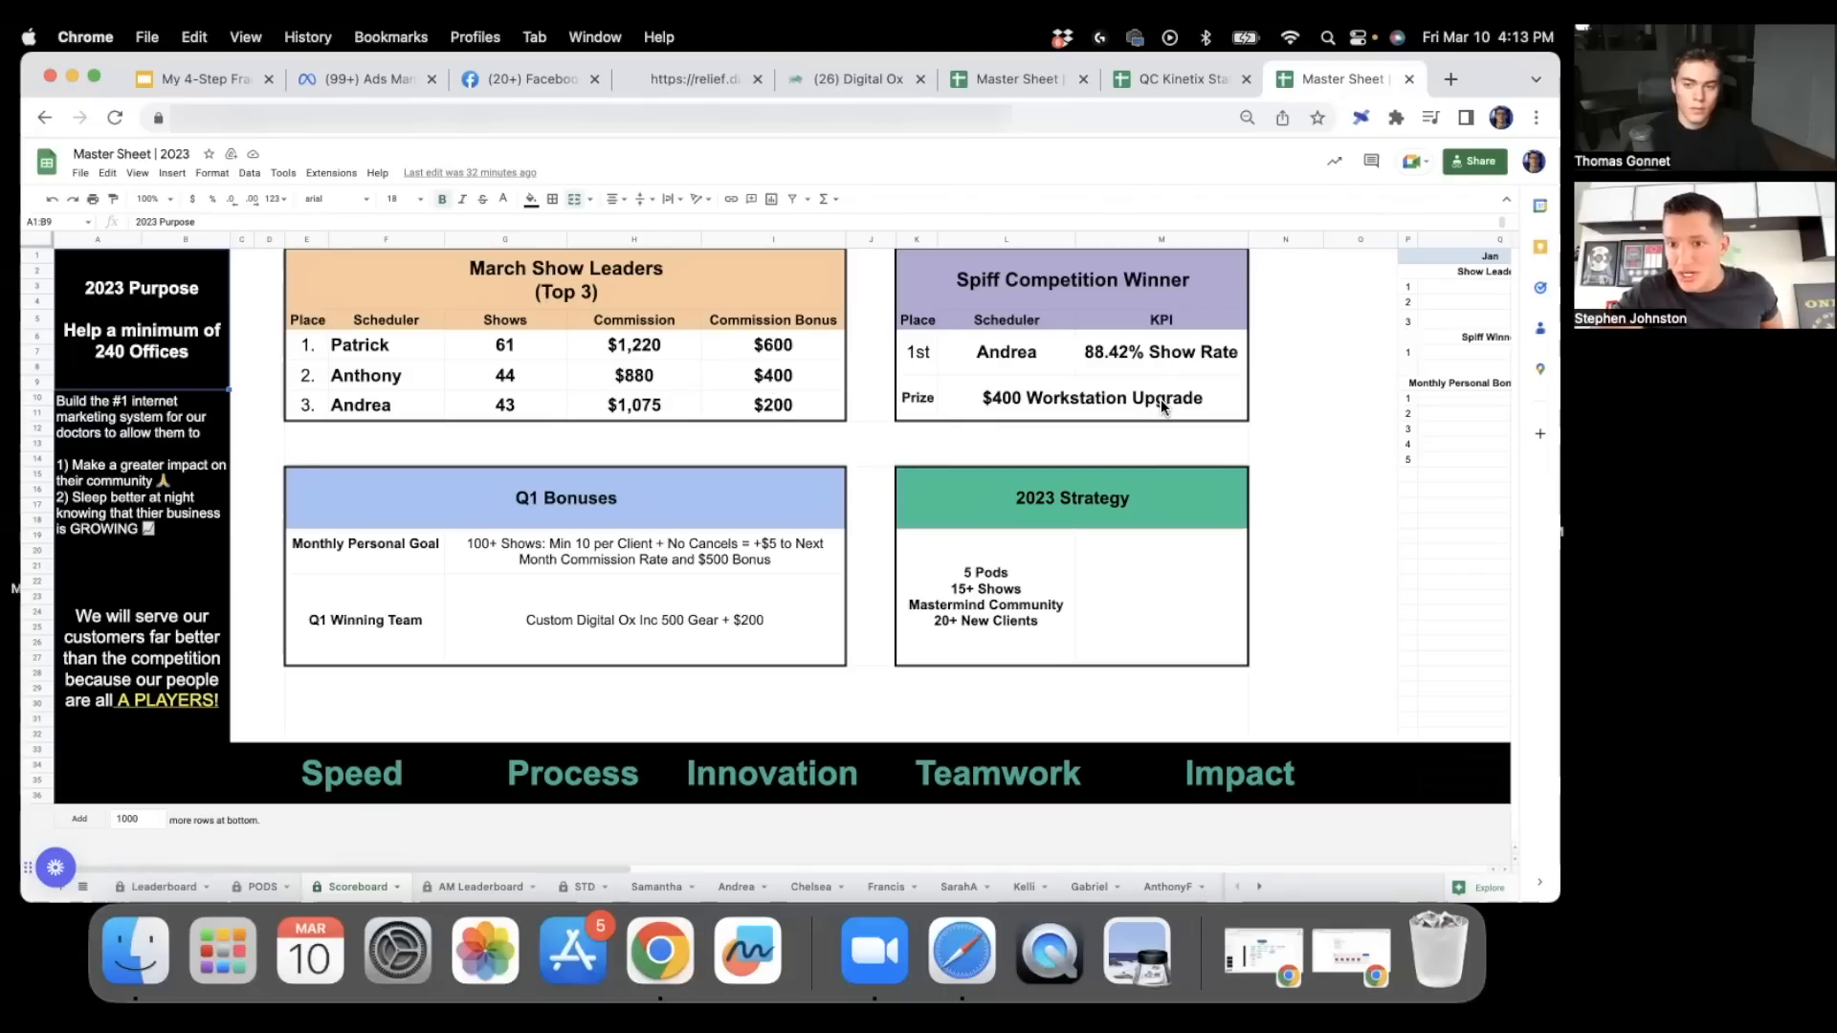
pyautogui.moveTo(1152, 346)
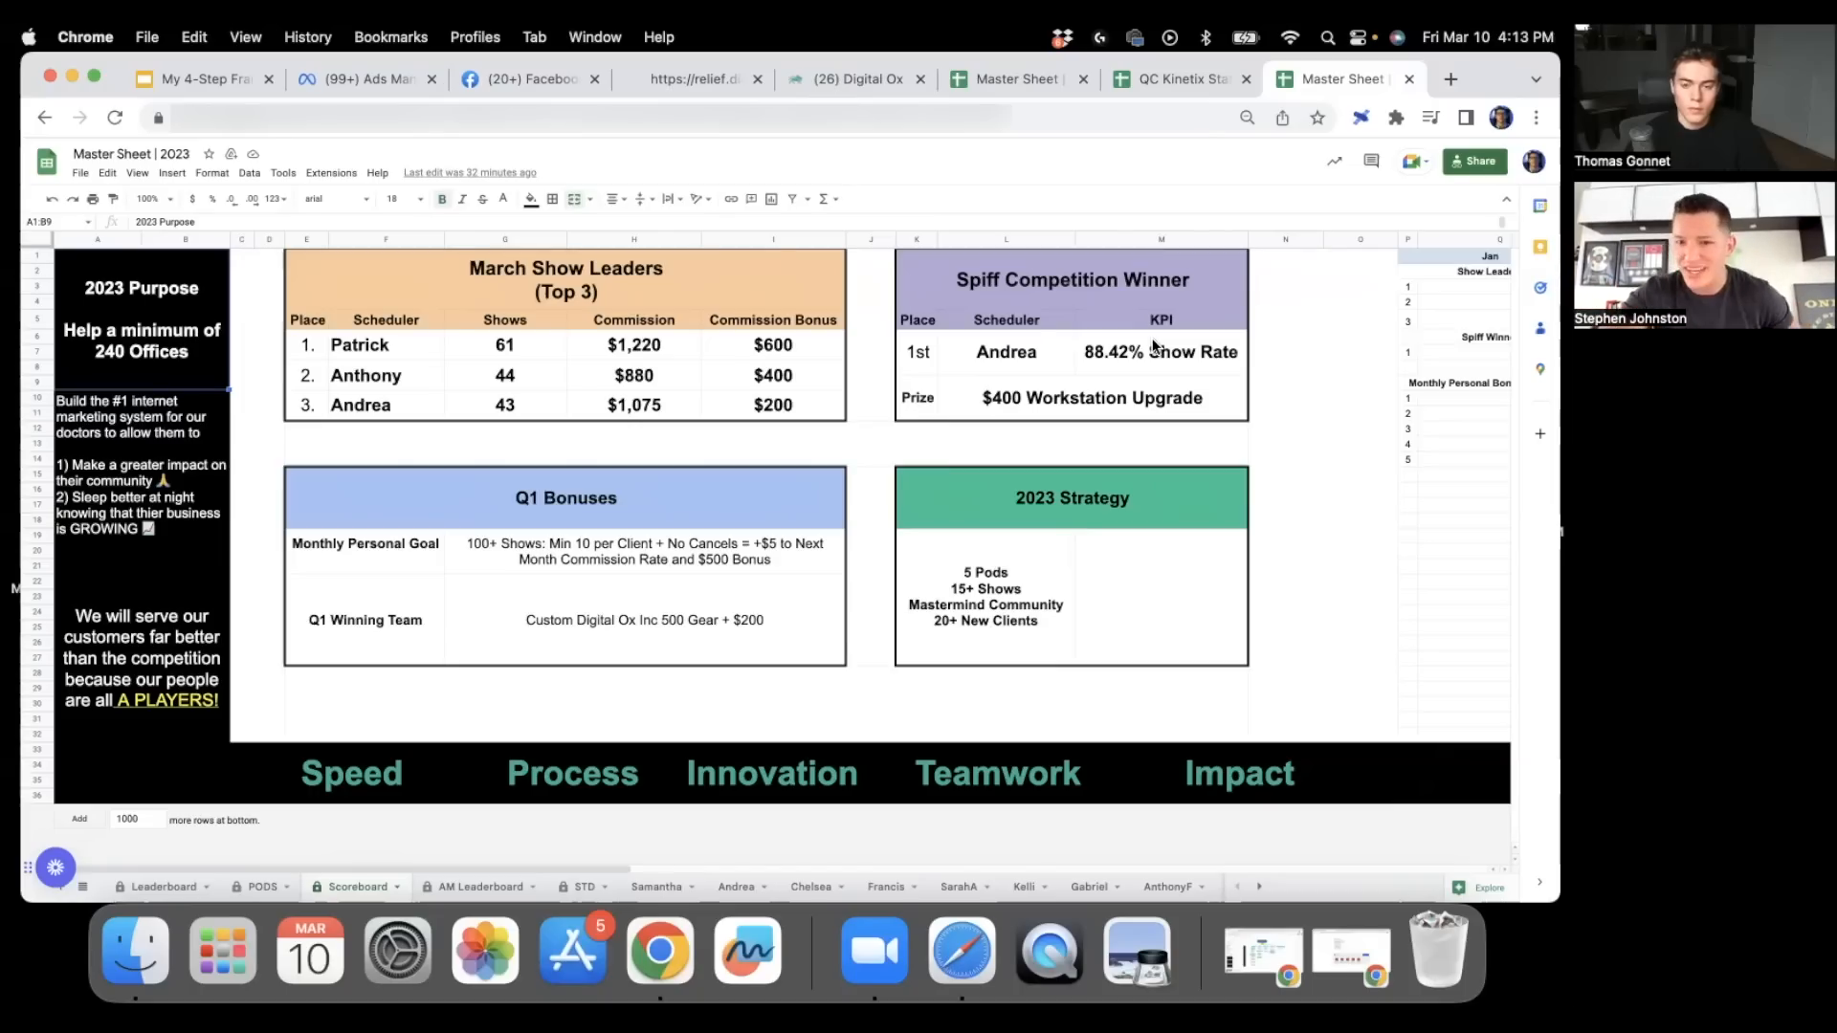
pyautogui.moveTo(419, 635)
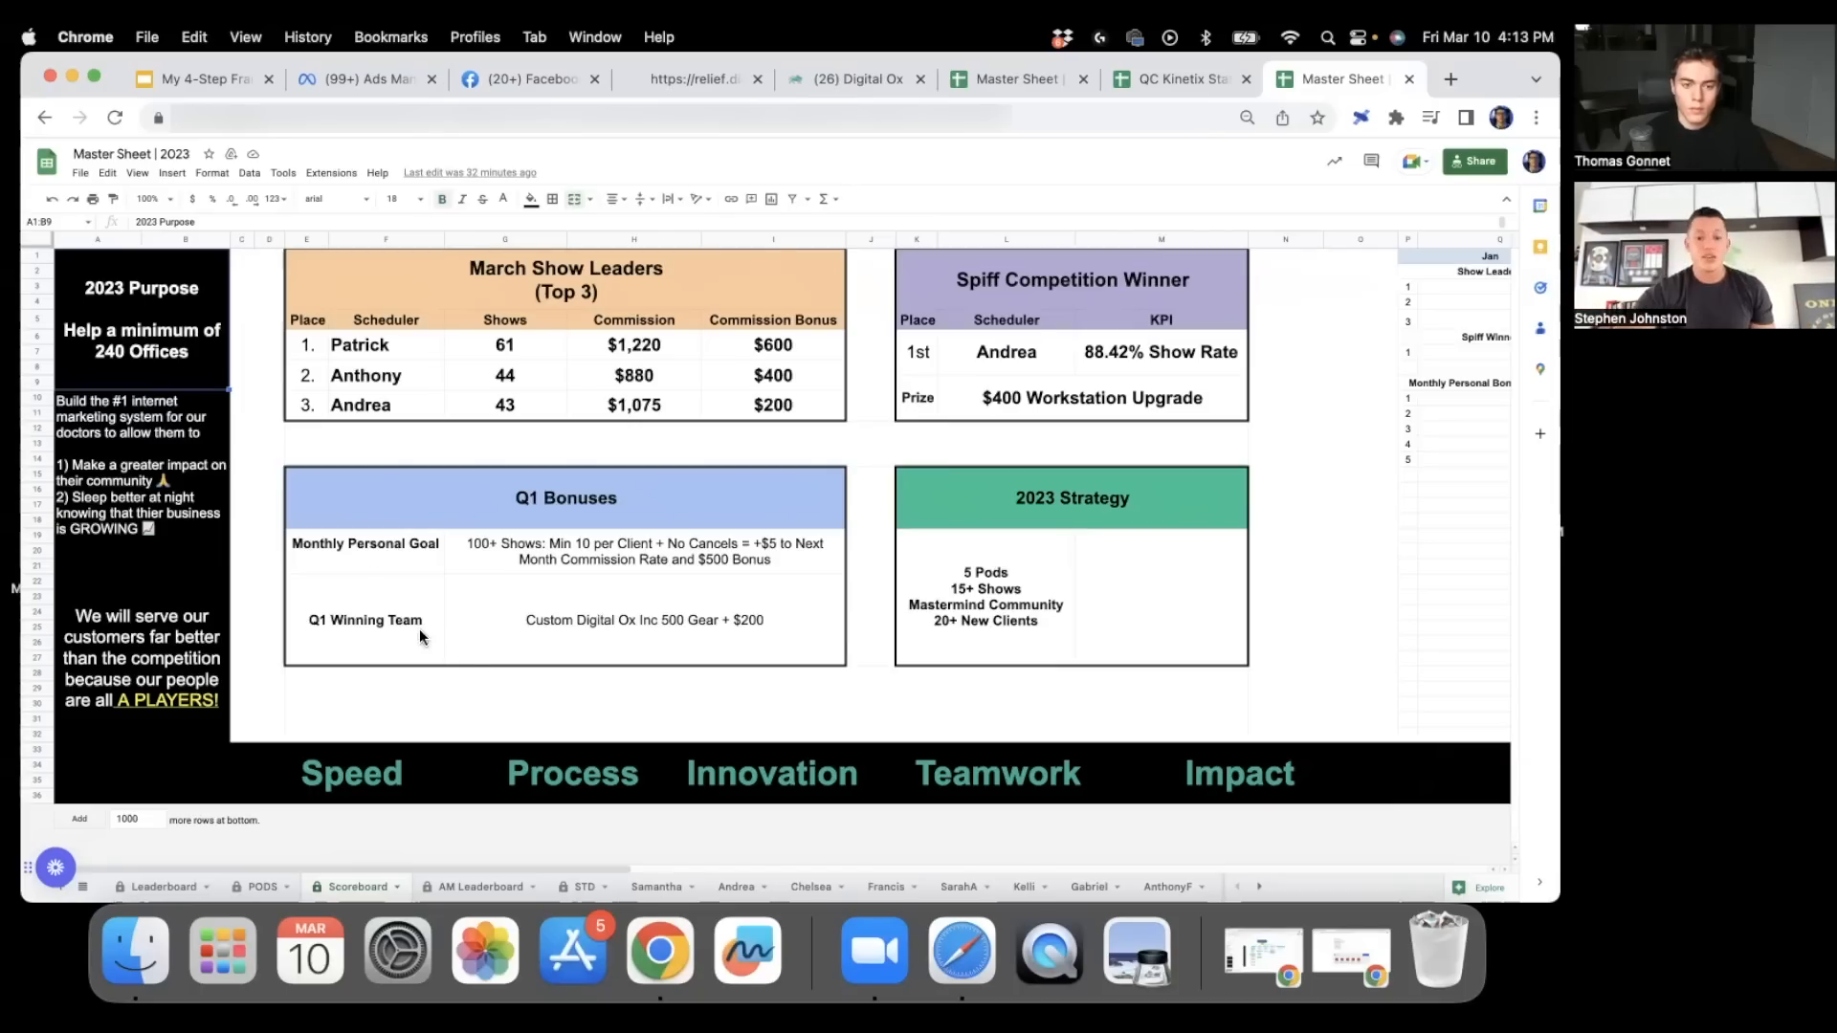
pyautogui.moveTo(629, 784)
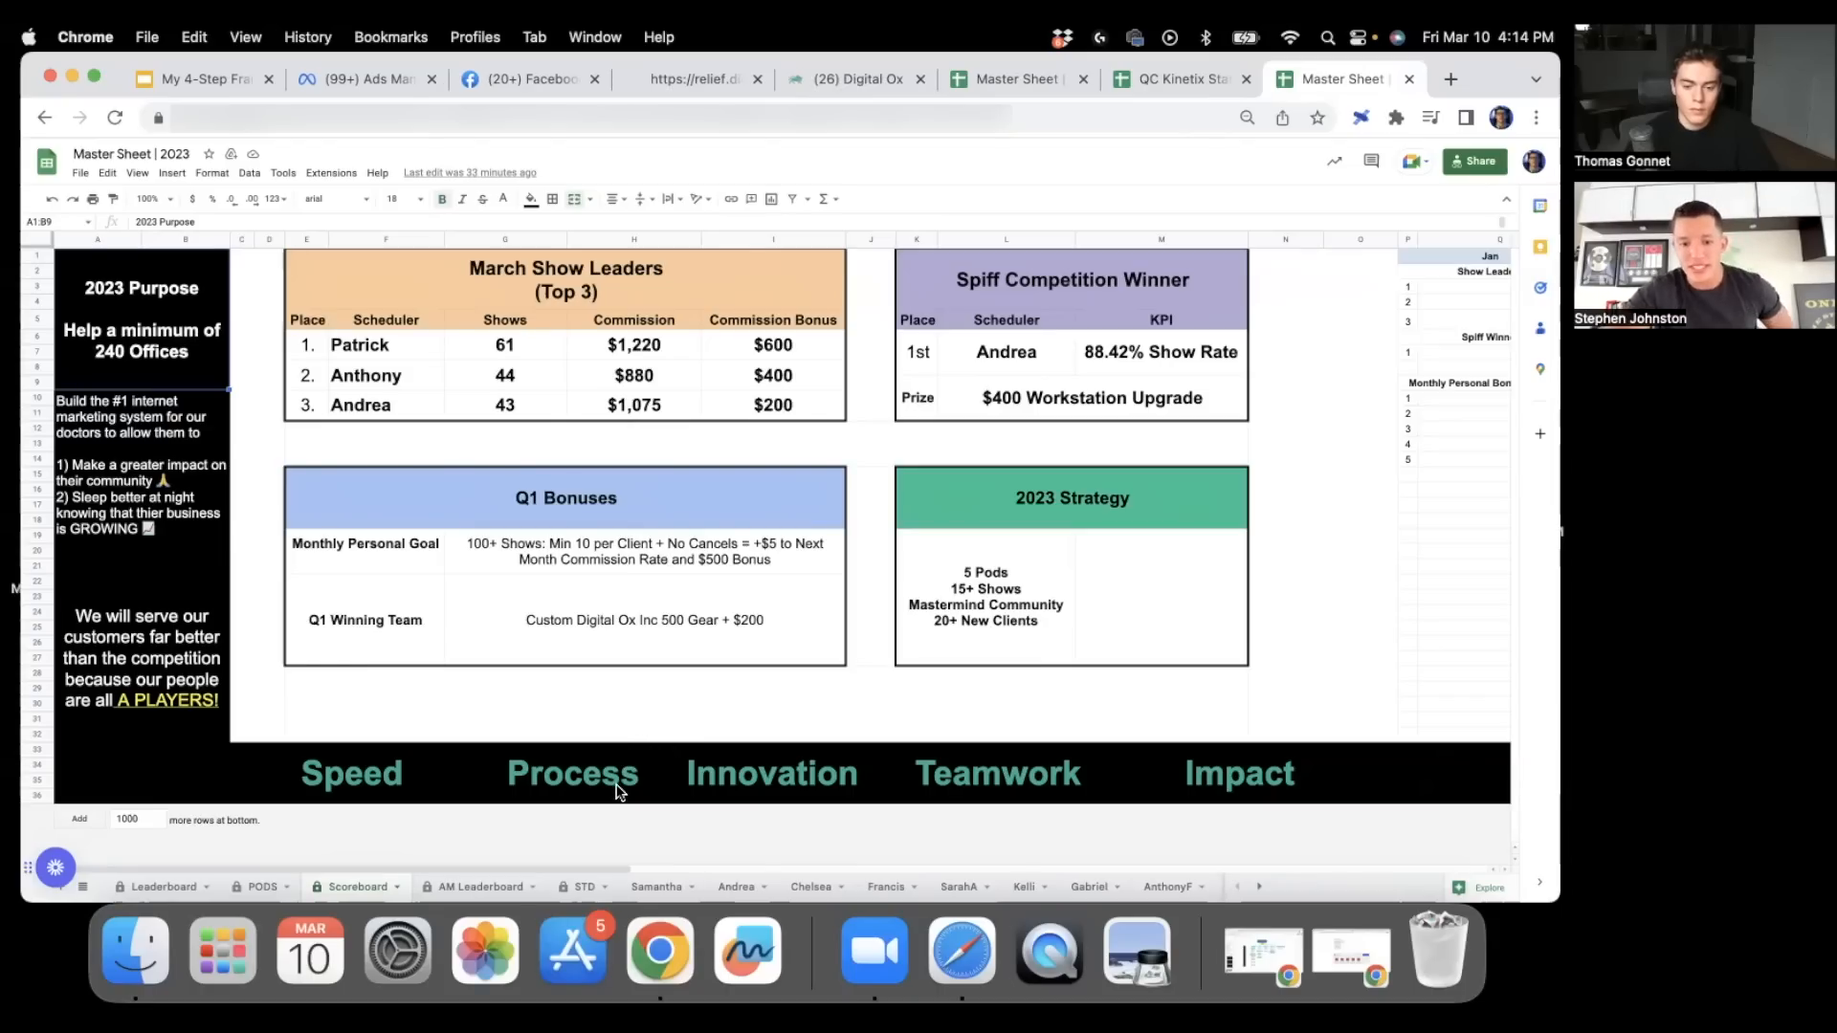
pyautogui.moveTo(635, 786)
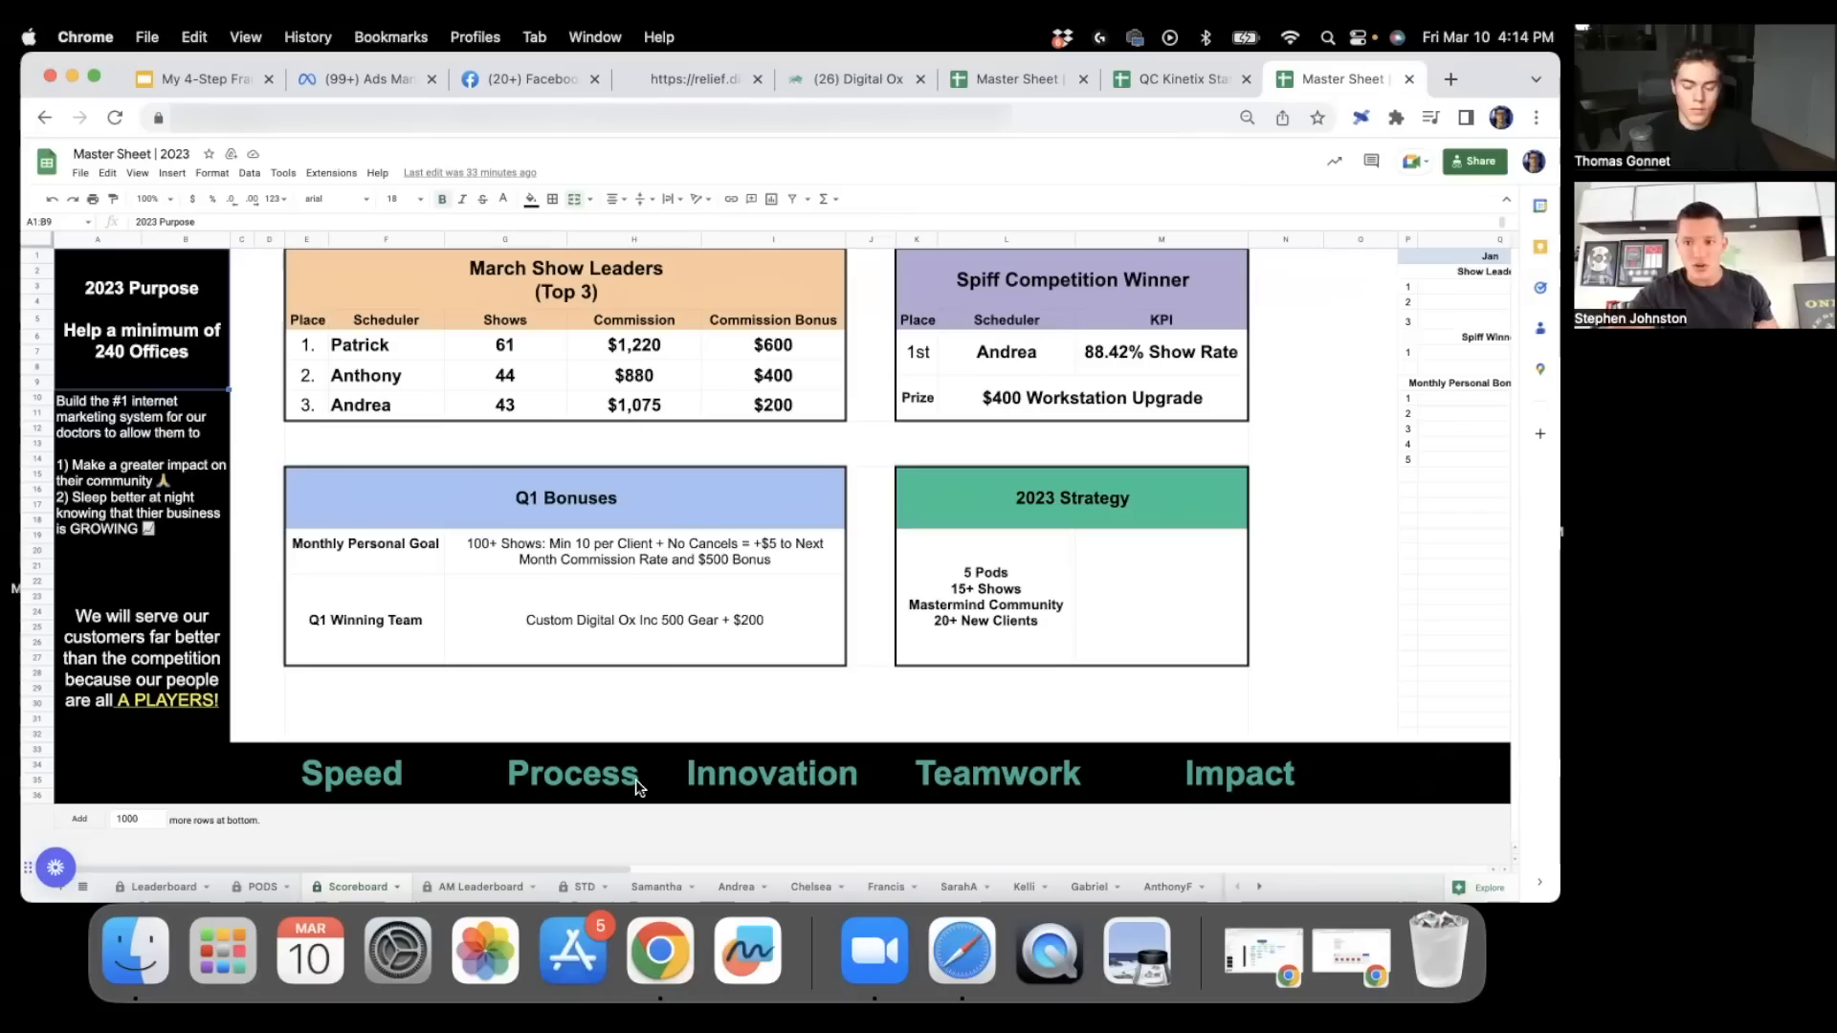
pyautogui.moveTo(995, 783)
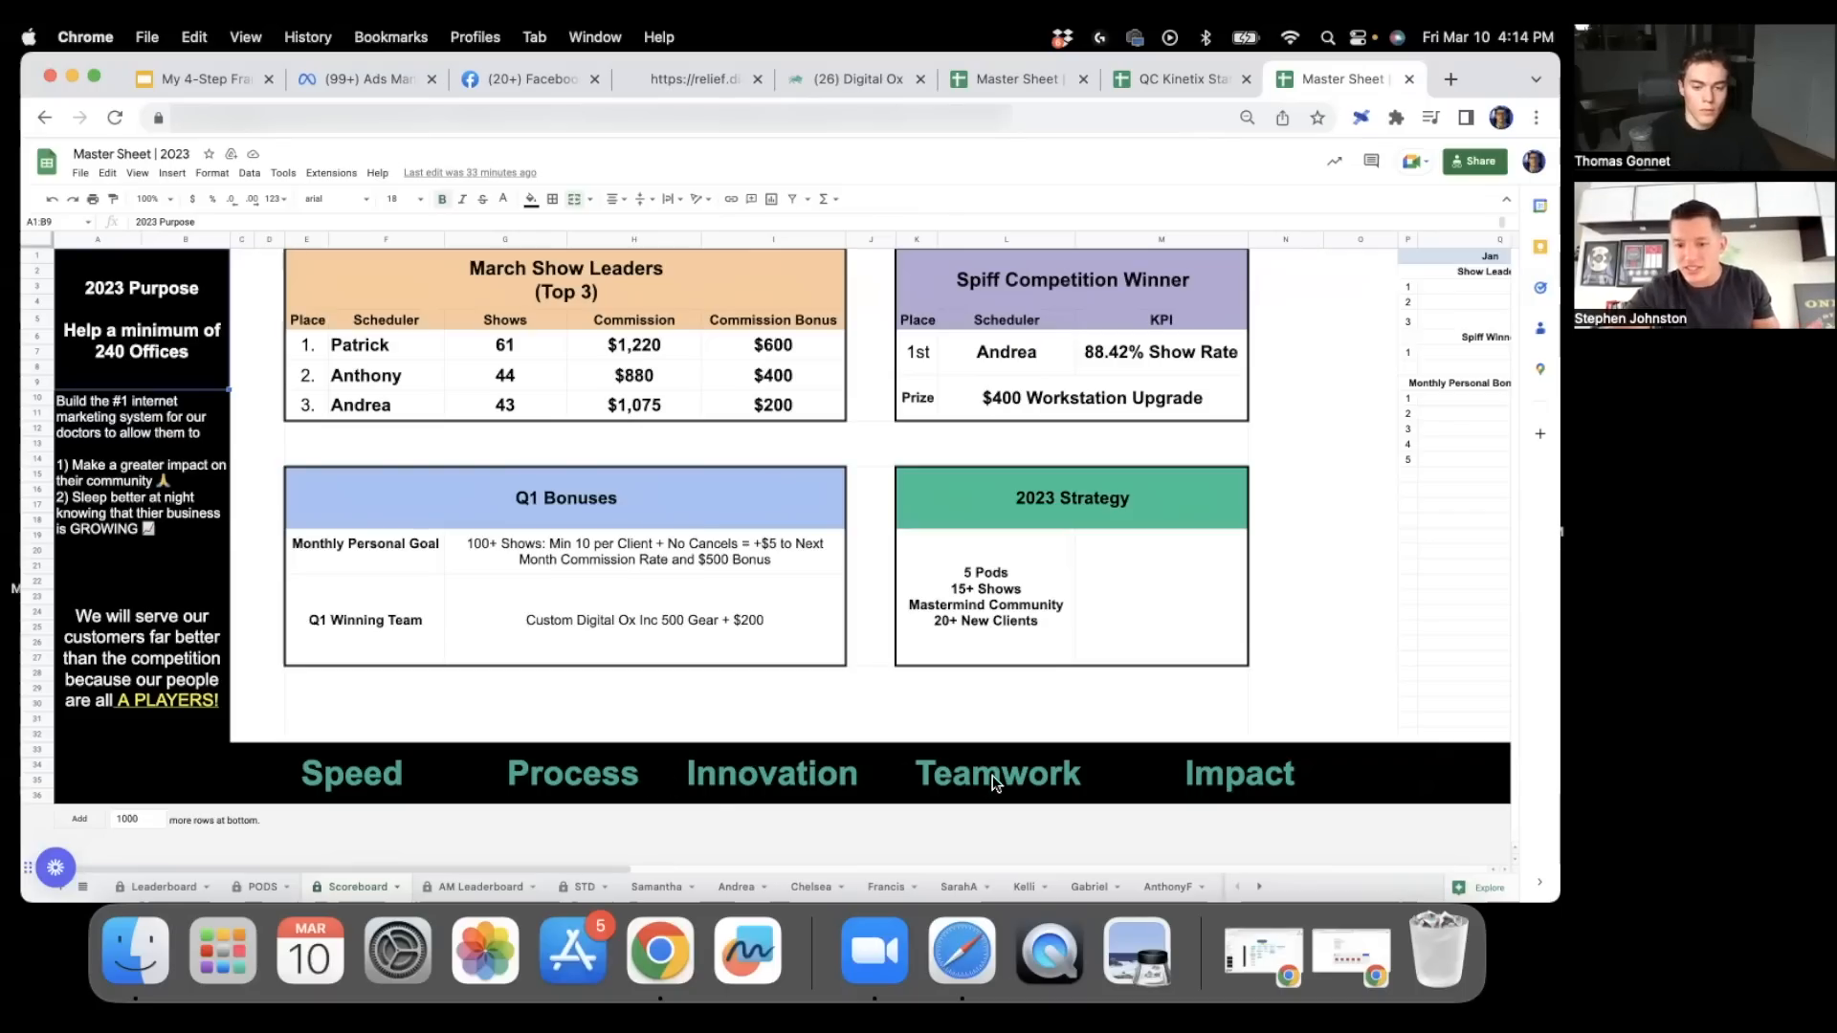
pyautogui.moveTo(1081, 780)
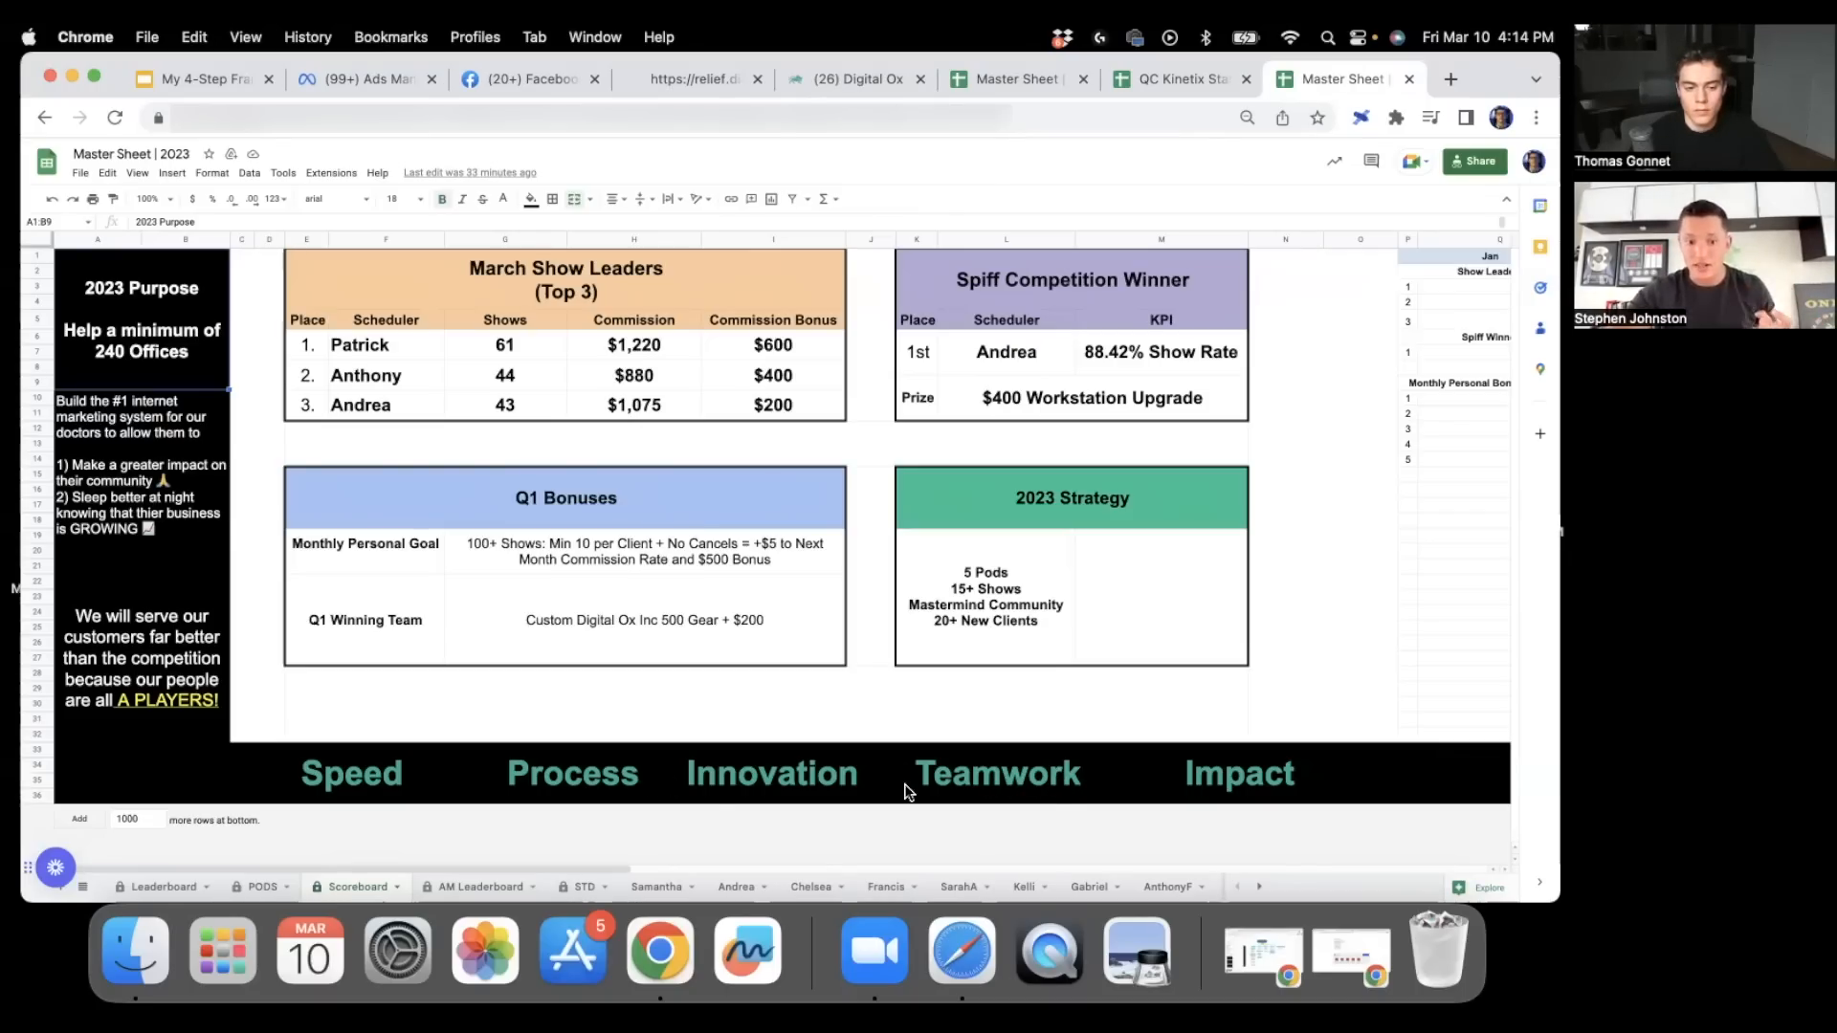
pyautogui.moveTo(363, 782)
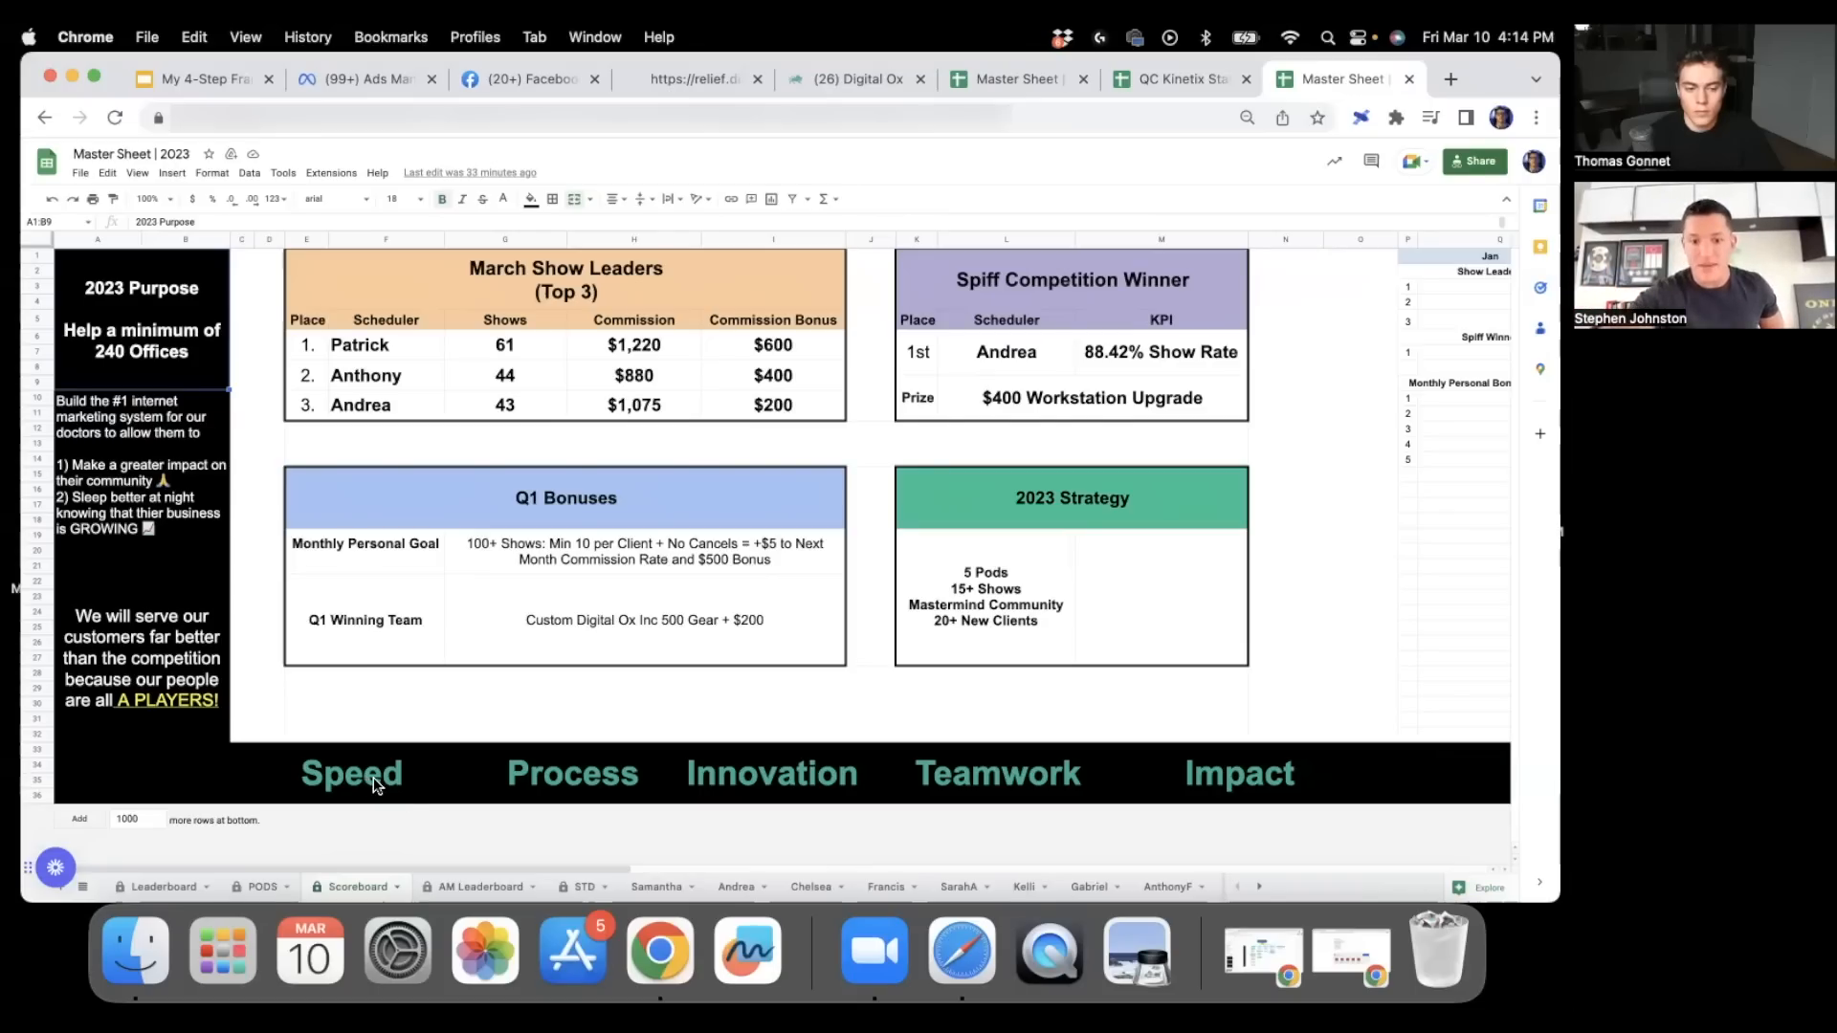
pyautogui.moveTo(574, 783)
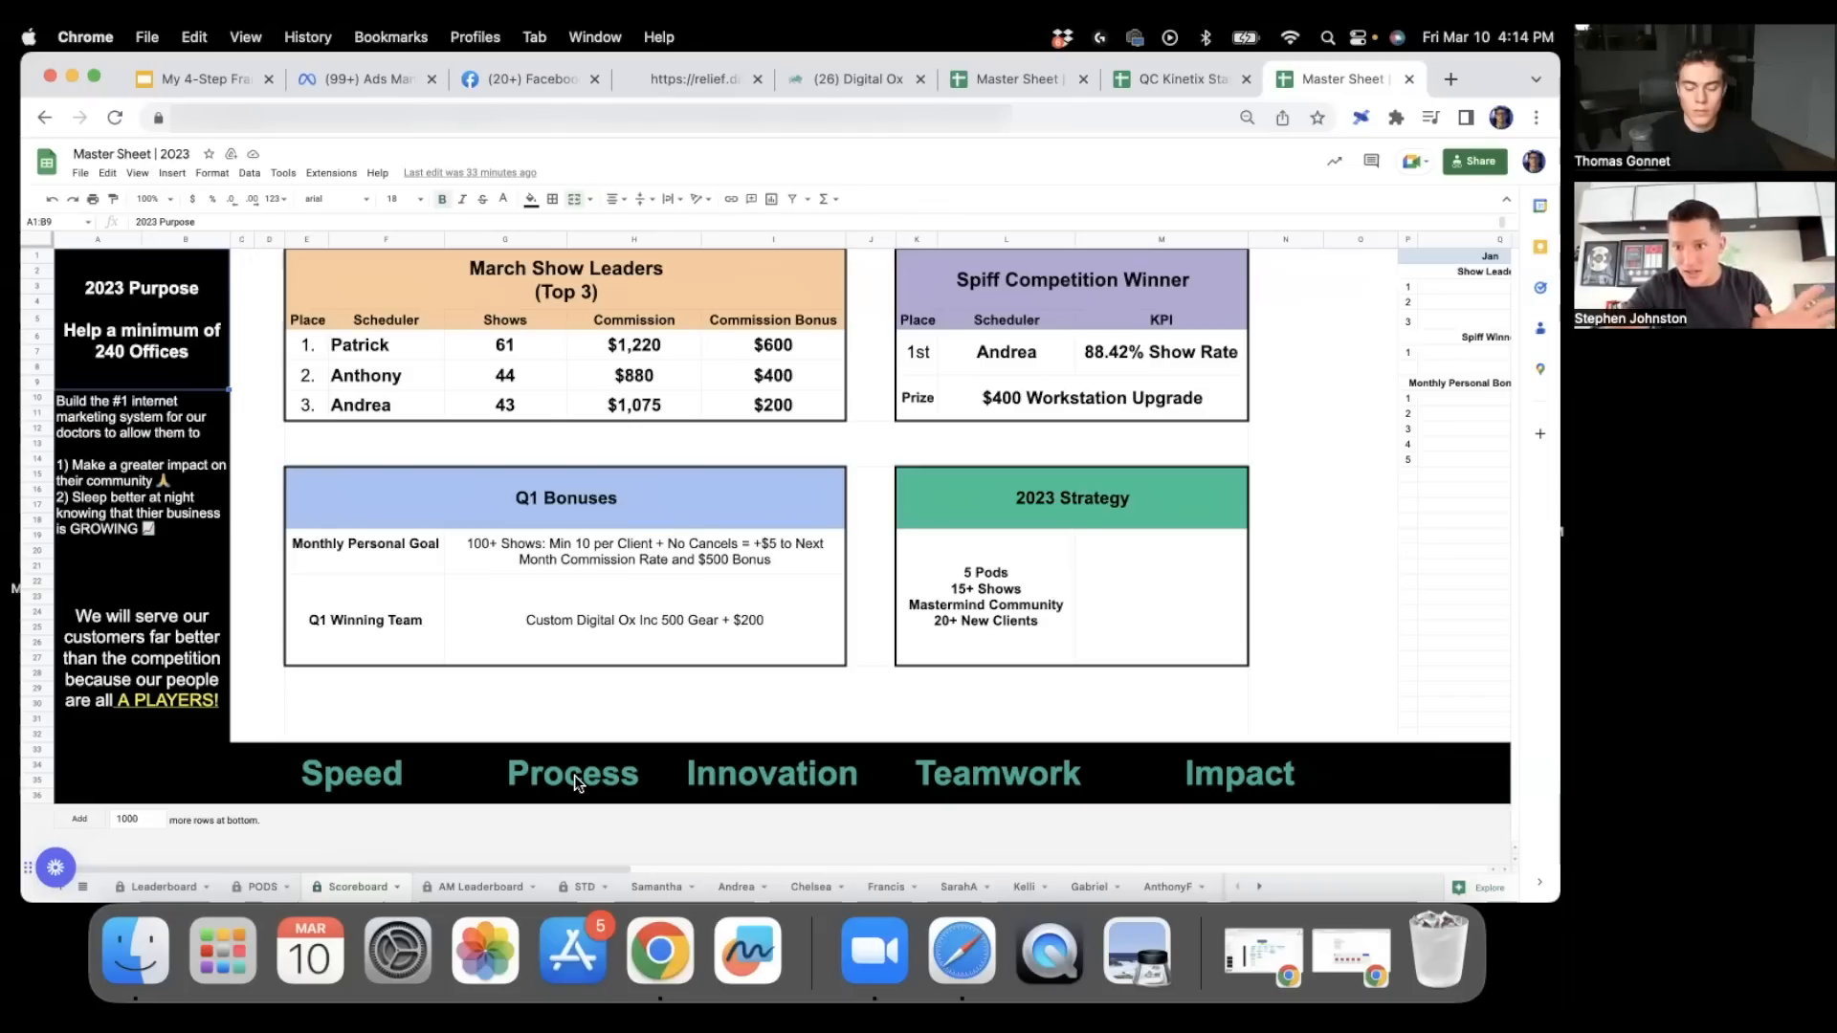
pyautogui.moveTo(765, 792)
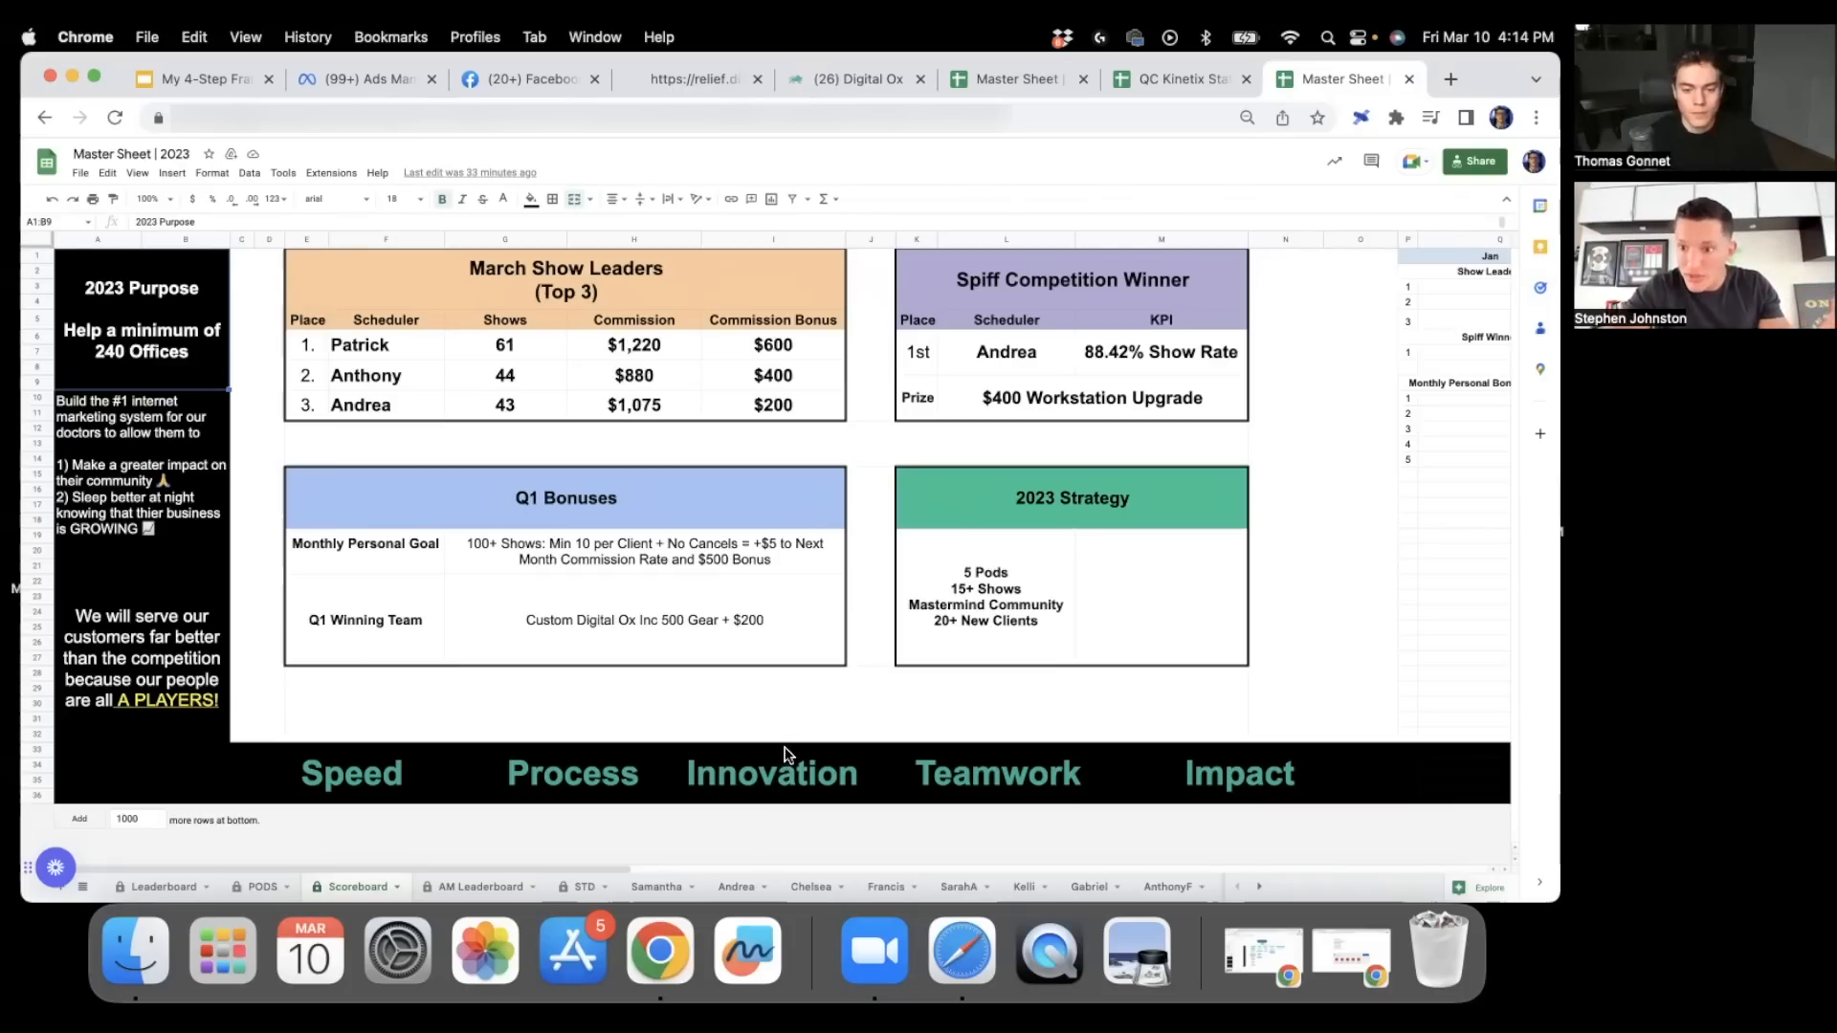
pyautogui.moveTo(1010, 763)
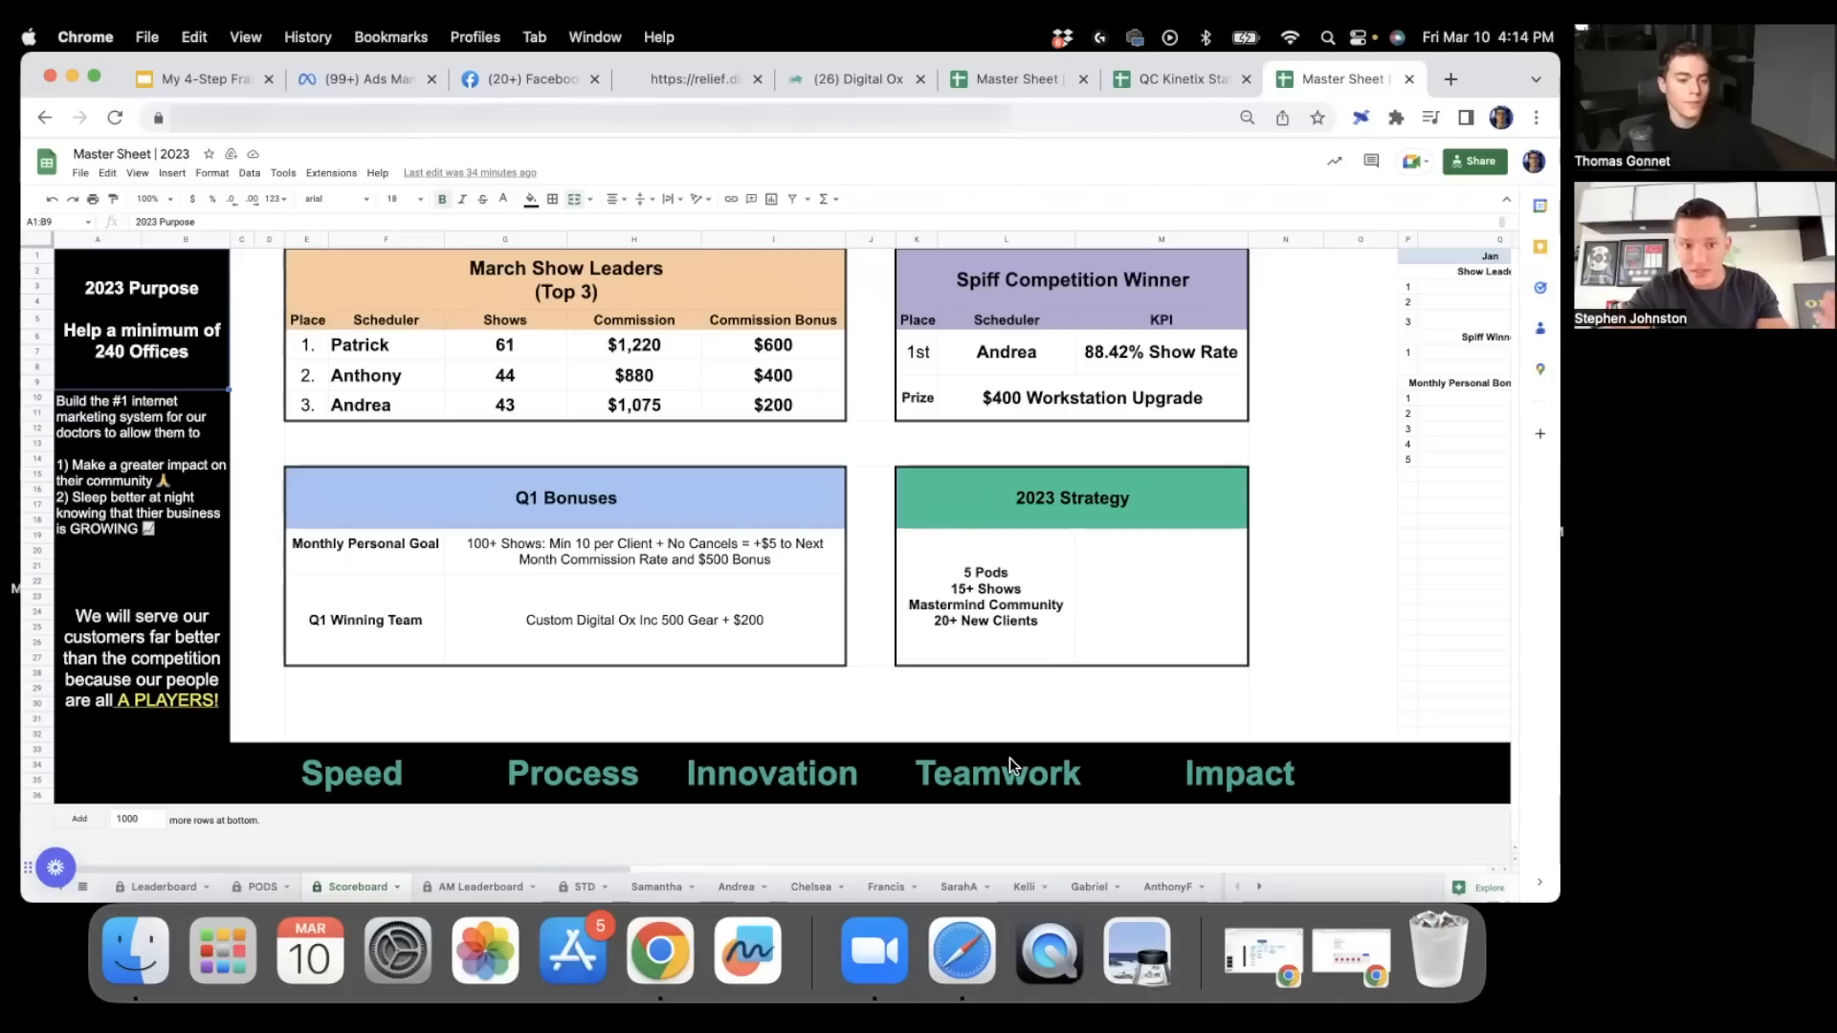
pyautogui.moveTo(1286, 769)
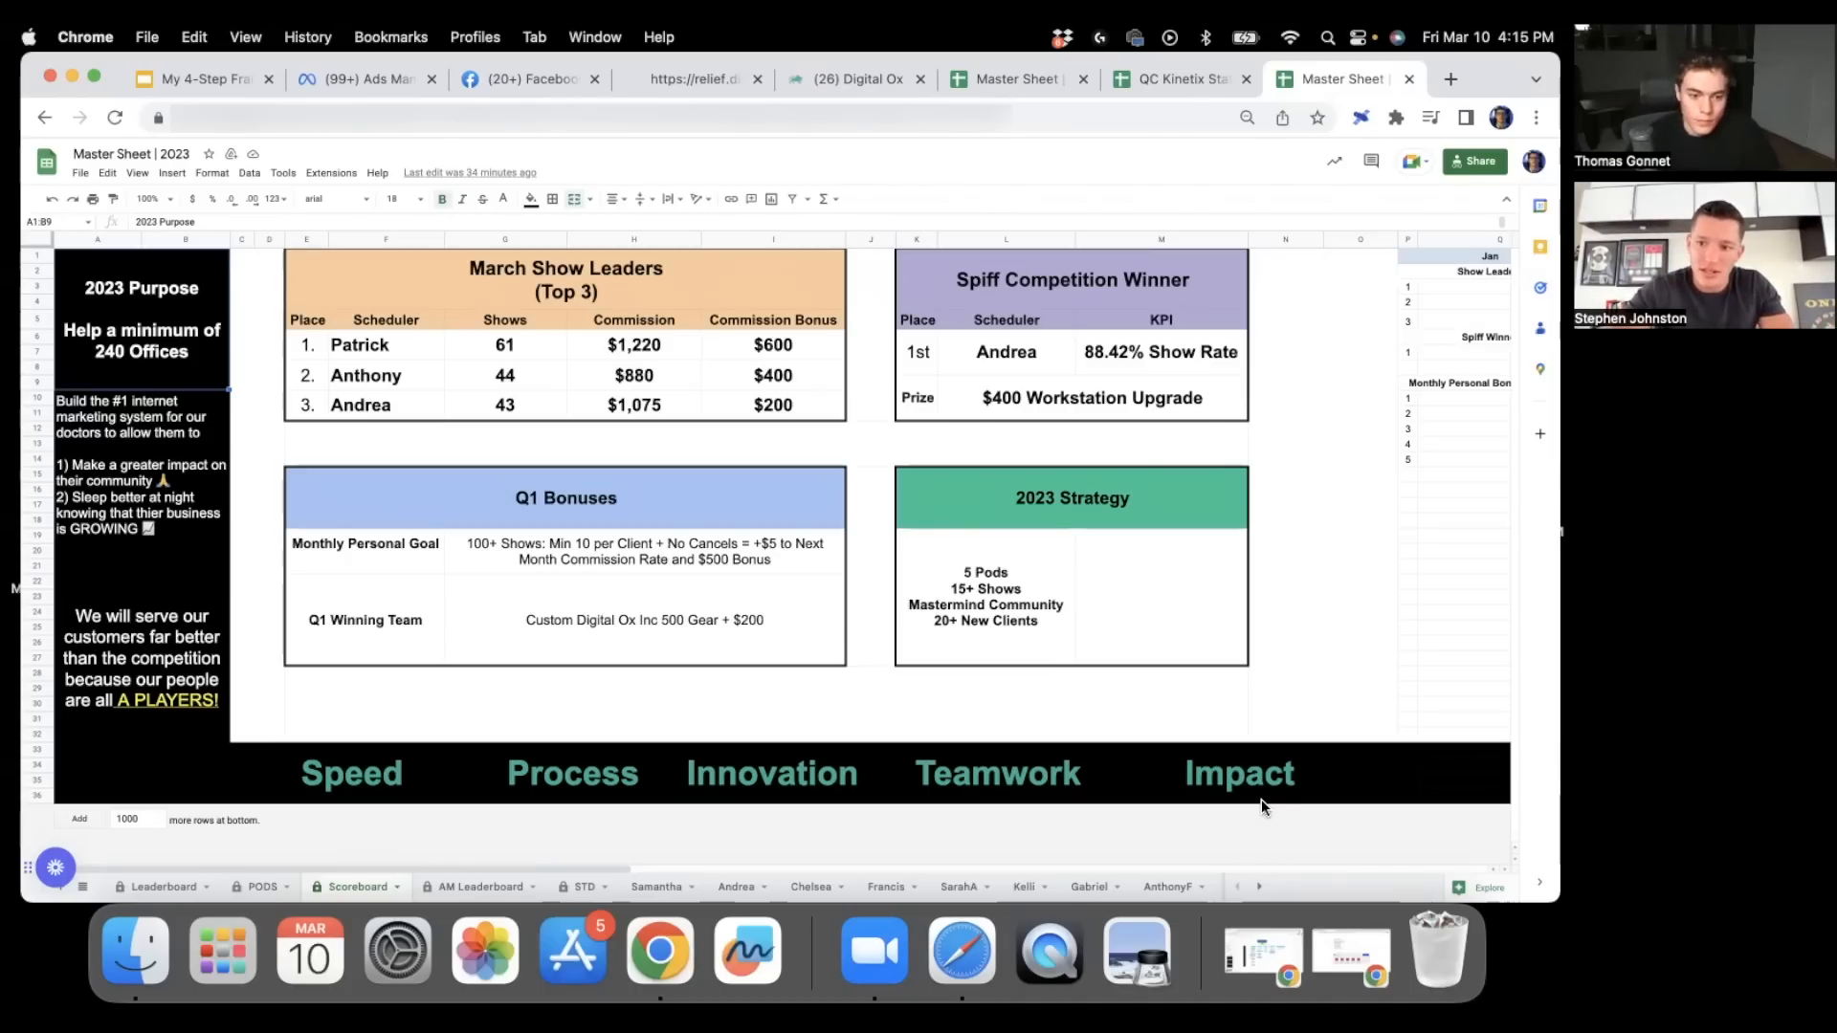
pyautogui.moveTo(1024, 680)
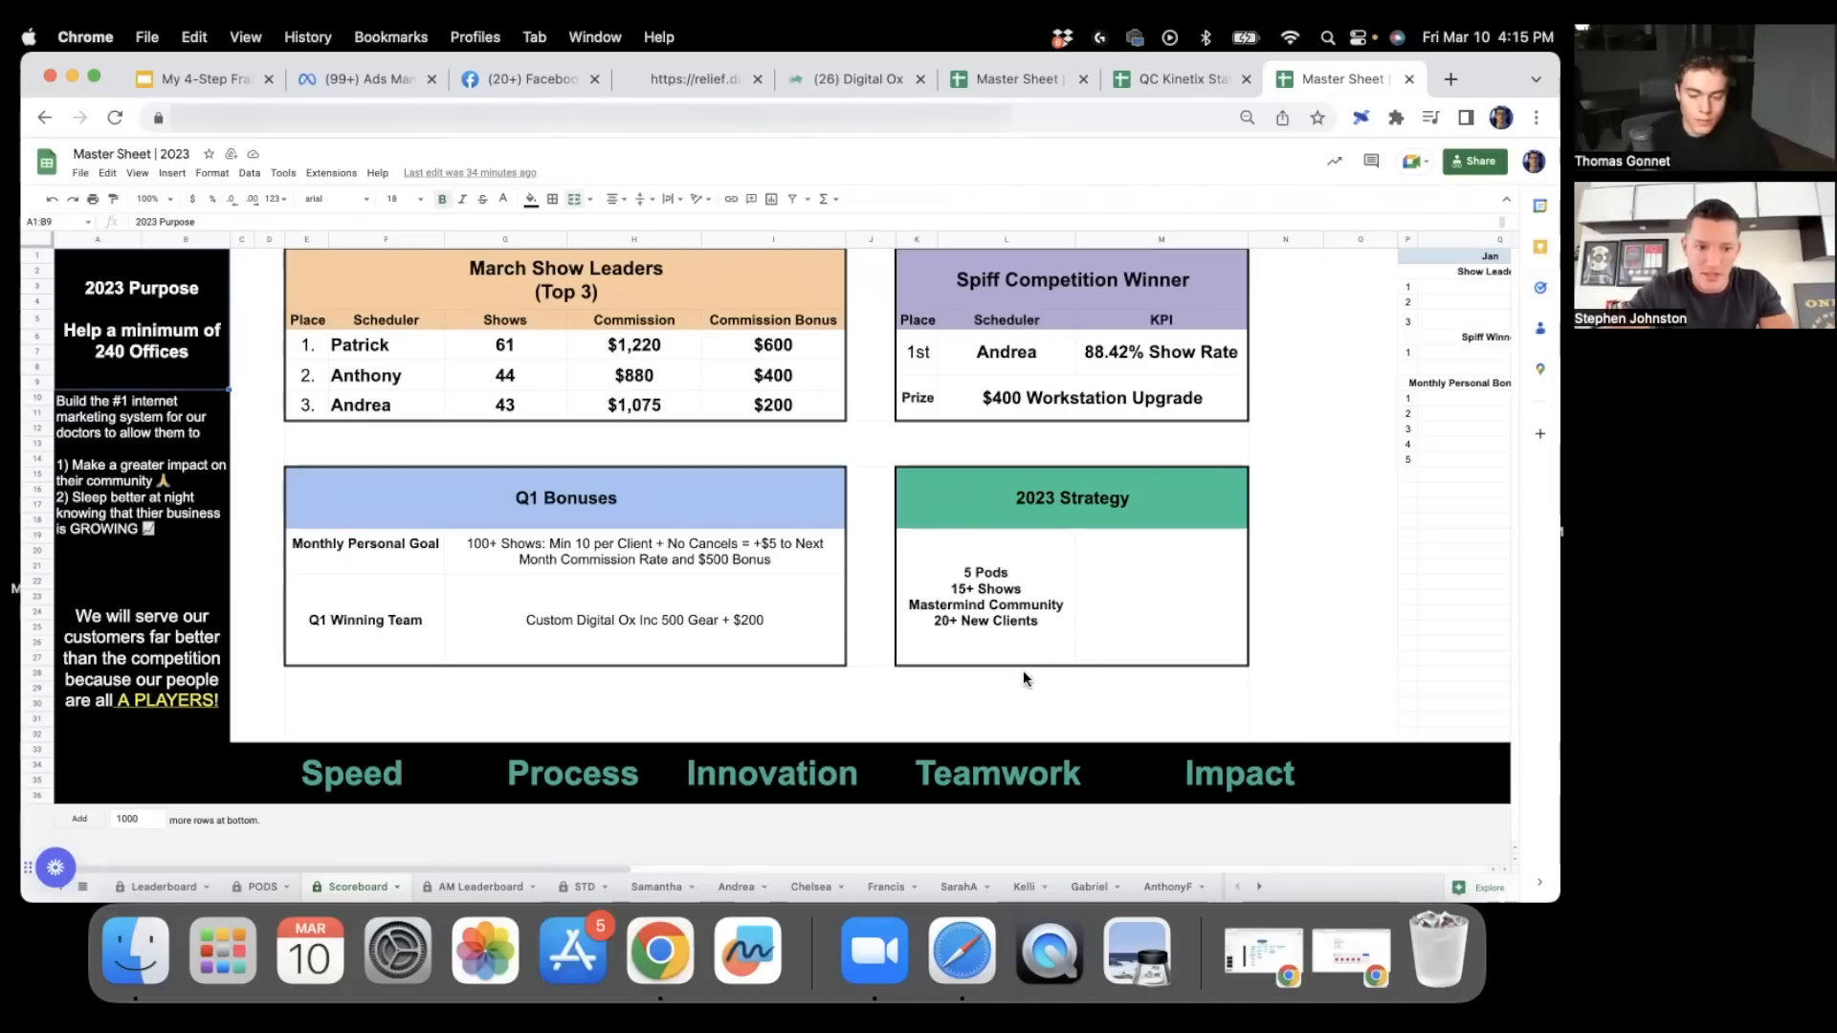
# Show the PODS sheet listing the three Q1 Digital Ox team pods and members
pyautogui.click(260, 886)
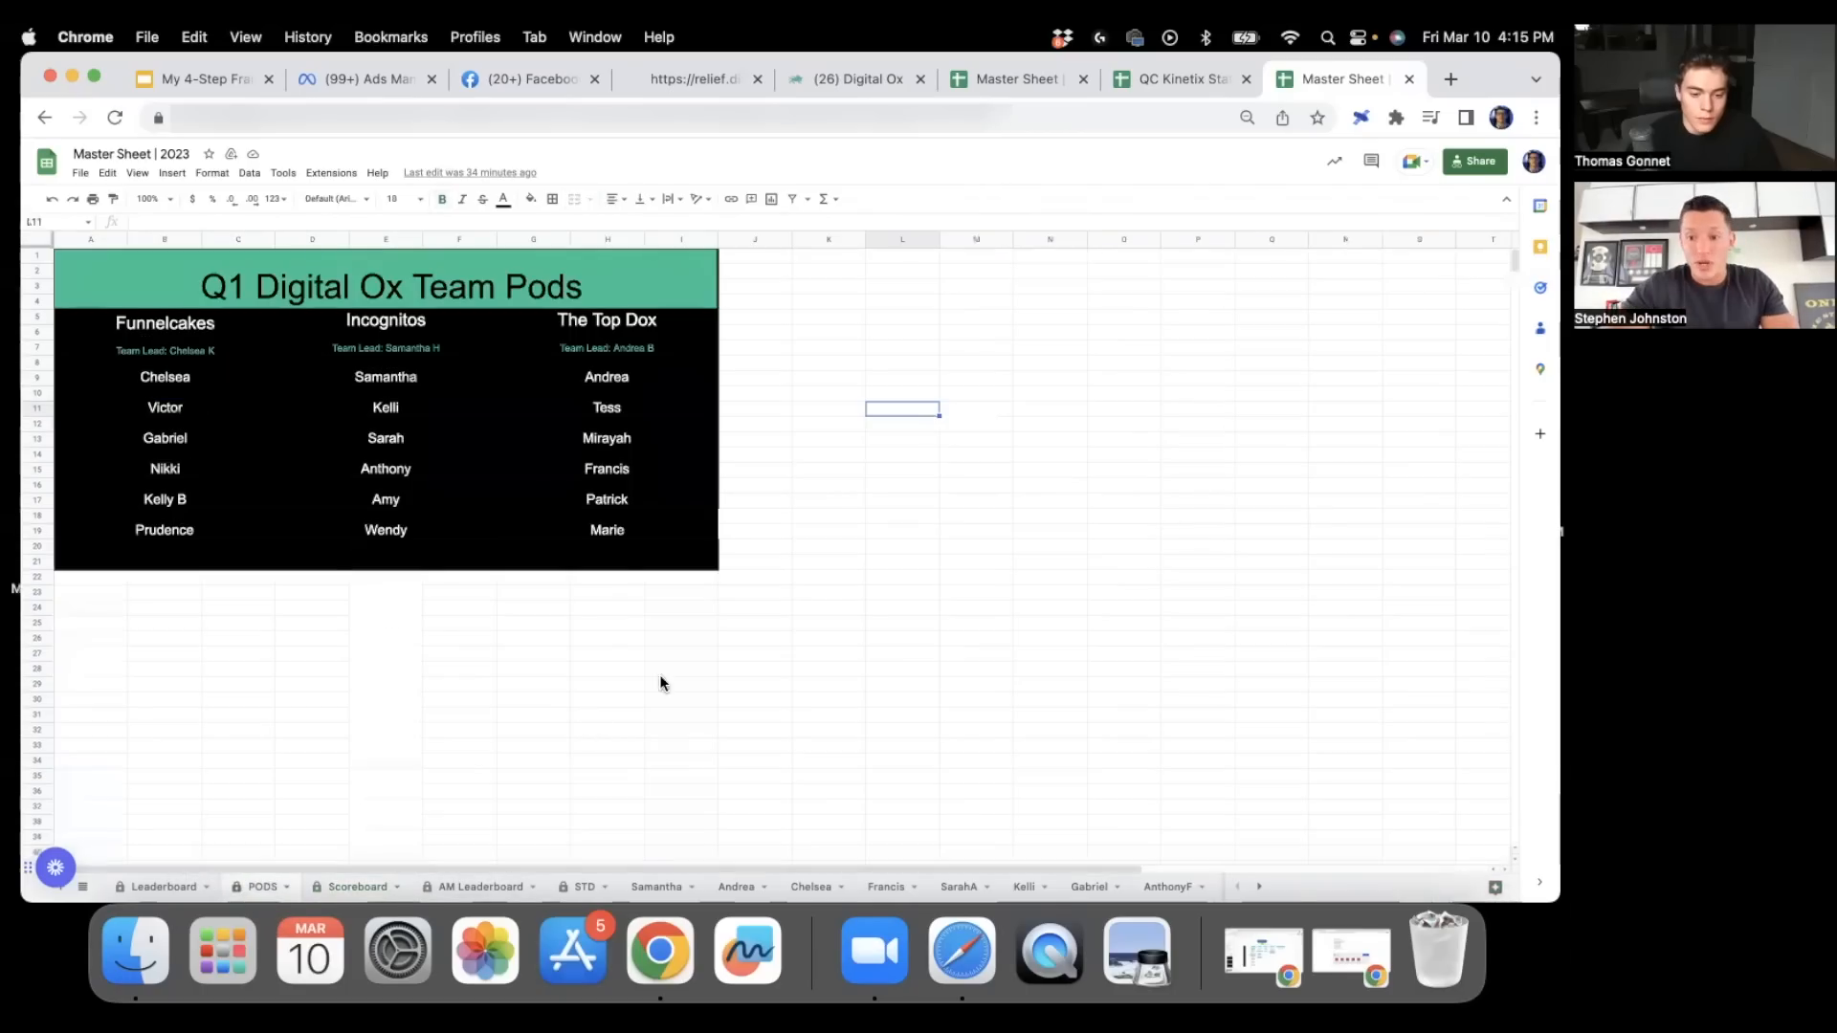
pyautogui.moveTo(771, 591)
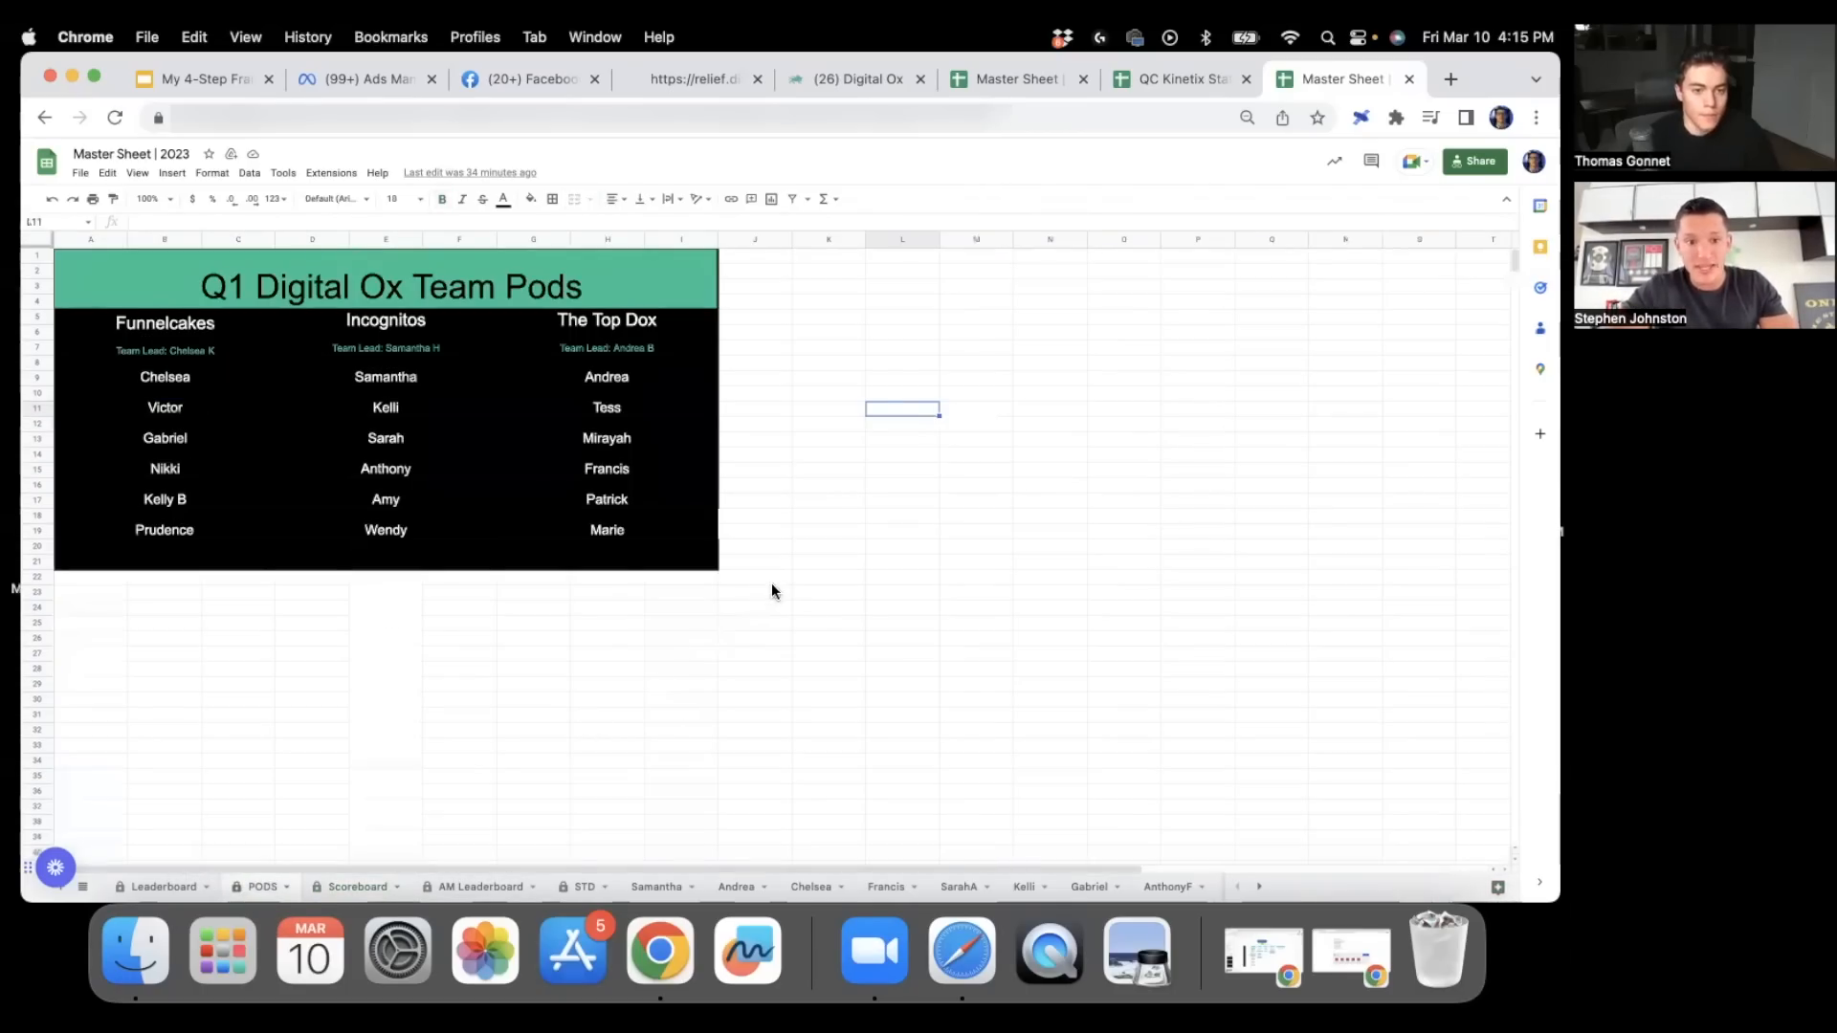
pyautogui.moveTo(792, 495)
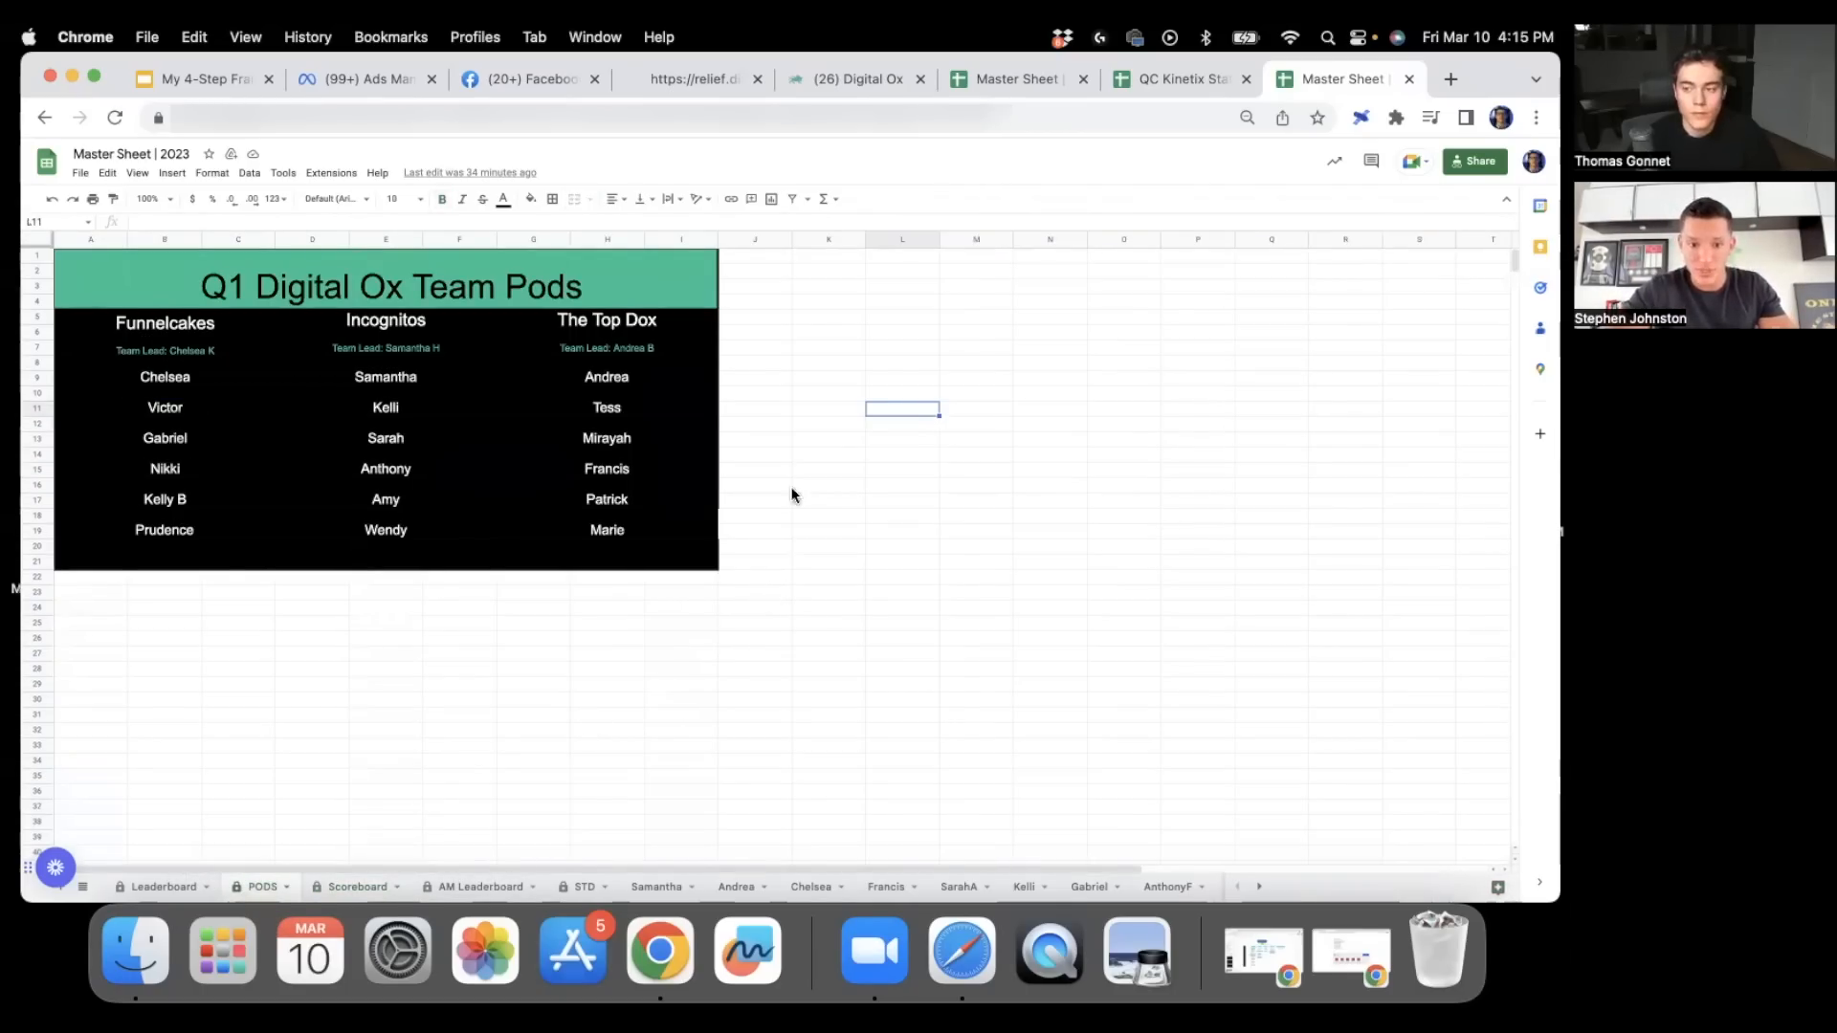
pyautogui.moveTo(792, 477)
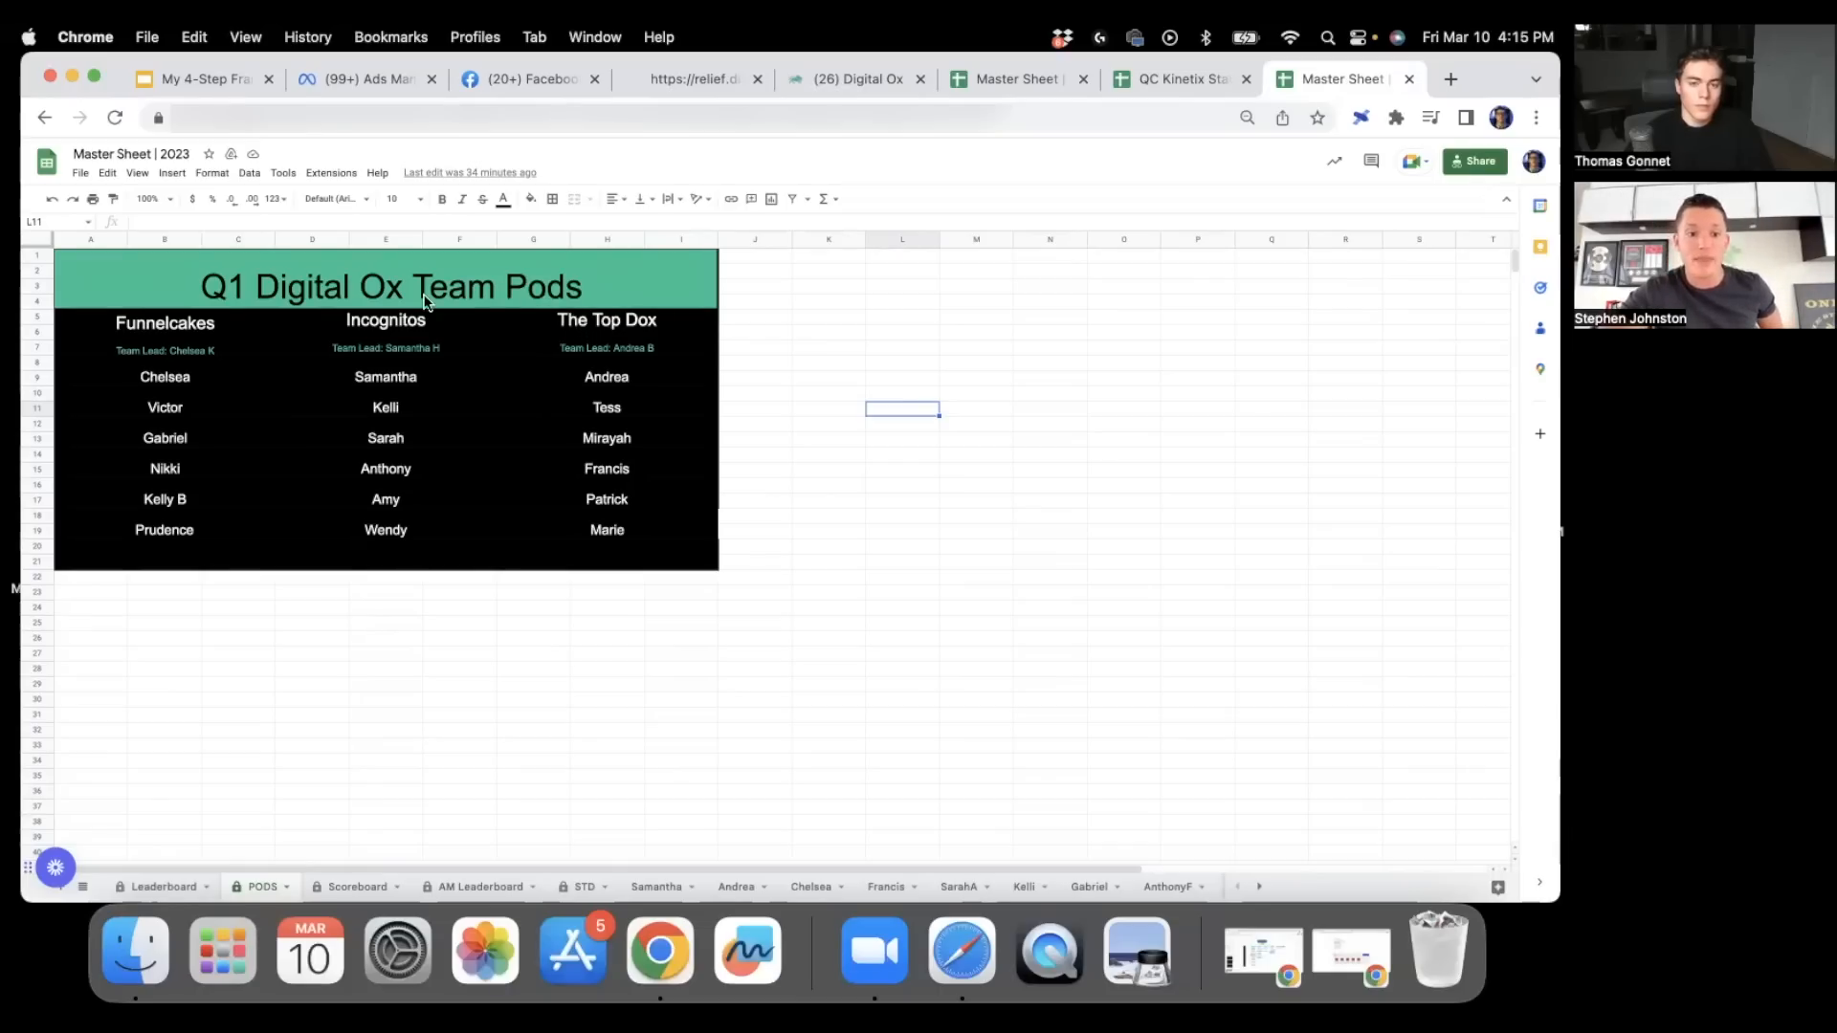
pyautogui.moveTo(419, 343)
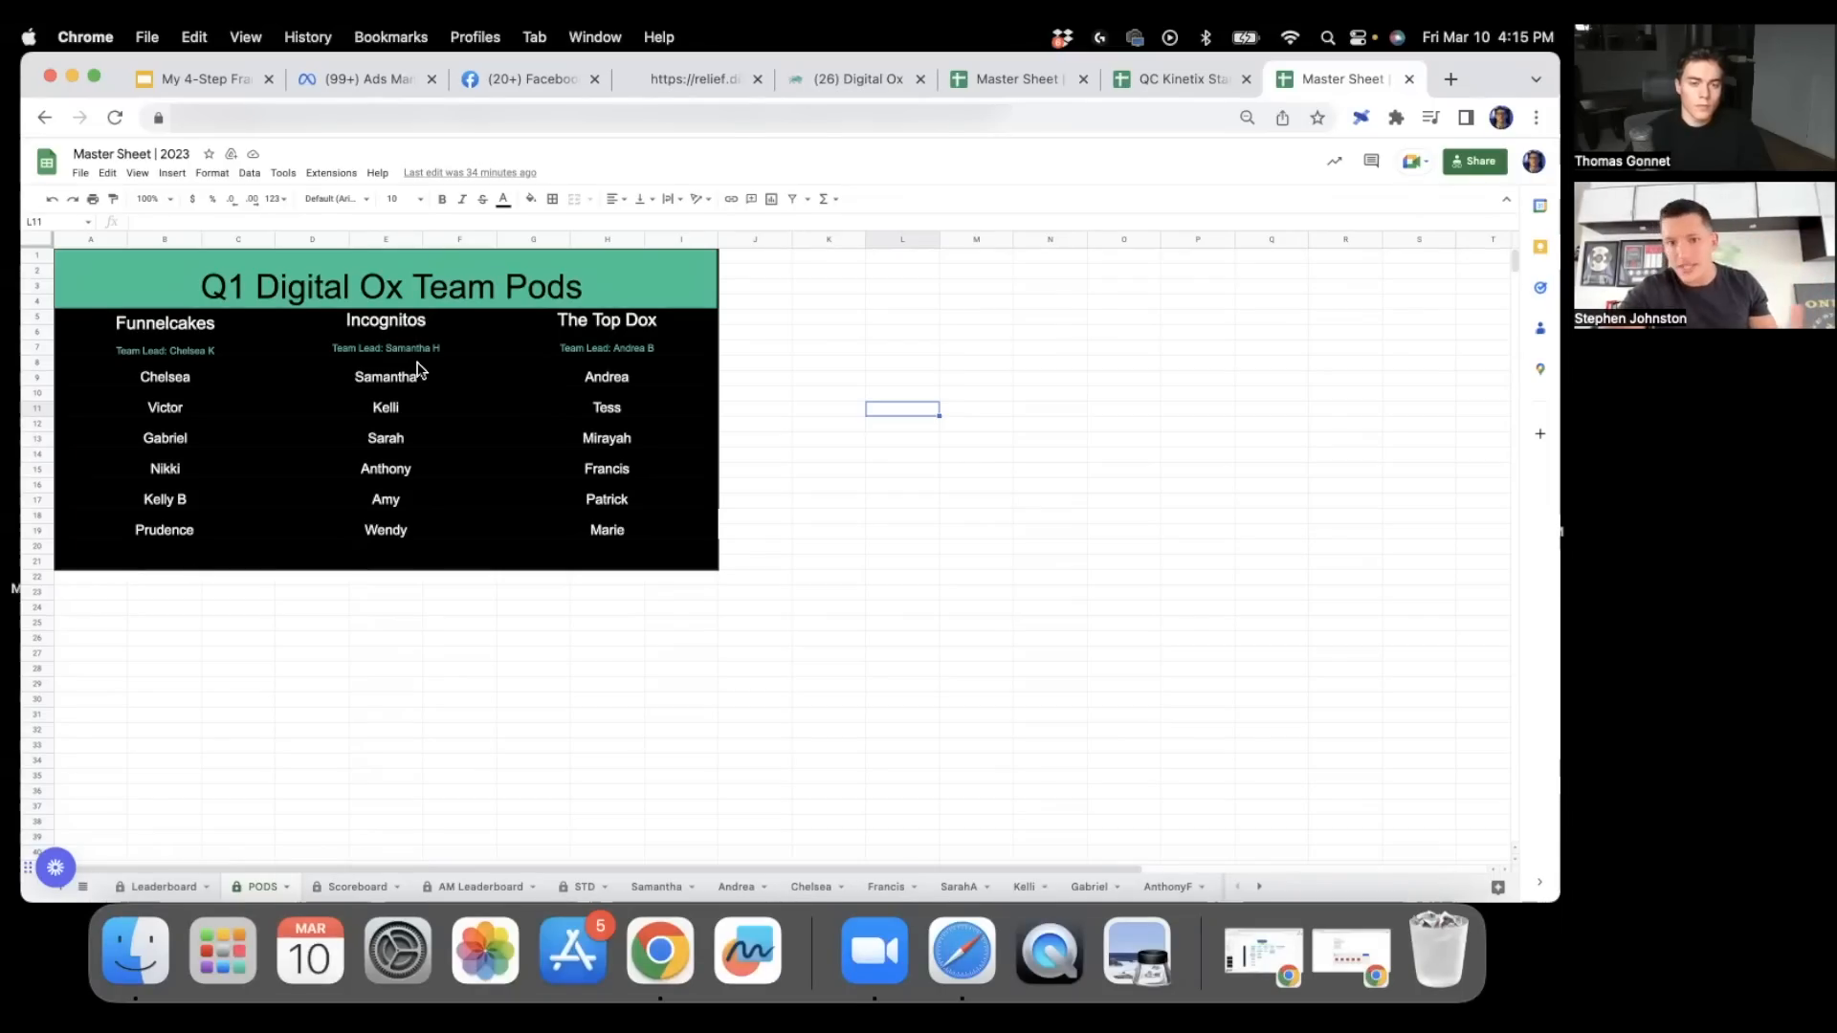
pyautogui.moveTo(459, 312)
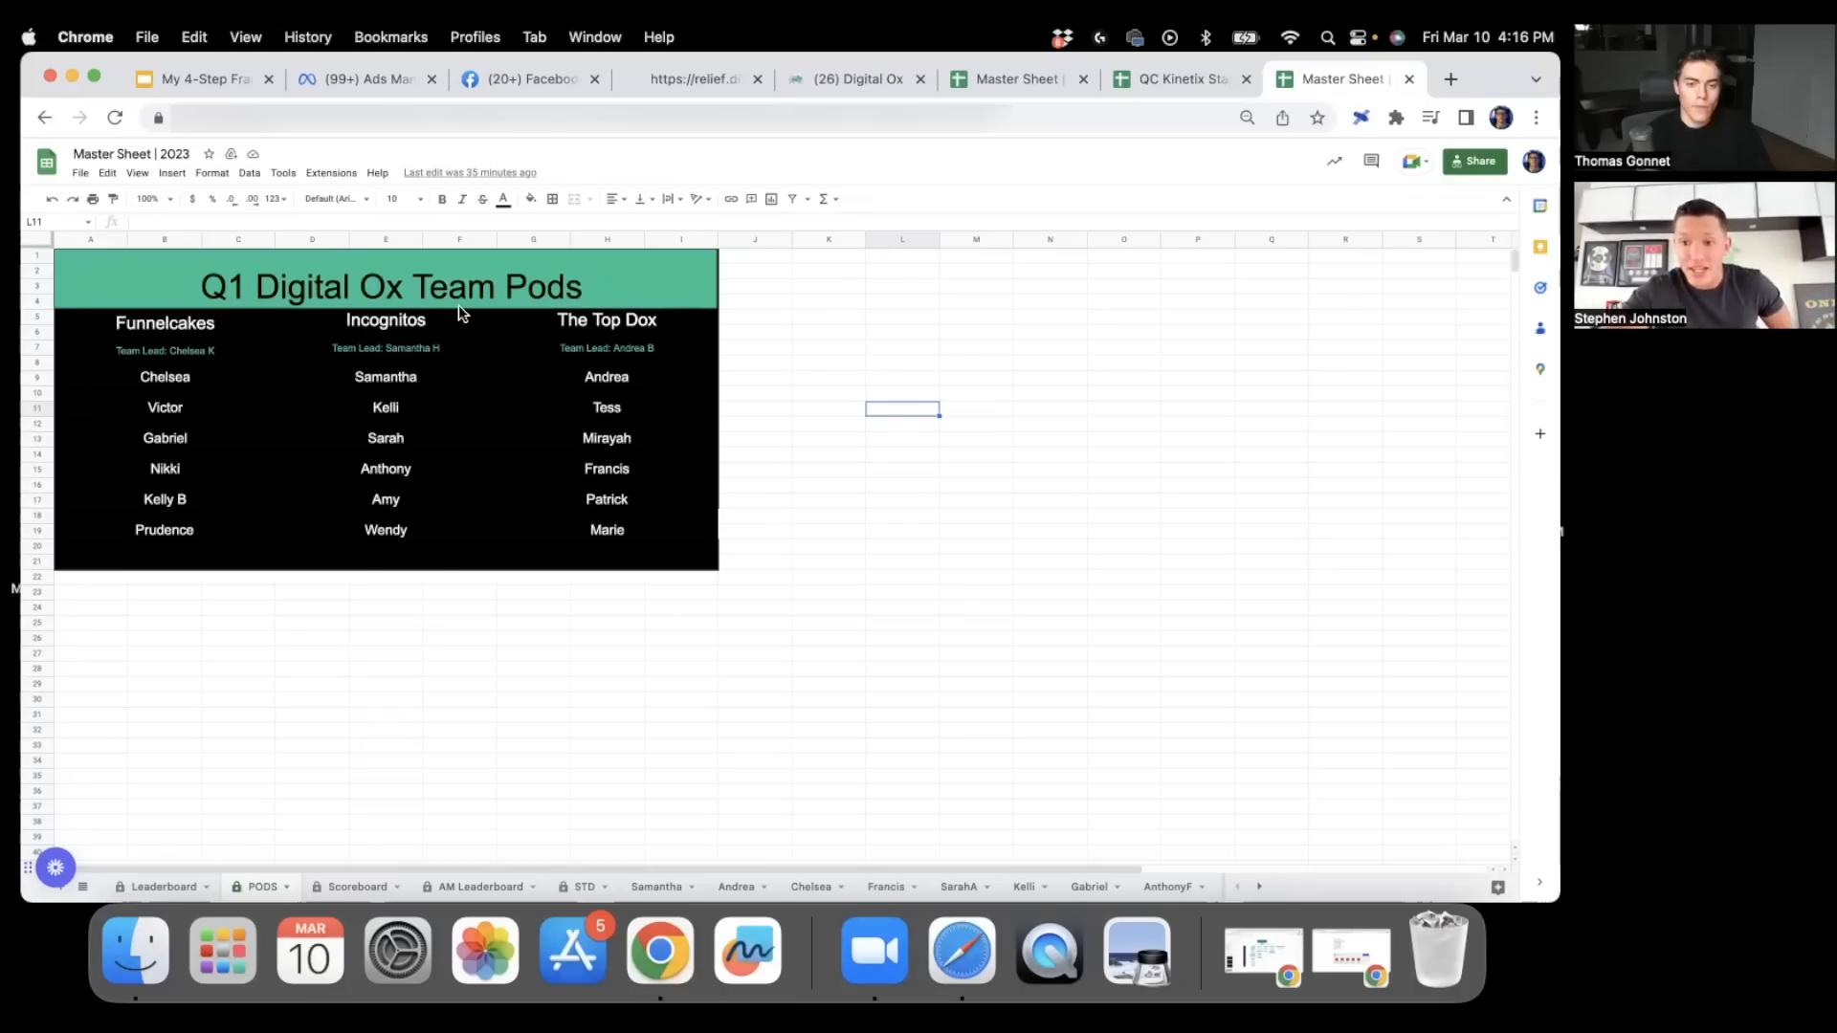
# Switch to the My 4-Step Framework deck and jump to slide 4, the Instagram handle slide
pyautogui.click(199, 79)
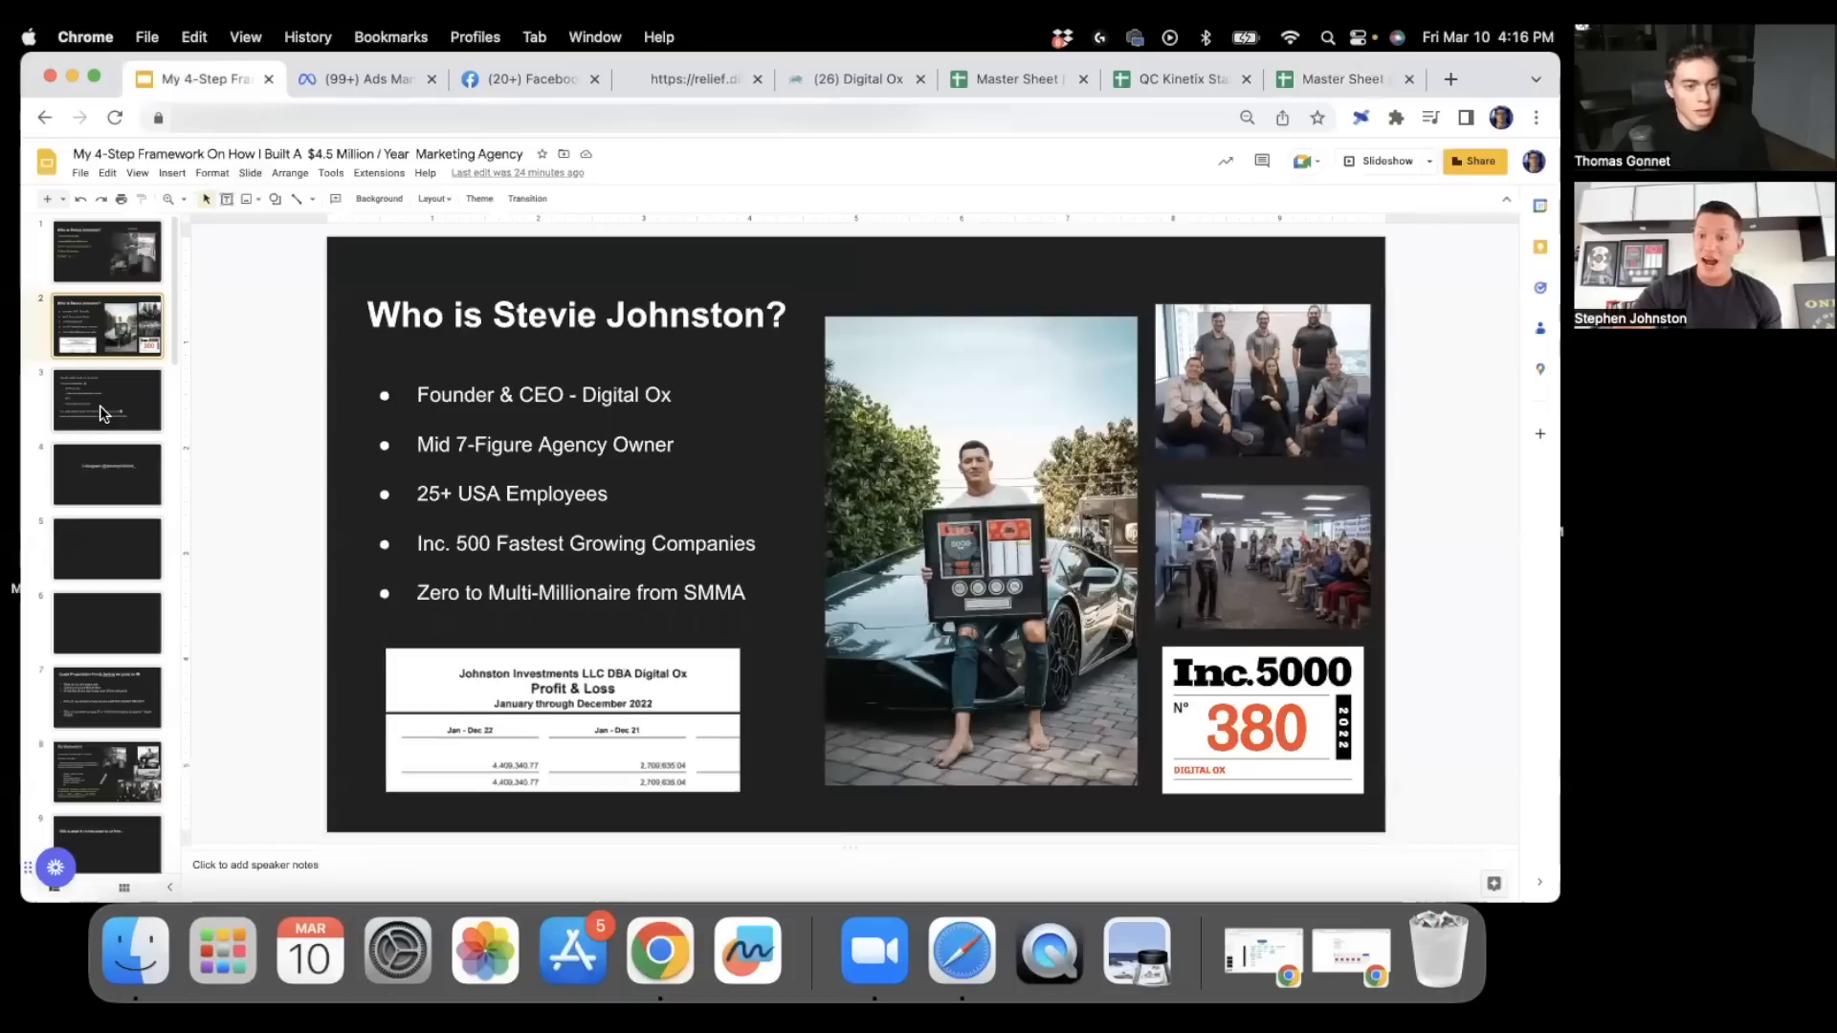
pyautogui.click(107, 398)
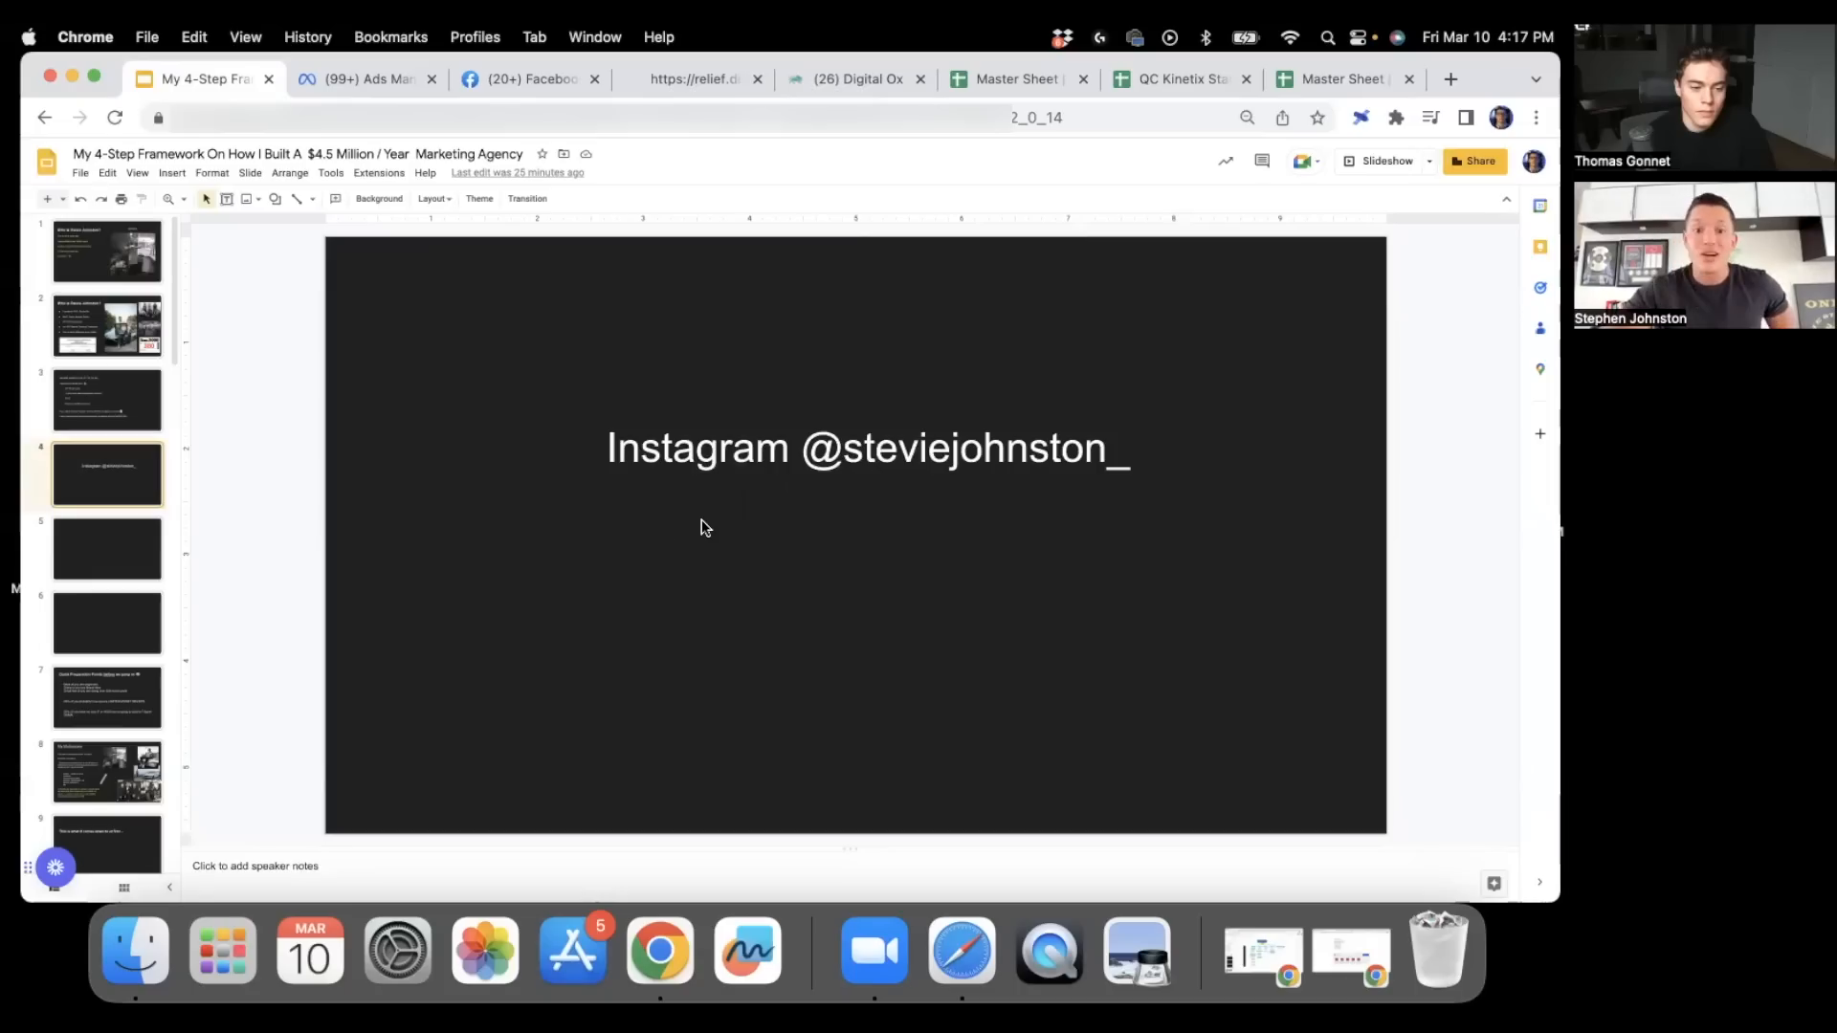
pyautogui.moveTo(899, 473)
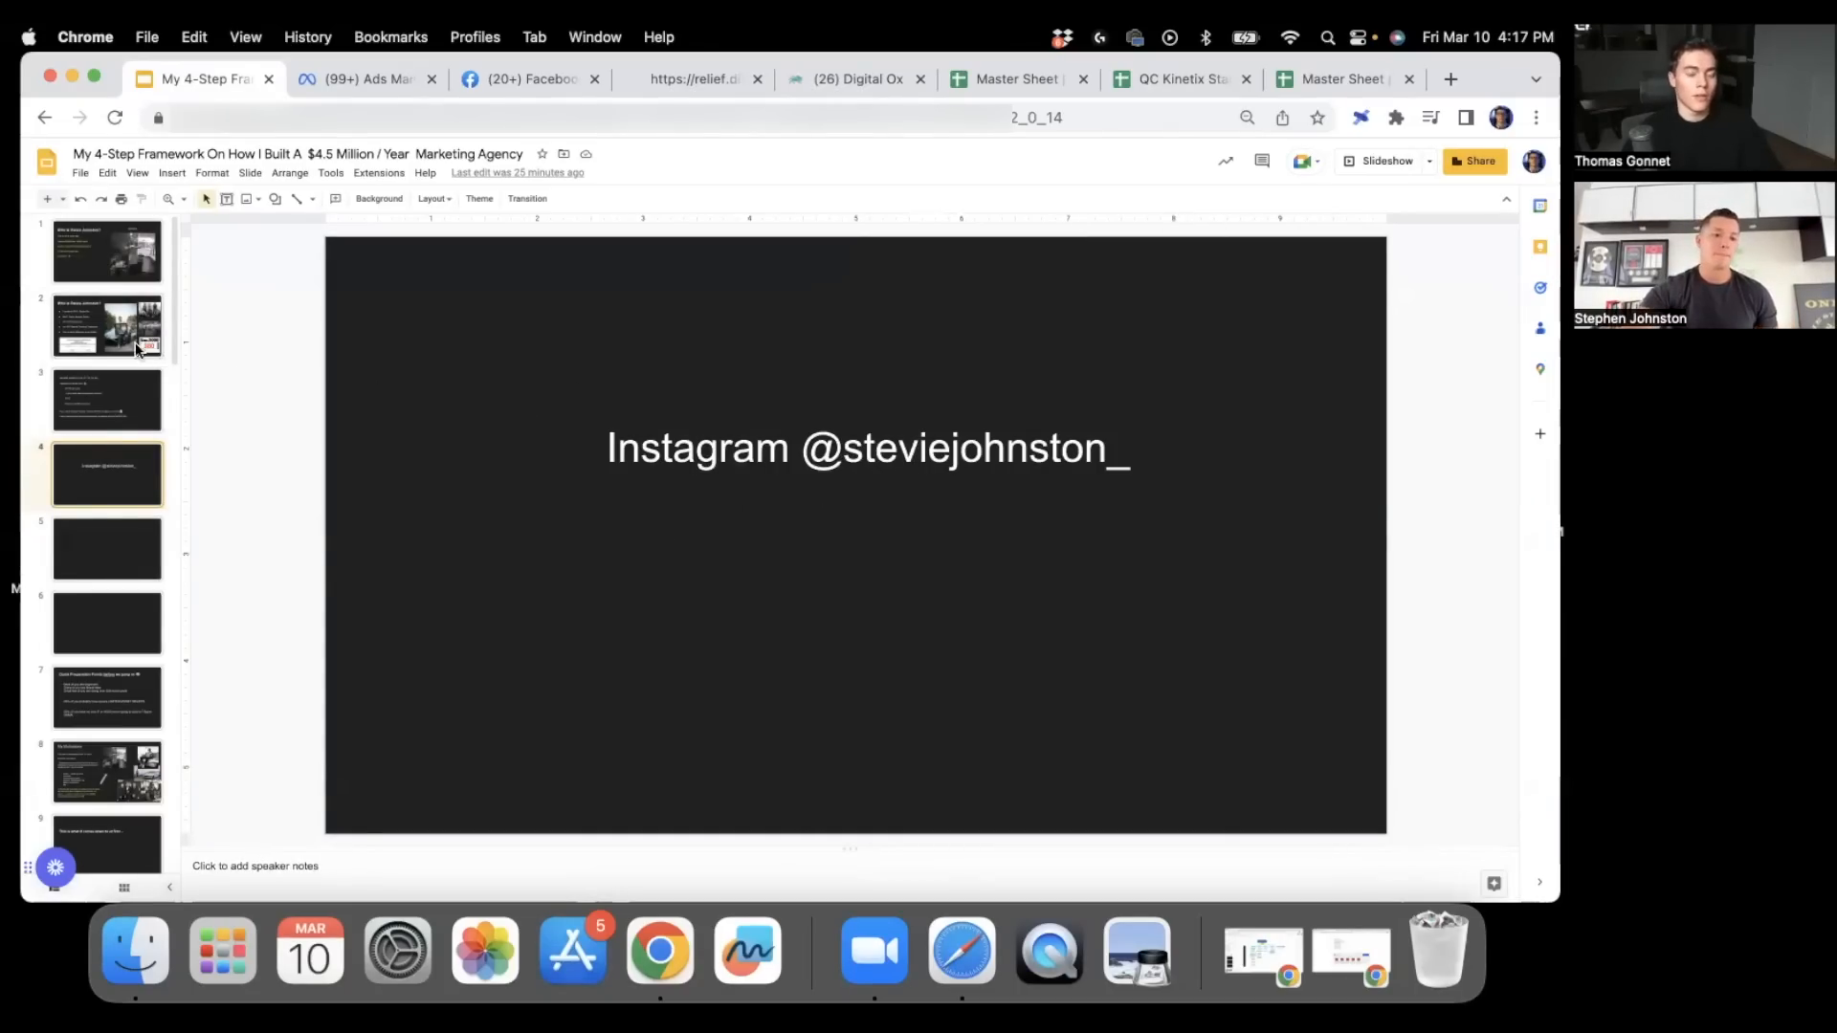
# Show slide 1, the 'This is me 6 years ago' bio with the BEFORE photo
pyautogui.click(107, 325)
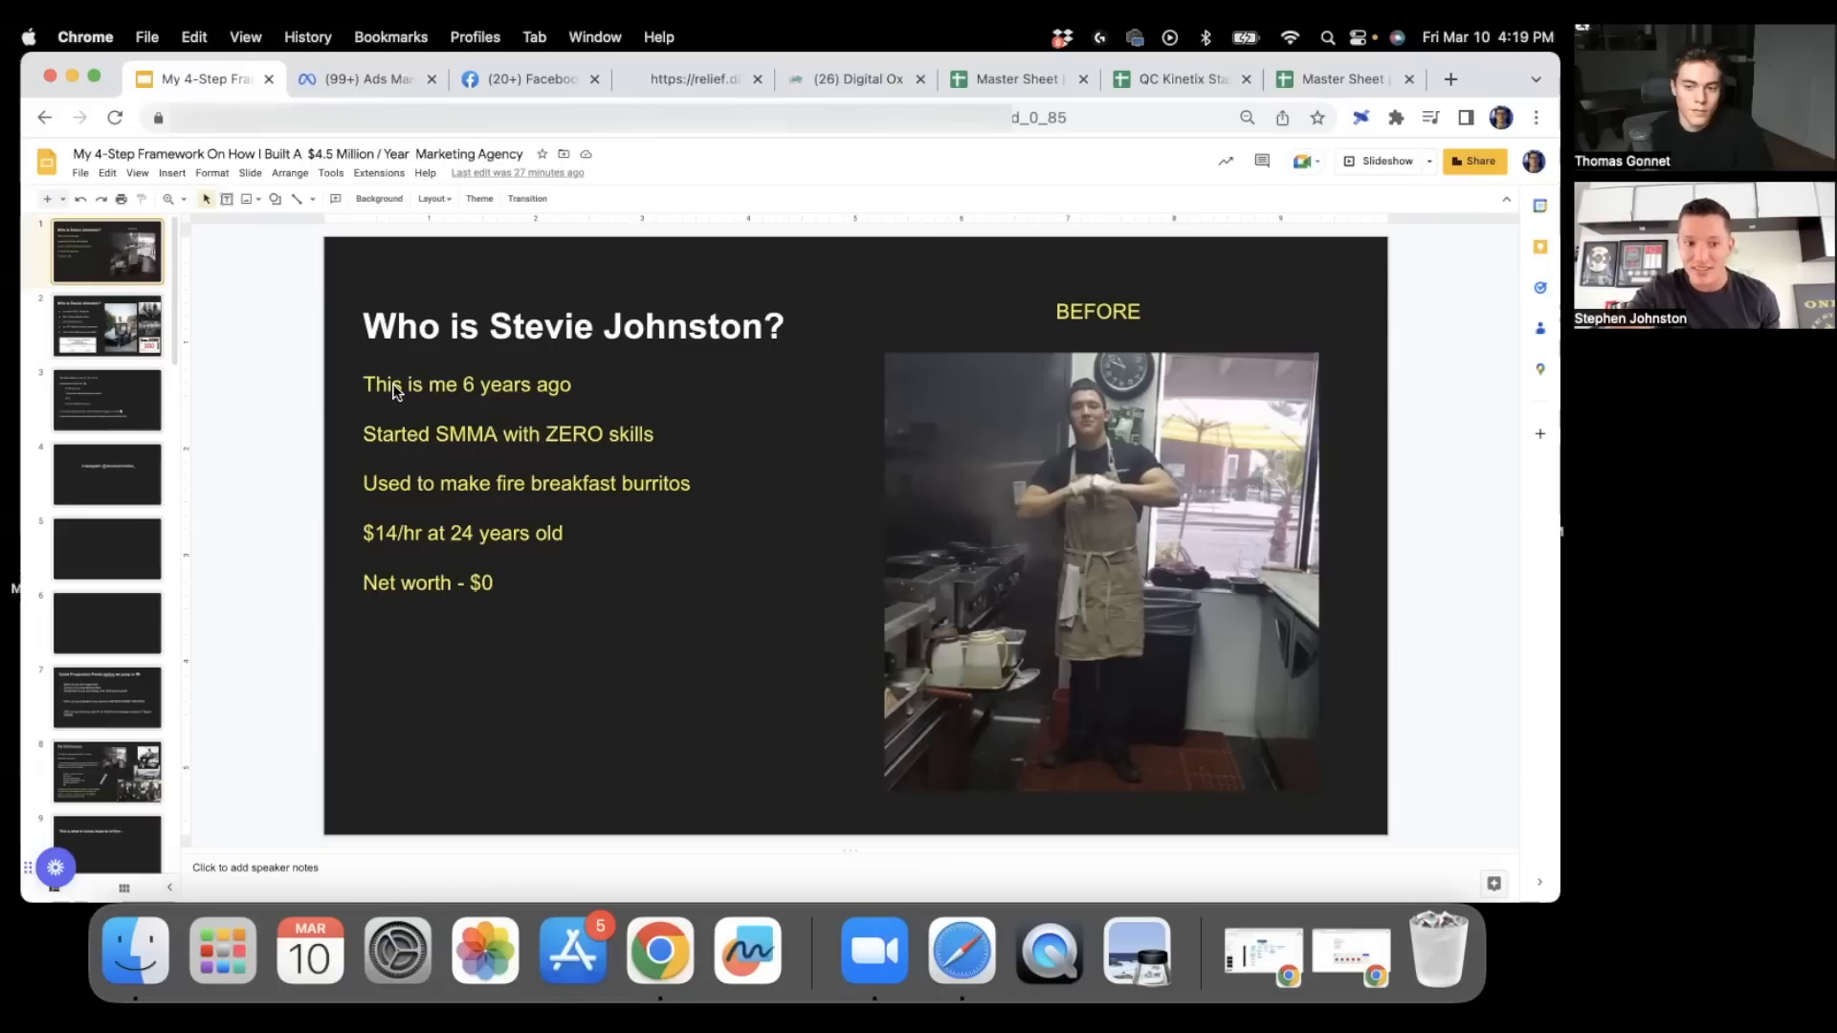
# Show slide 2, the Founder & CEO credentials with profit summary and Inc. 5000 ranking
pyautogui.click(107, 327)
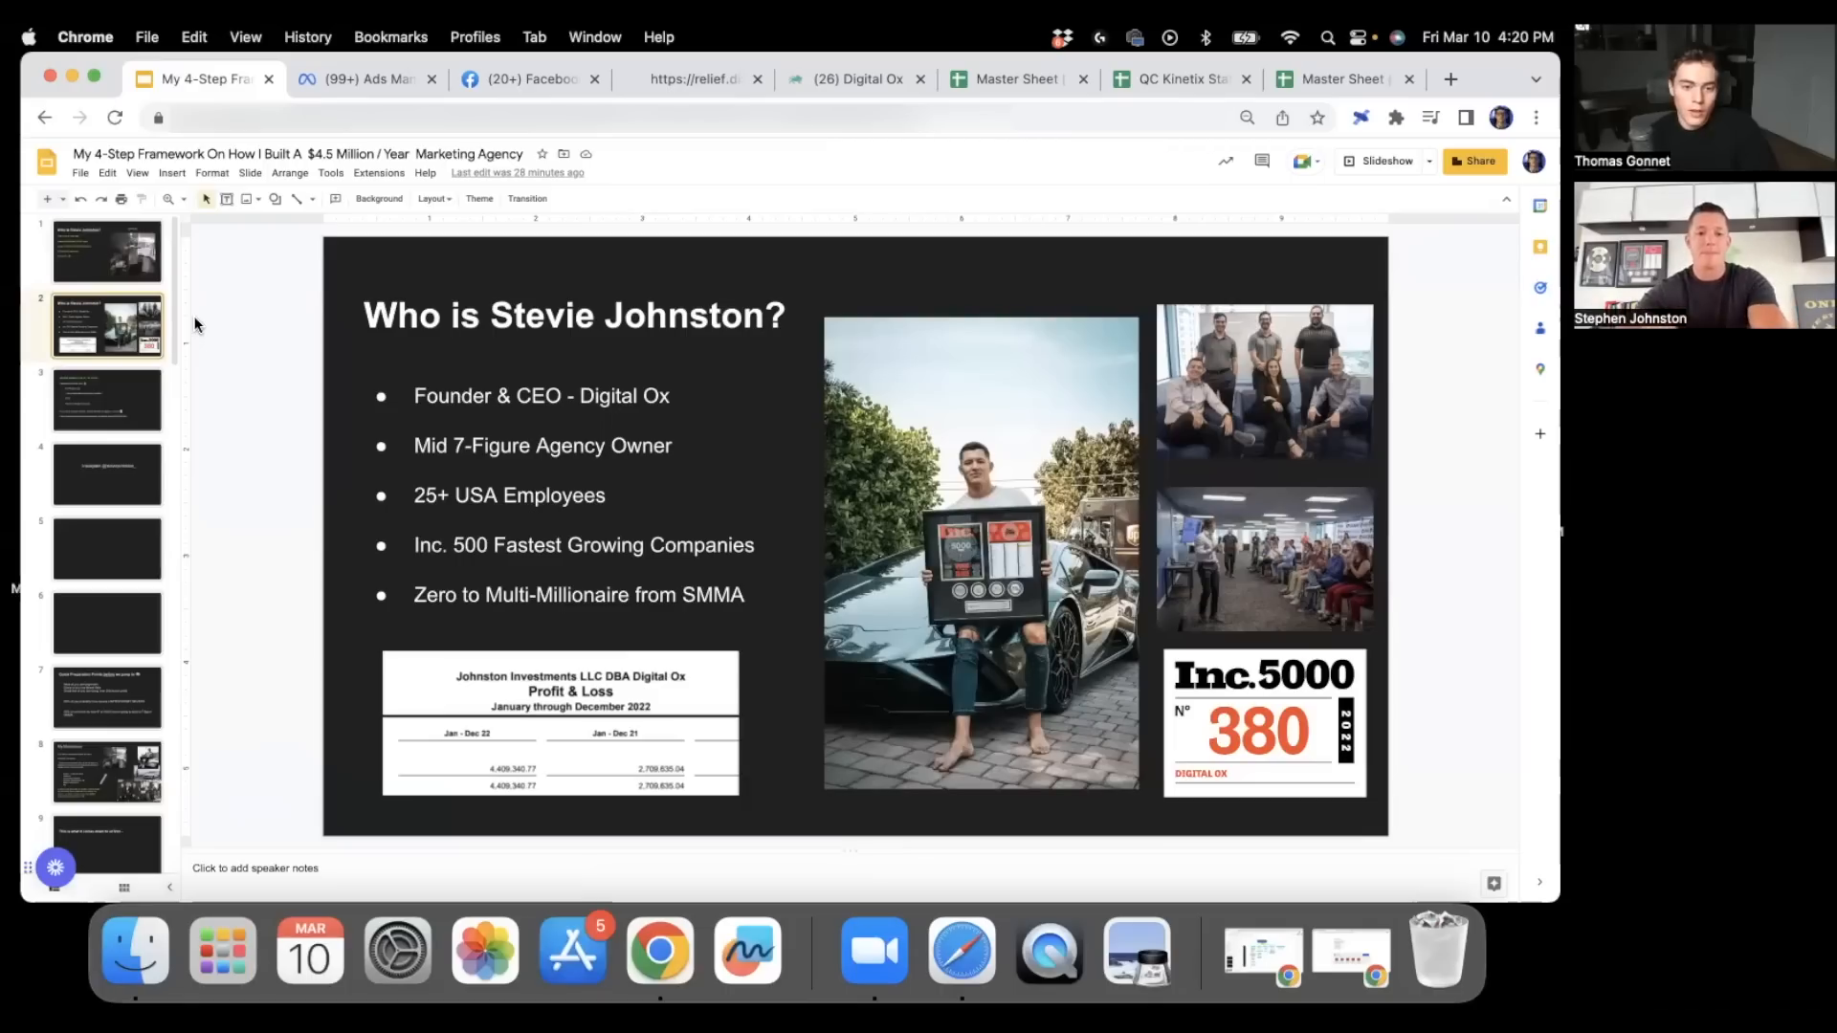
pyautogui.moveTo(233, 325)
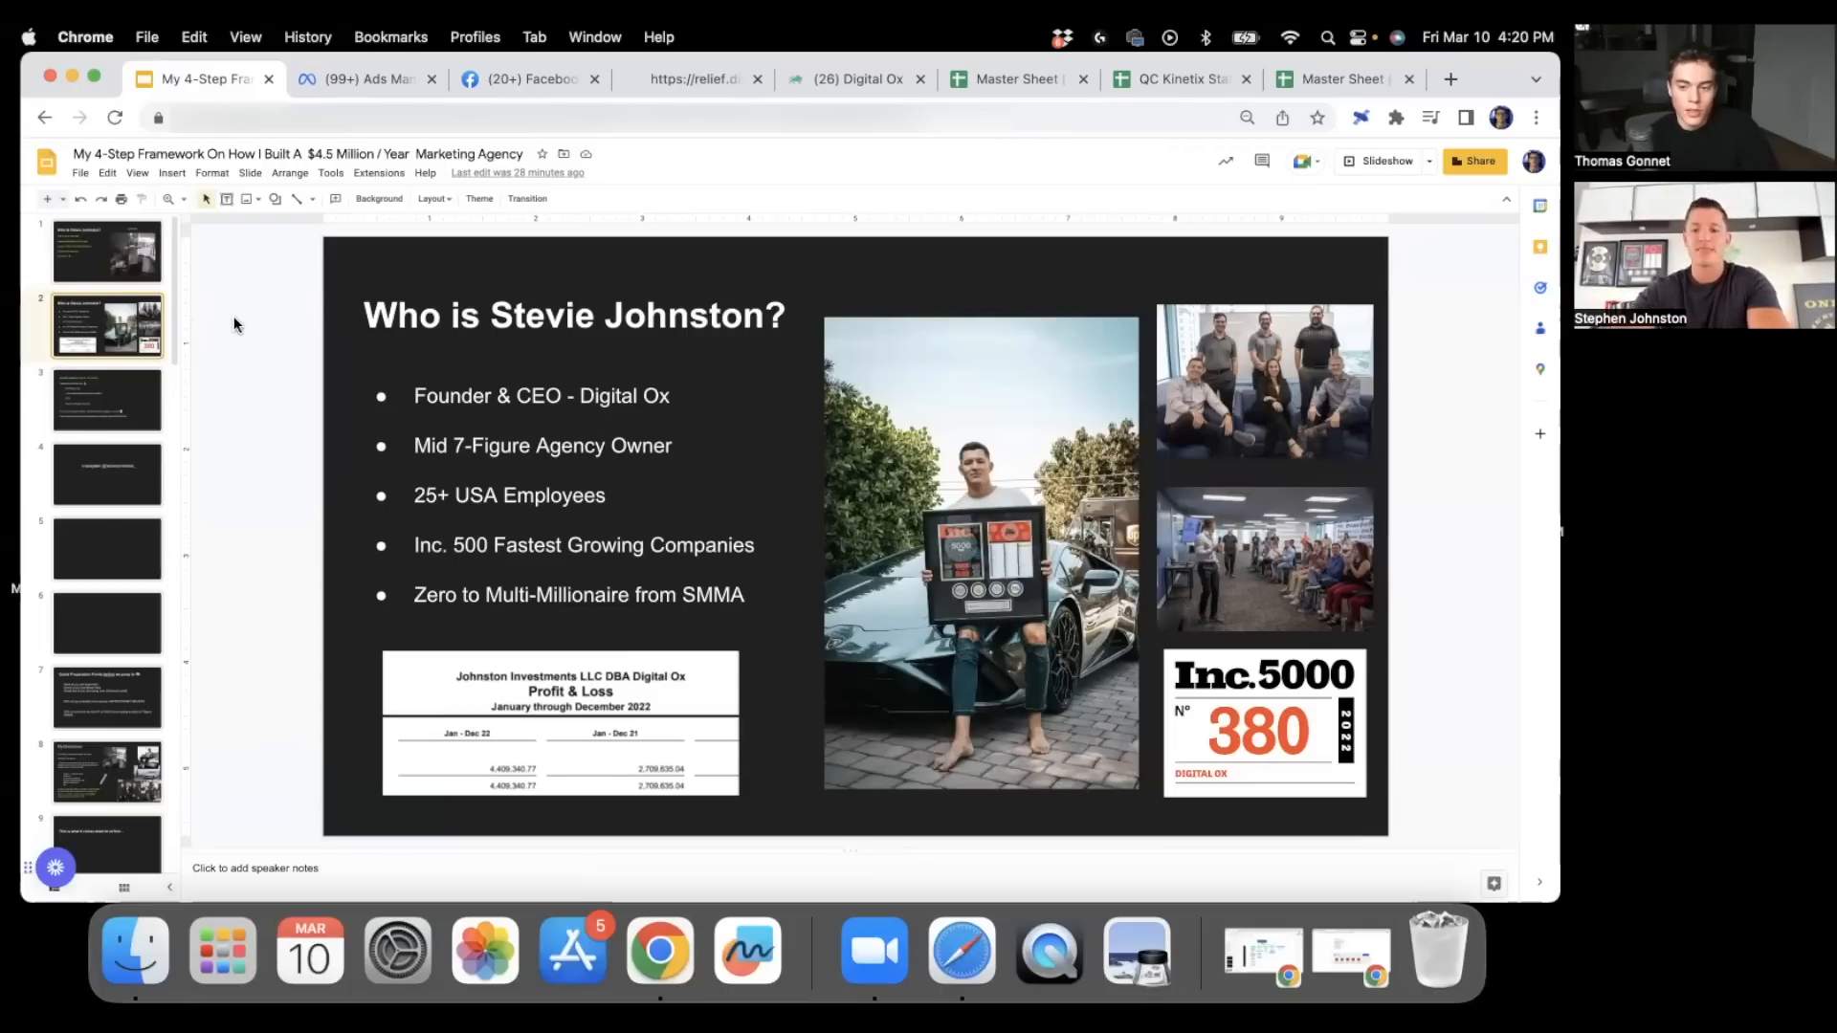